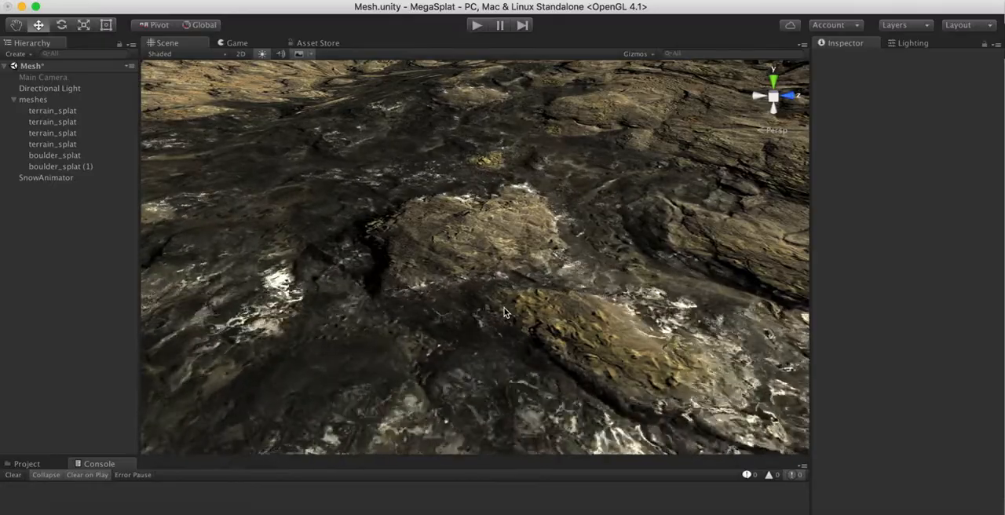
# - Orbit the Scene view around the wet rocky terrain and the round boulder
pyautogui.moveTo(502, 312); pyautogui.dragTo(552, 301)
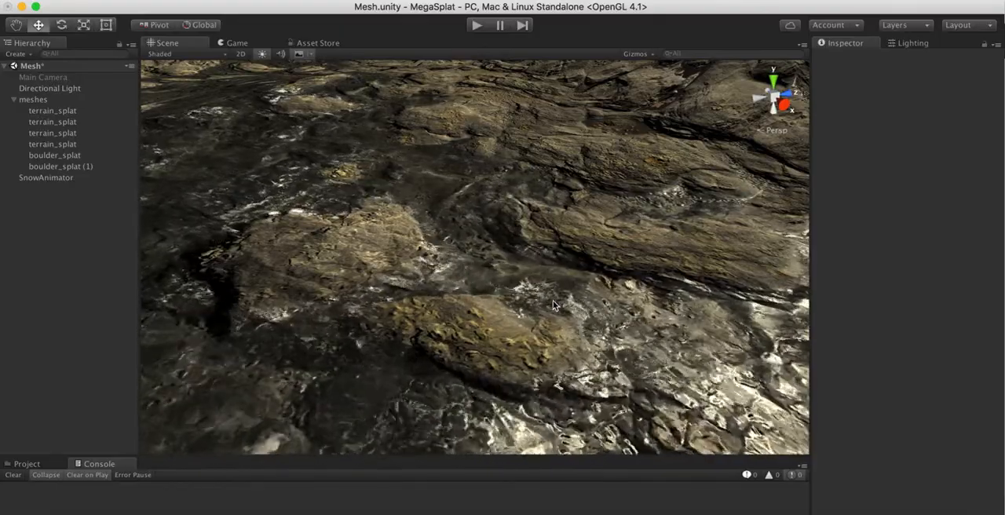
pyautogui.moveTo(553, 306); pyautogui.dragTo(342, 247)
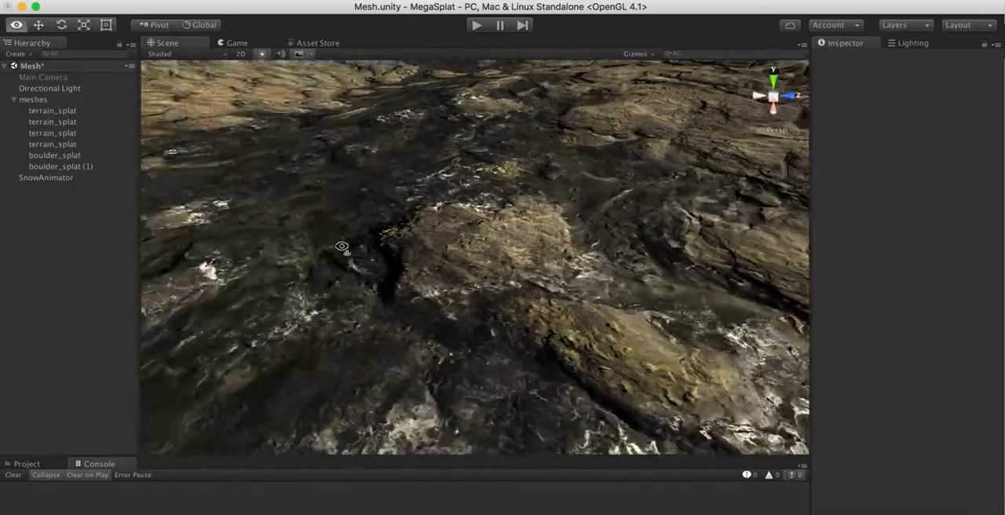
pyautogui.moveTo(341, 246); pyautogui.dragTo(639, 298)
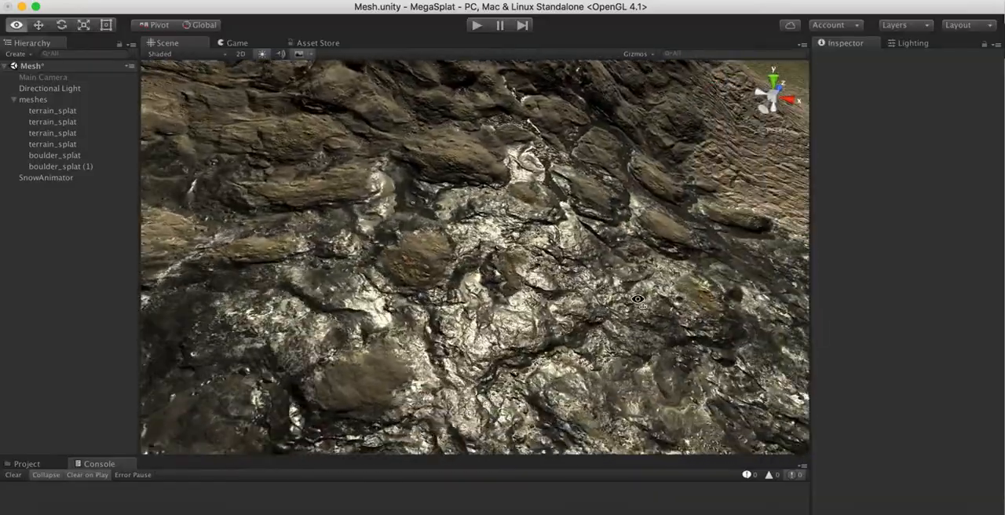
pyautogui.moveTo(638, 299); pyautogui.dragTo(412, 238)
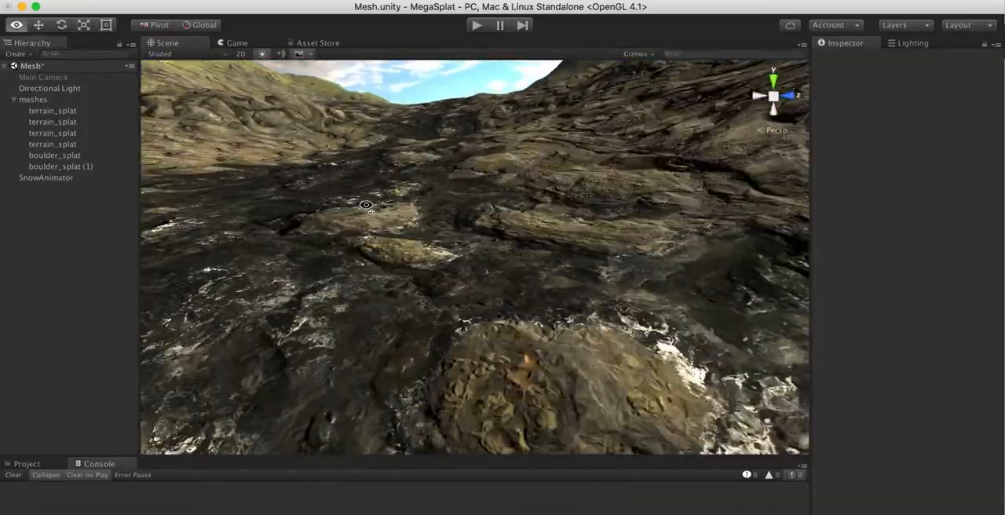
pyautogui.moveTo(367, 206); pyautogui.dragTo(362, 284)
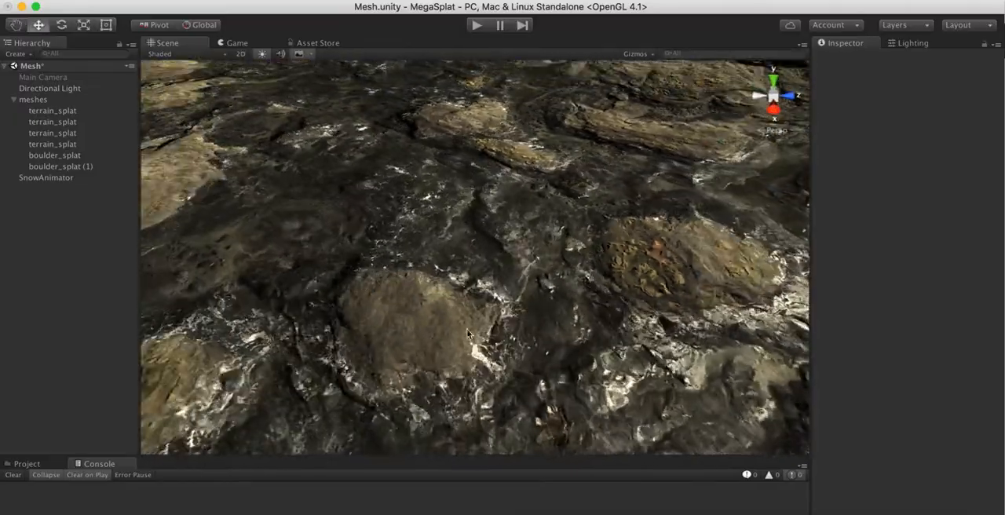
pyautogui.moveTo(467, 333); pyautogui.dragTo(619, 297)
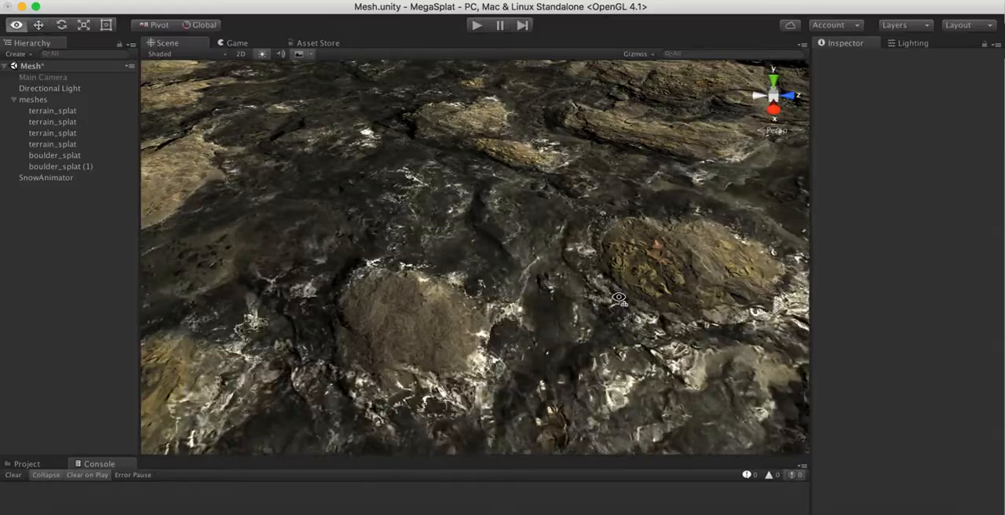
pyautogui.moveTo(618, 297); pyautogui.dragTo(622, 254)
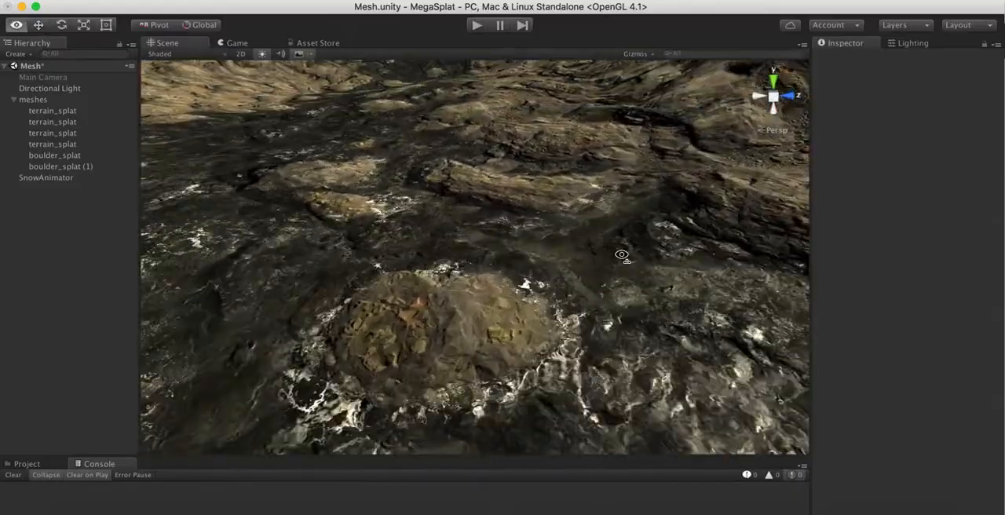
pyautogui.moveTo(621, 254); pyautogui.dragTo(688, 300)
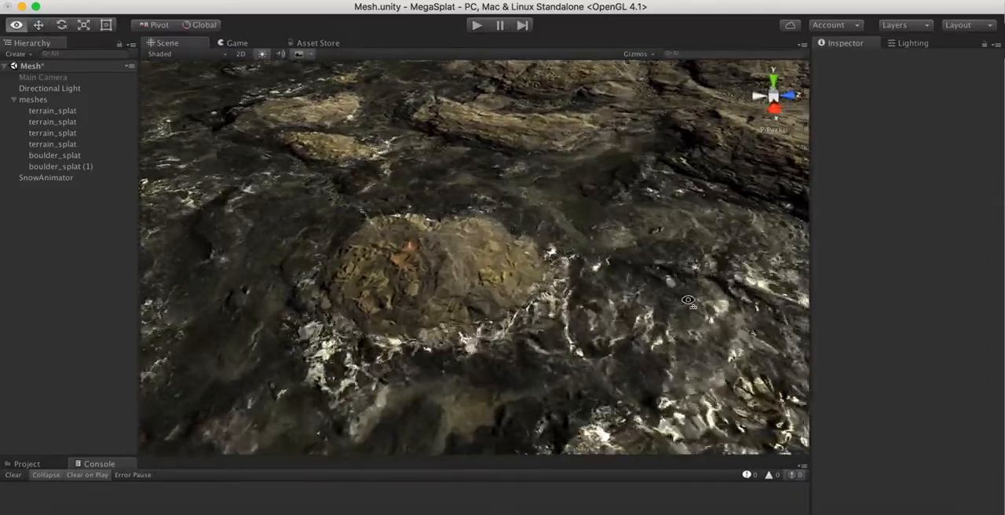
pyautogui.moveTo(688, 299); pyautogui.dragTo(678, 296)
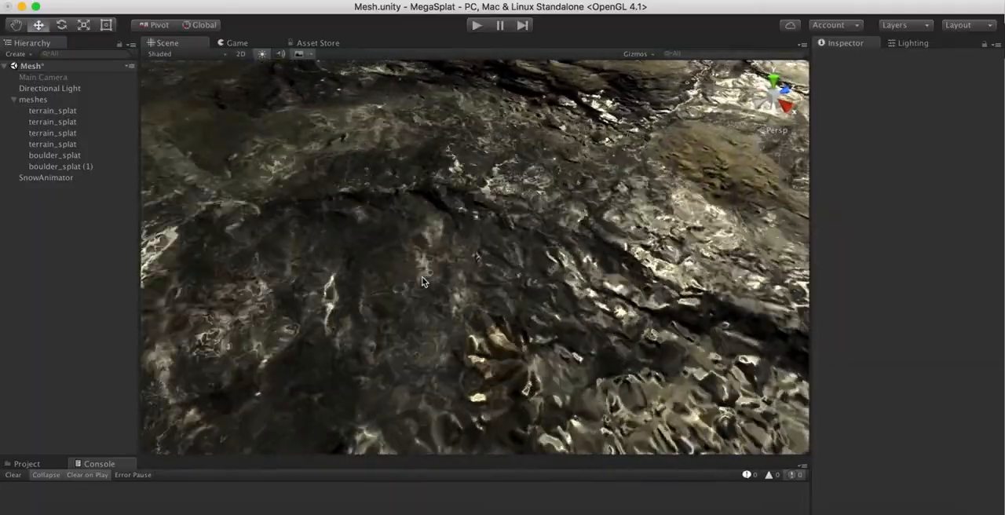
pyautogui.moveTo(423, 281); pyautogui.dragTo(323, 193)
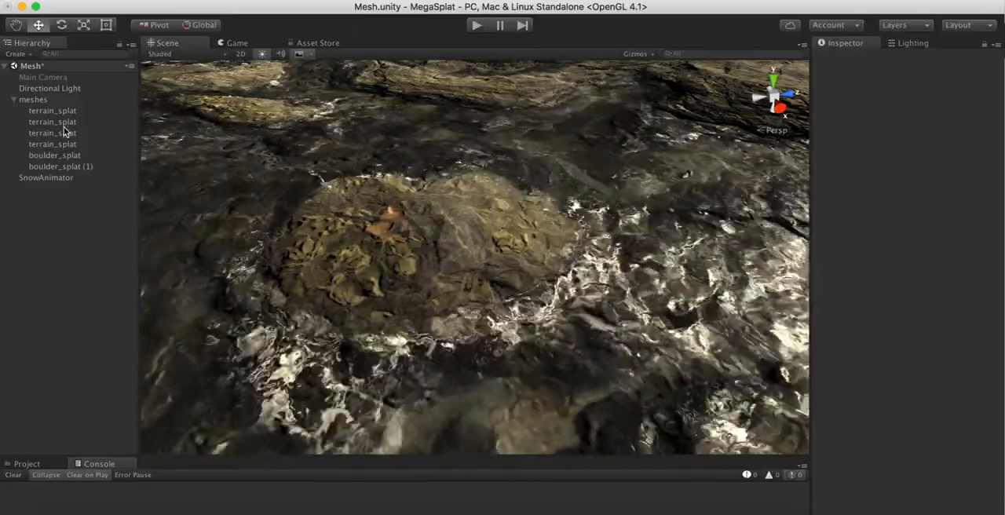
# - Select terrain_splat and keep its puddles on Puddle Refraction
pyautogui.click(52, 132)
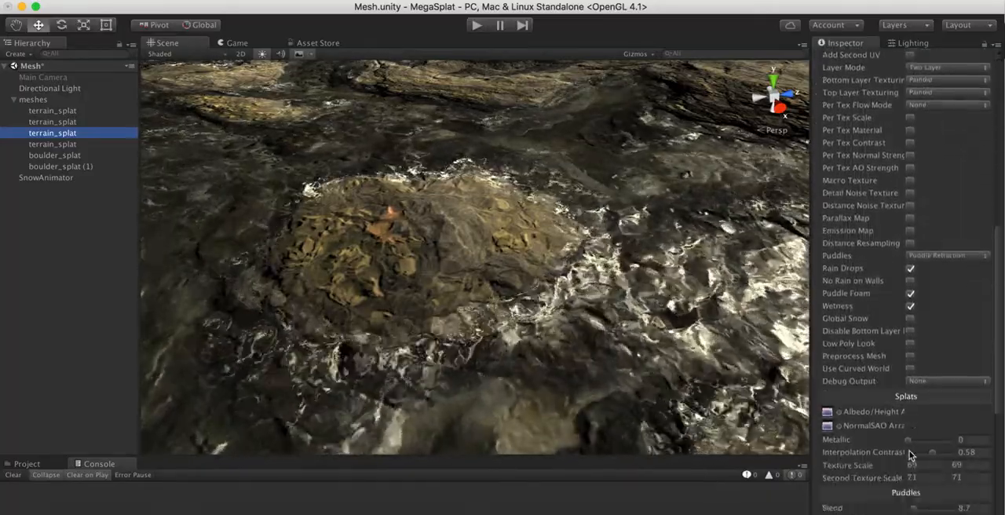
pyautogui.scroll(-3)
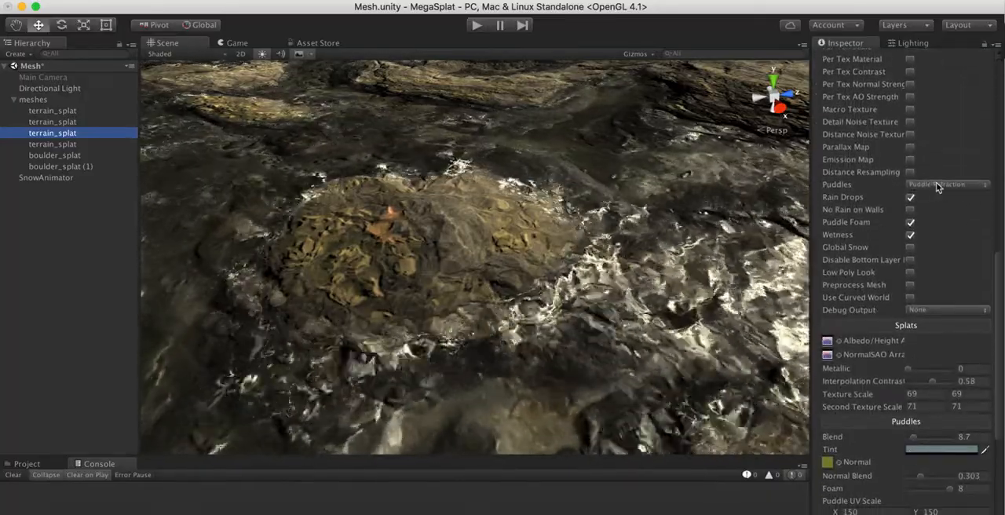
pyautogui.click(946, 183)
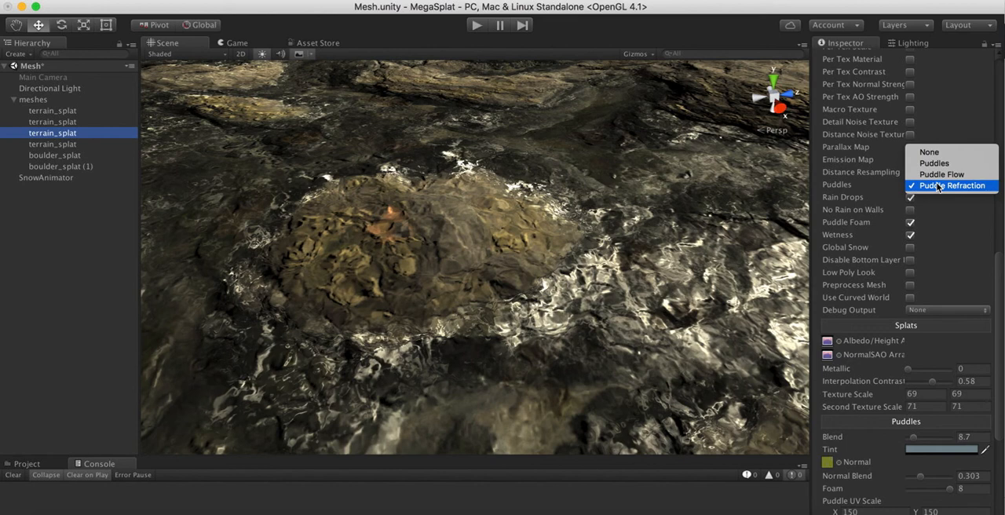
pyautogui.moveTo(916, 196)
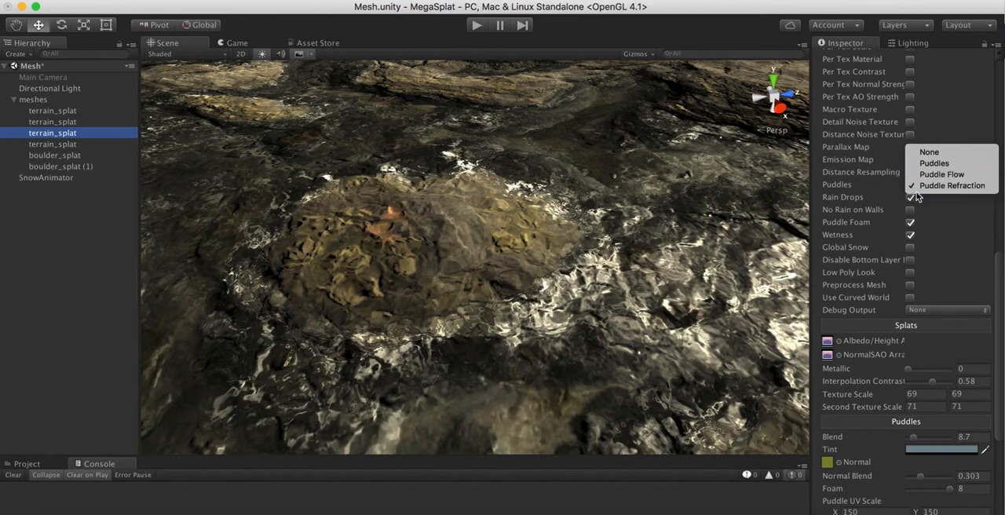
pyautogui.click(950, 185)
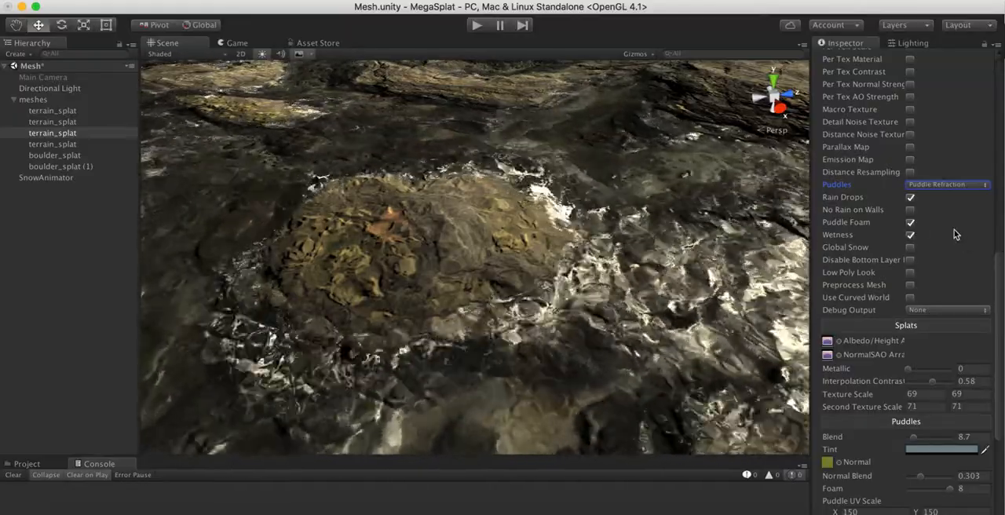
pyautogui.scroll(3)
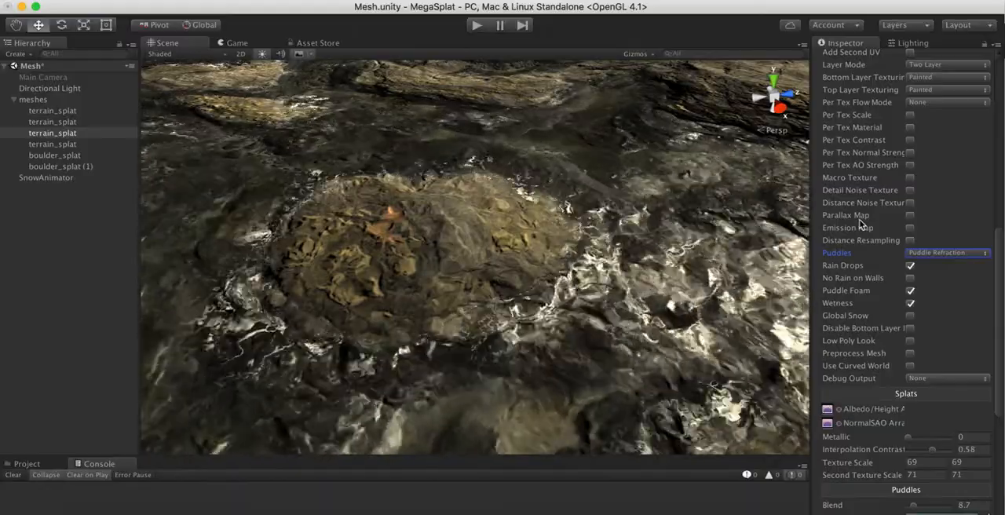
pyautogui.moveTo(846, 215)
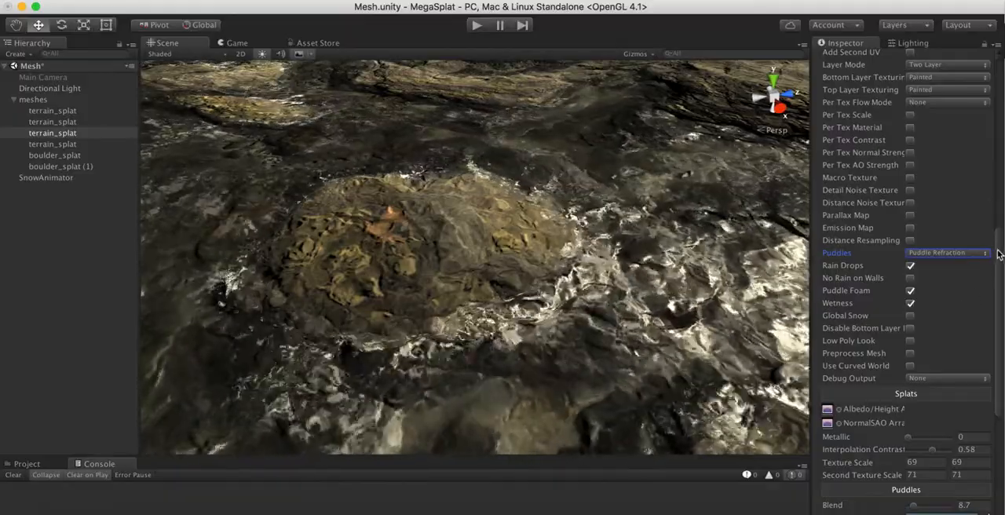
pyautogui.scroll(-3)
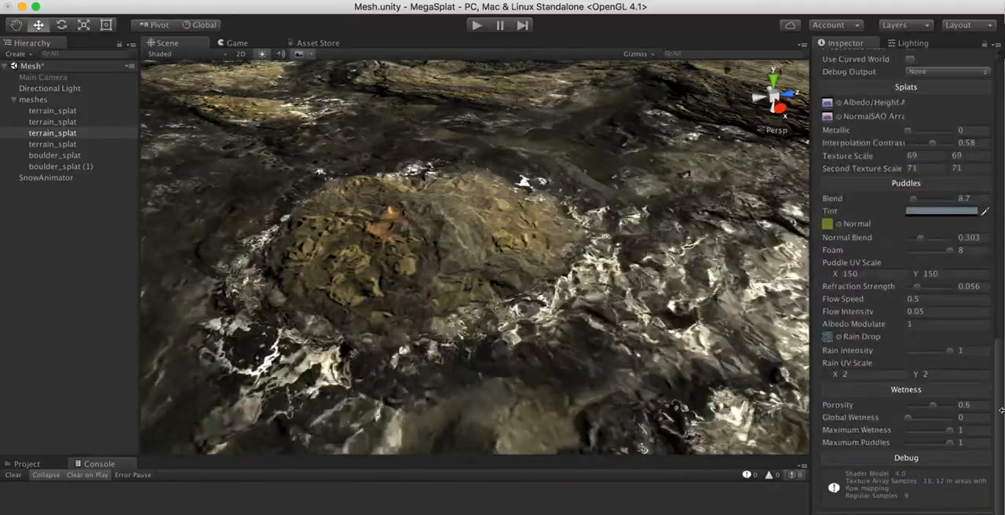
pyautogui.scroll(3)
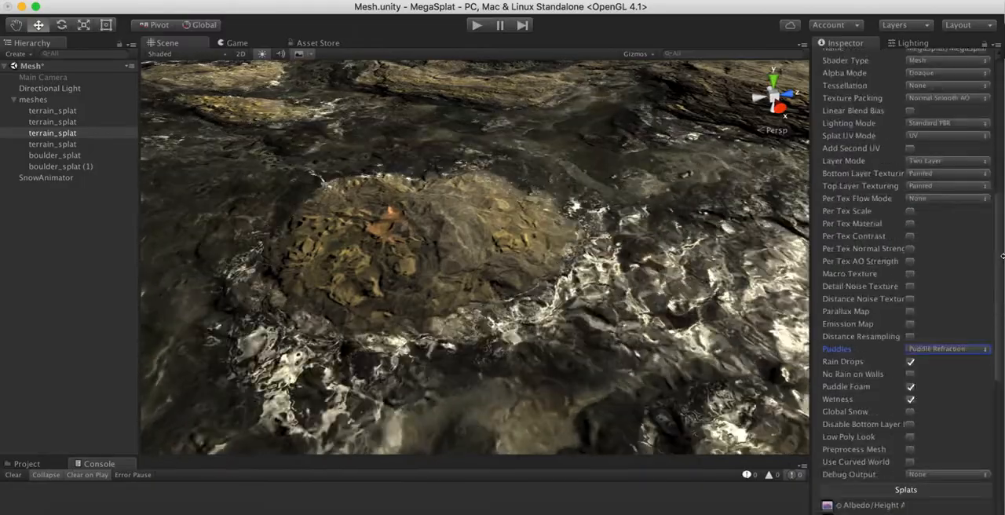
pyautogui.scroll(-3)
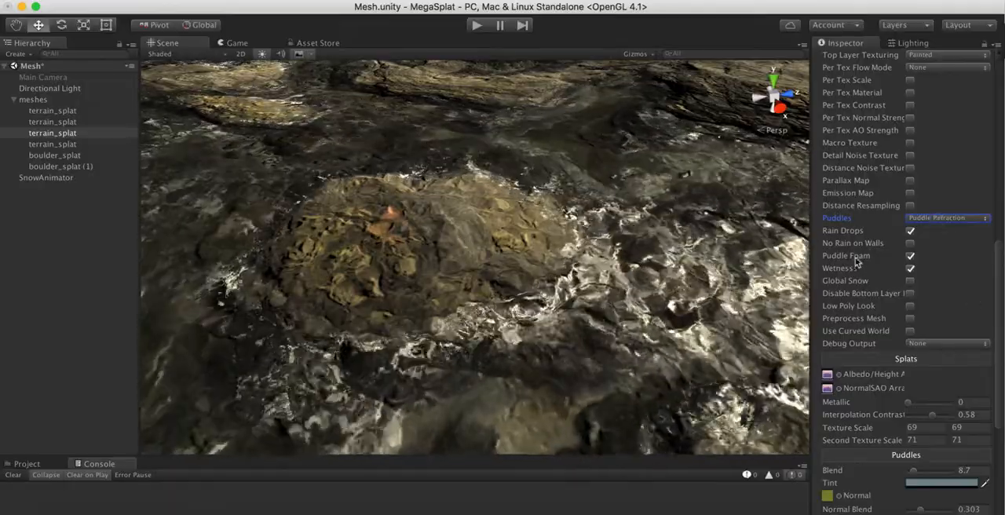
# - Turn off puddle foam and orbit to view the smooth puddles around the boulder
pyautogui.click(910, 255)
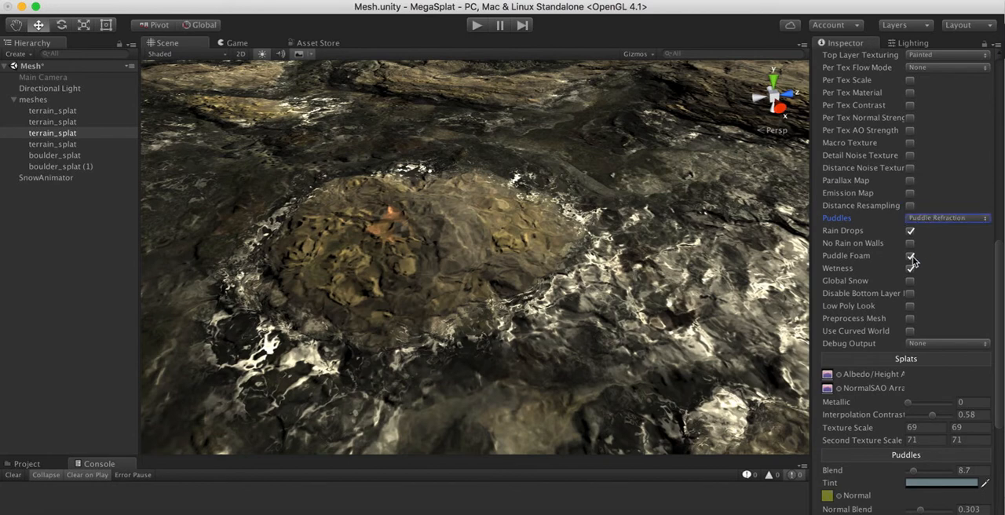
pyautogui.click(910, 256)
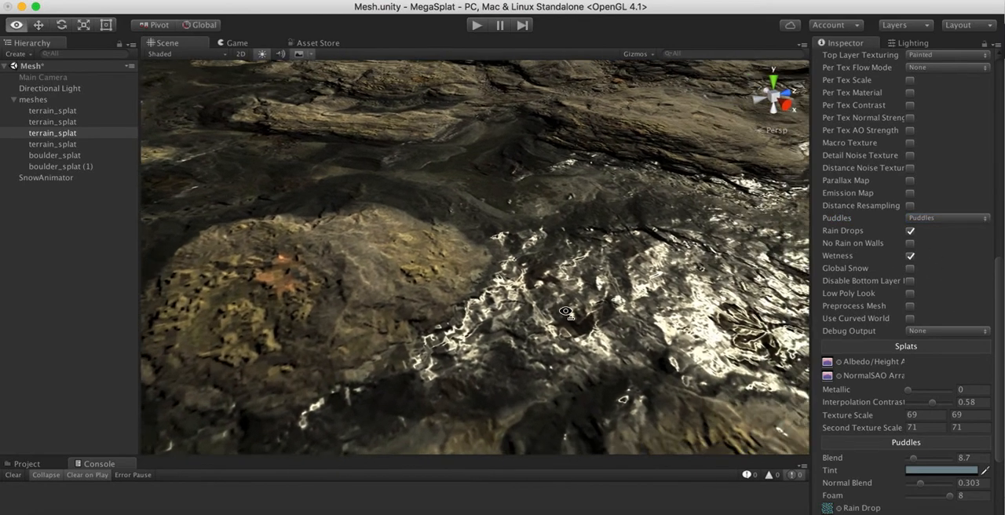
pyautogui.moveTo(565, 311); pyautogui.dragTo(496, 329)
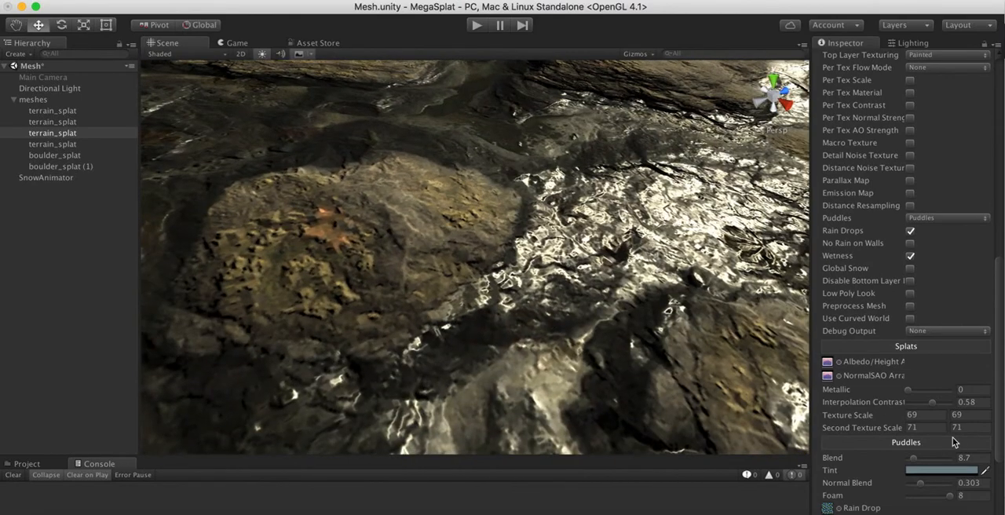
pyautogui.scroll(-3)
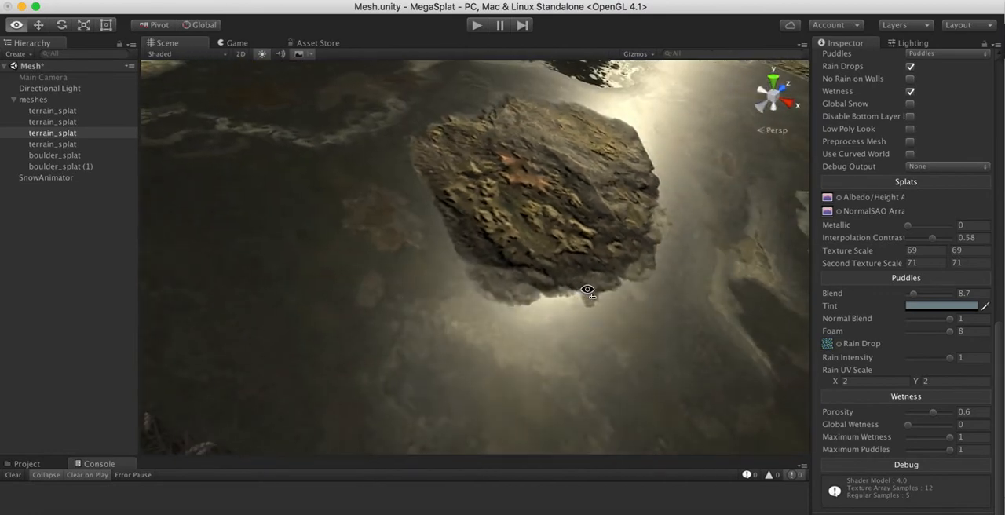
pyautogui.moveTo(587, 289); pyautogui.dragTo(408, 267)
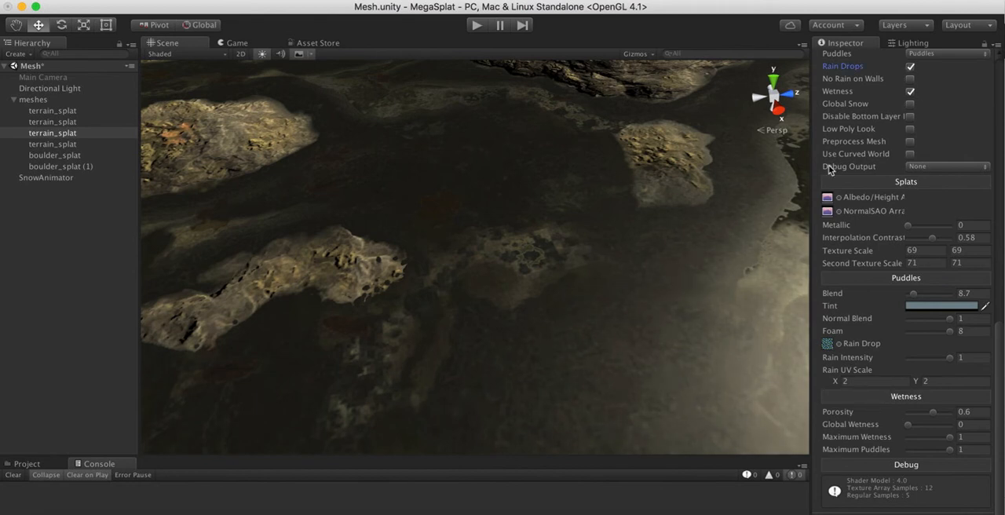
pyautogui.moveTo(819, 215)
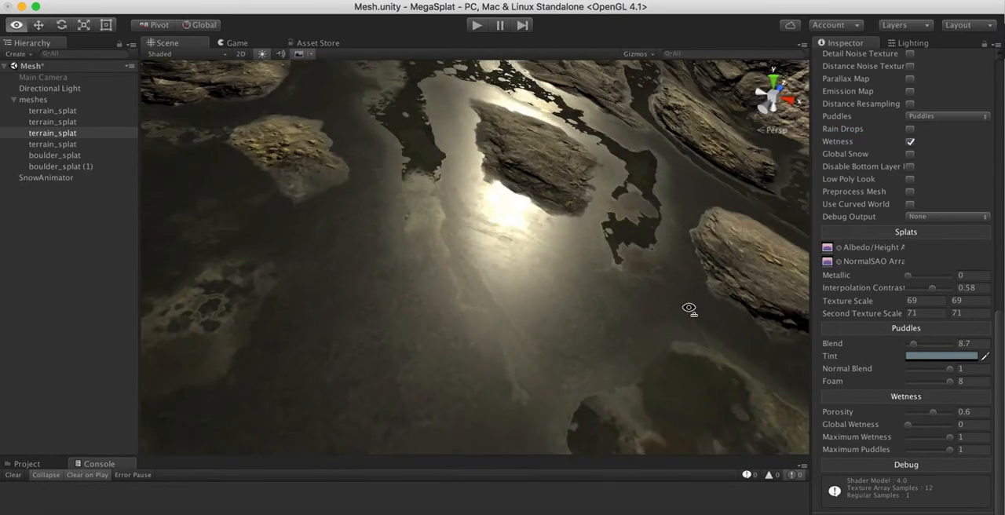
pyautogui.moveTo(688, 306); pyautogui.dragTo(357, 239)
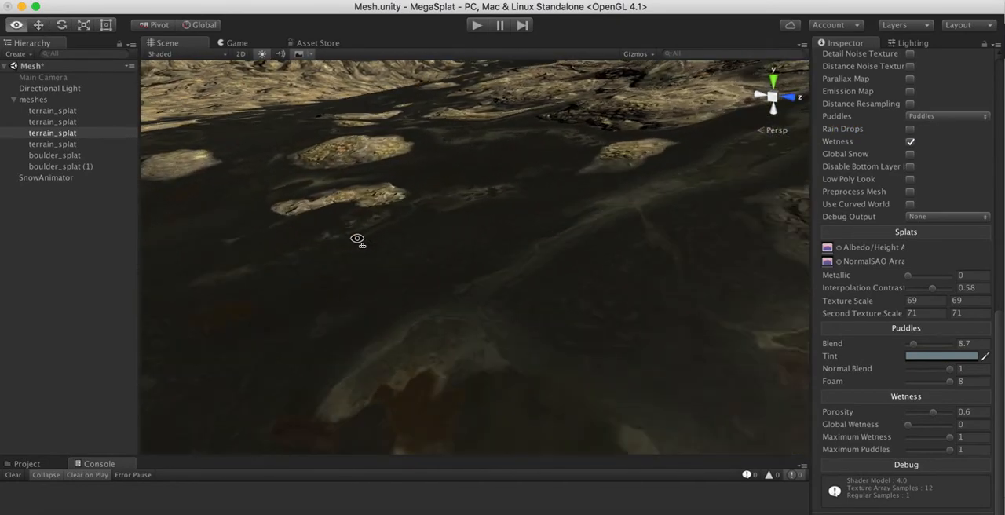
pyautogui.moveTo(357, 239); pyautogui.dragTo(567, 320)
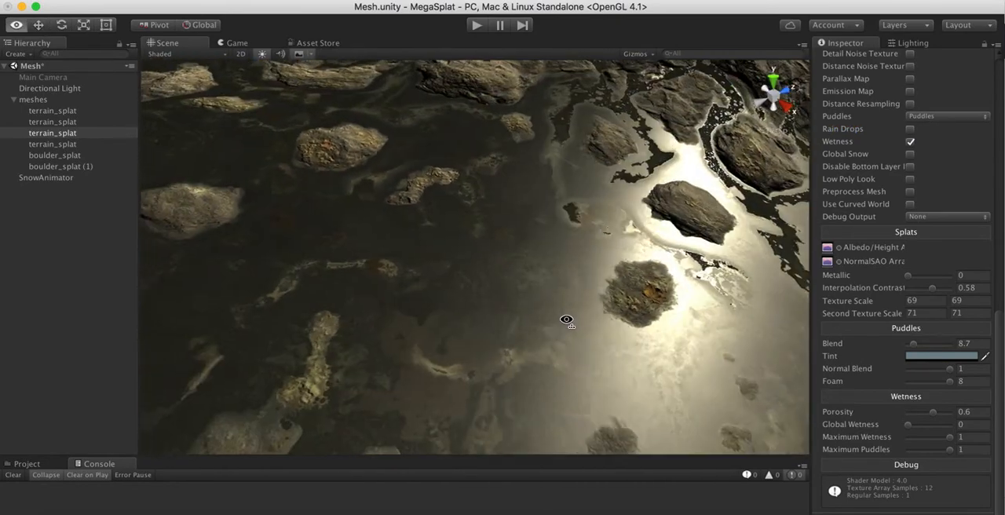
pyautogui.moveTo(567, 320); pyautogui.dragTo(371, 206)
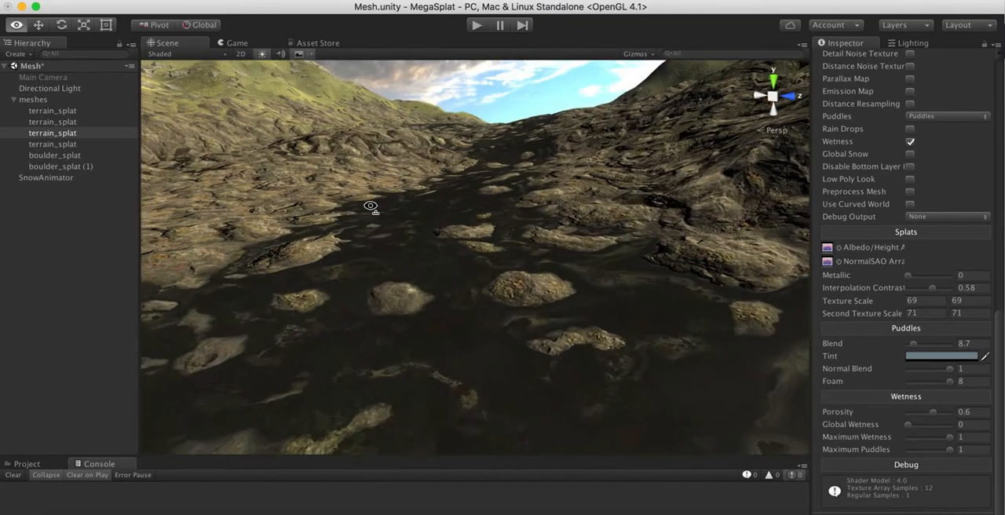
pyautogui.moveTo(371, 207); pyautogui.dragTo(644, 376)
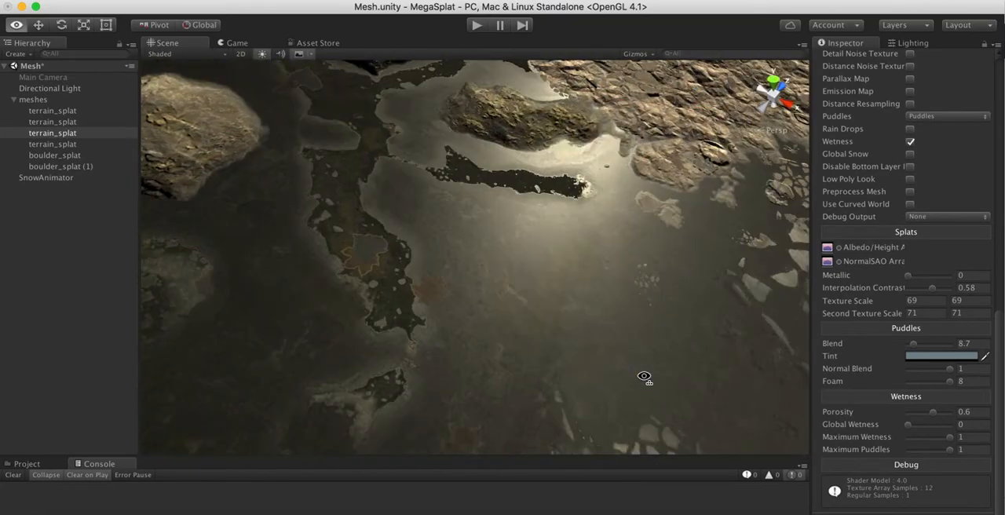
pyautogui.moveTo(644, 376); pyautogui.dragTo(381, 253)
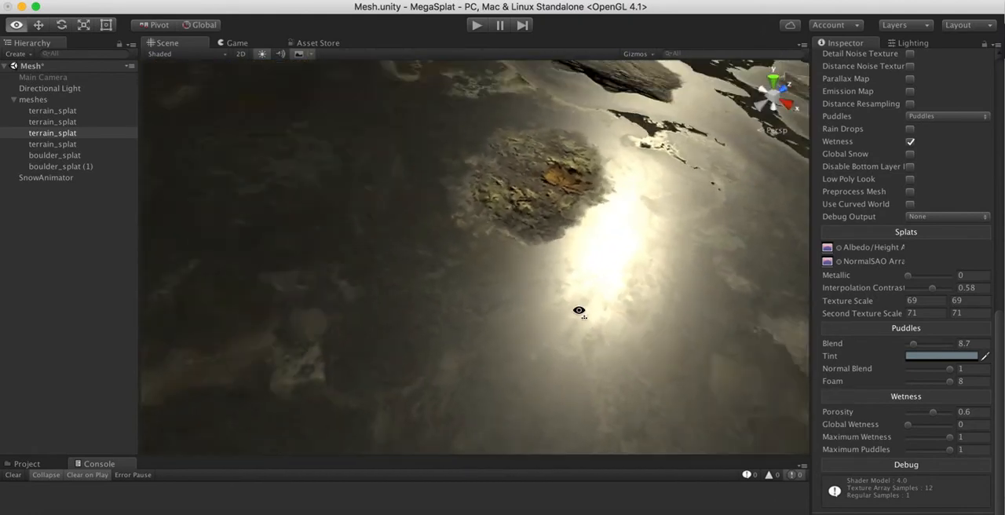
pyautogui.moveTo(579, 310); pyautogui.dragTo(605, 288)
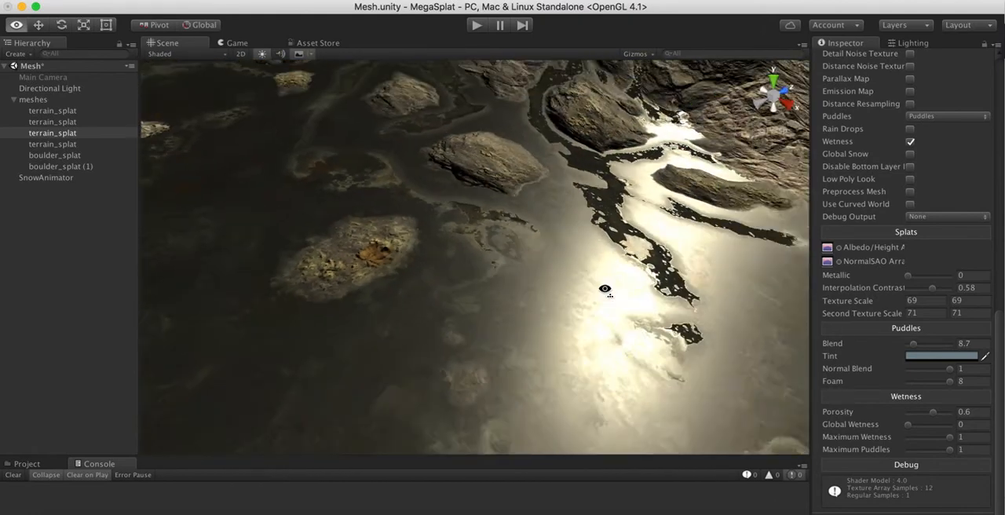
pyautogui.moveTo(604, 289); pyautogui.dragTo(429, 234)
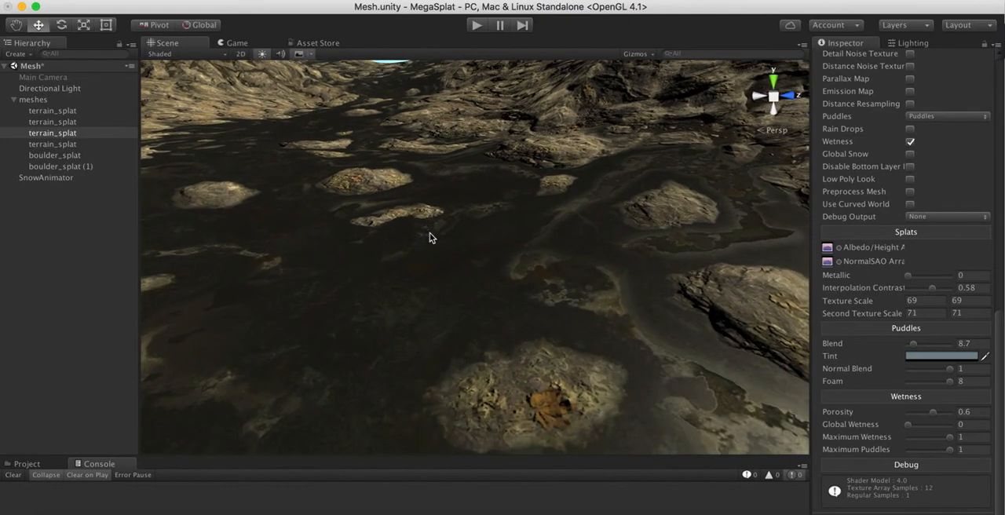
pyautogui.moveTo(924, 121)
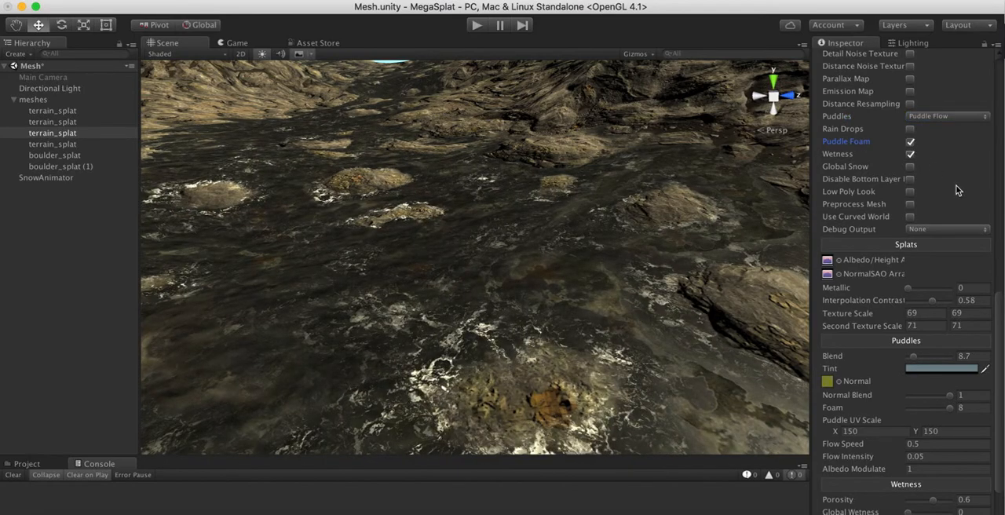
# - Turn off foam on the Puddle Flow puddles and orbit over the wet terrain
pyautogui.click(910, 142)
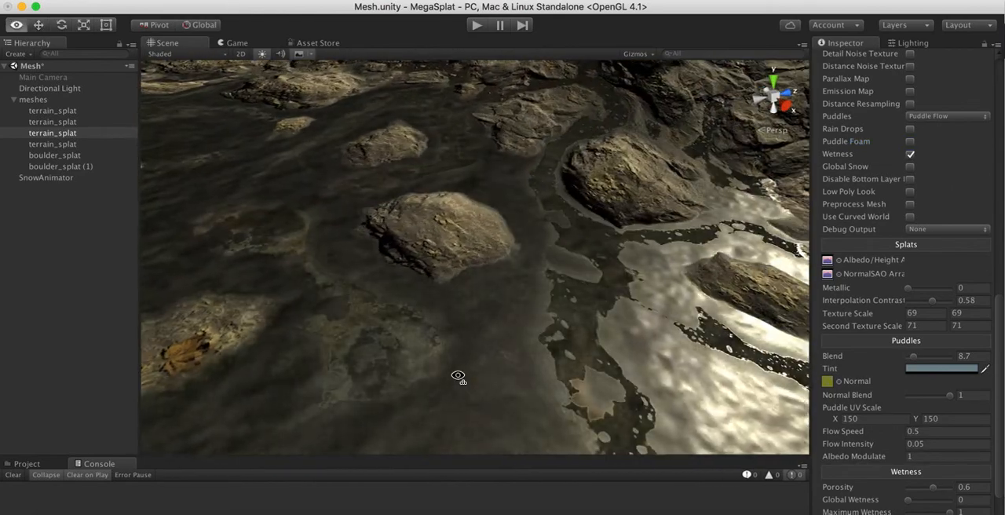
pyautogui.moveTo(457, 375); pyautogui.dragTo(487, 383)
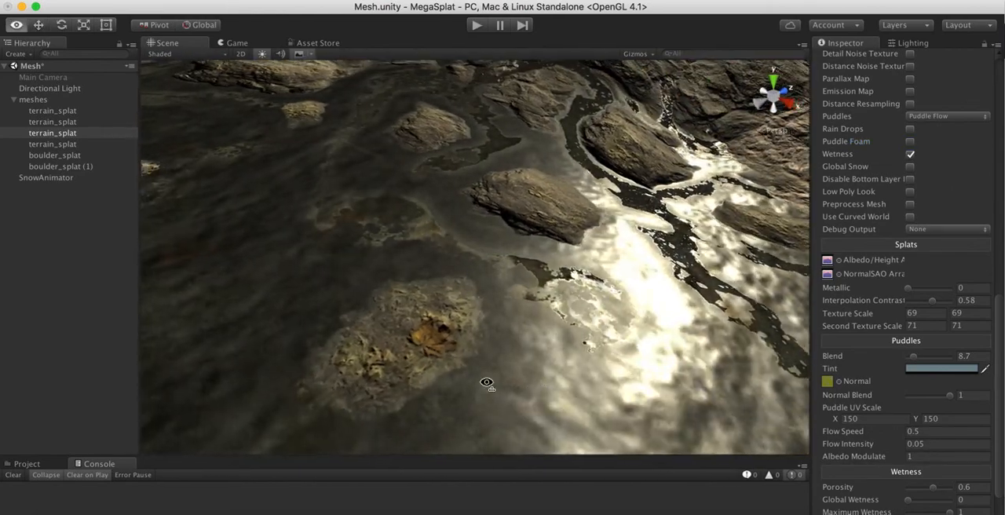
pyautogui.moveTo(487, 383); pyautogui.dragTo(303, 327)
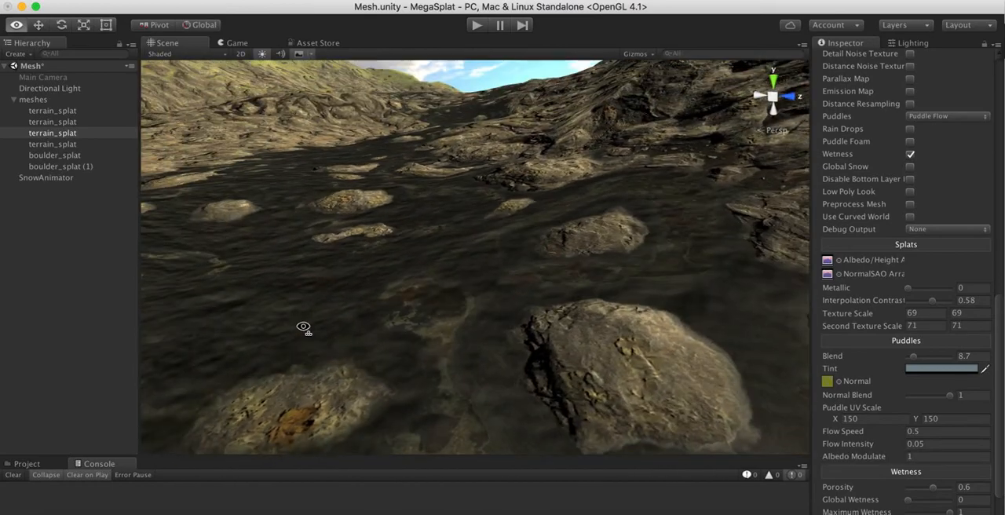
pyautogui.moveTo(303, 327); pyautogui.dragTo(359, 323)
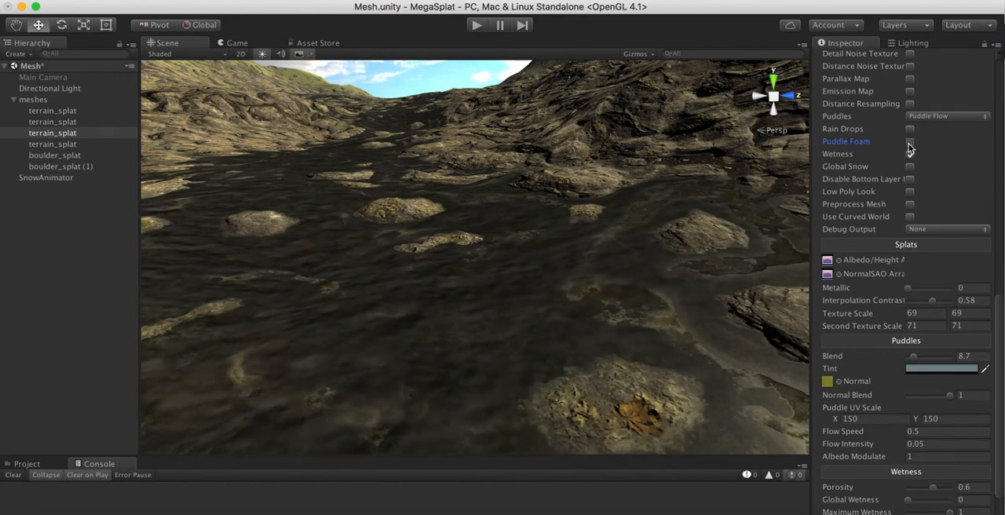
# - Re-enable puddle foam and orbit to see white foam swirling on the water
pyautogui.click(910, 141)
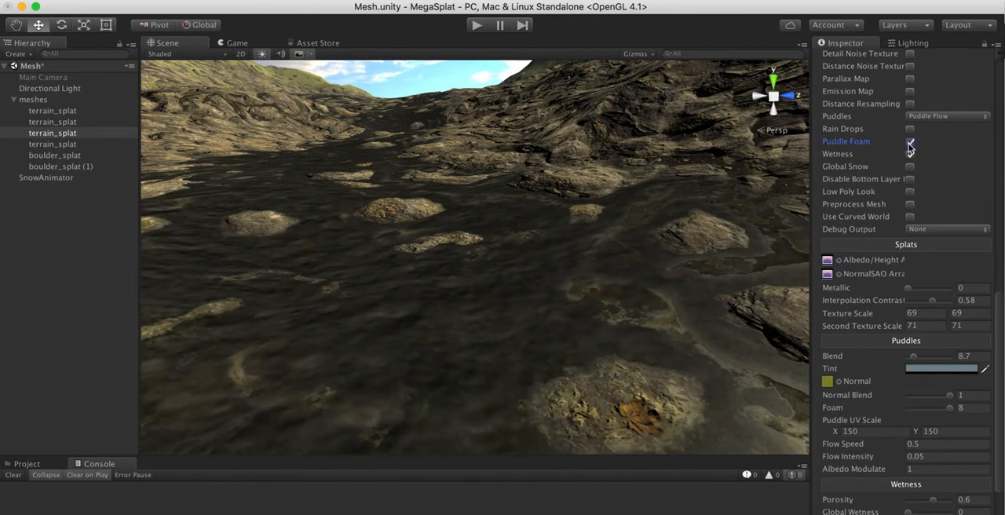
pyautogui.click(910, 142)
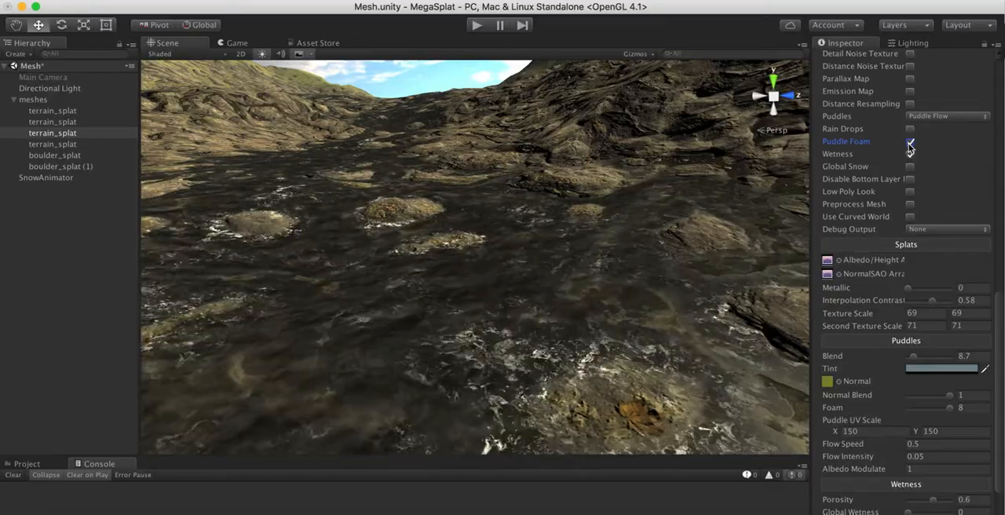
pyautogui.click(910, 154)
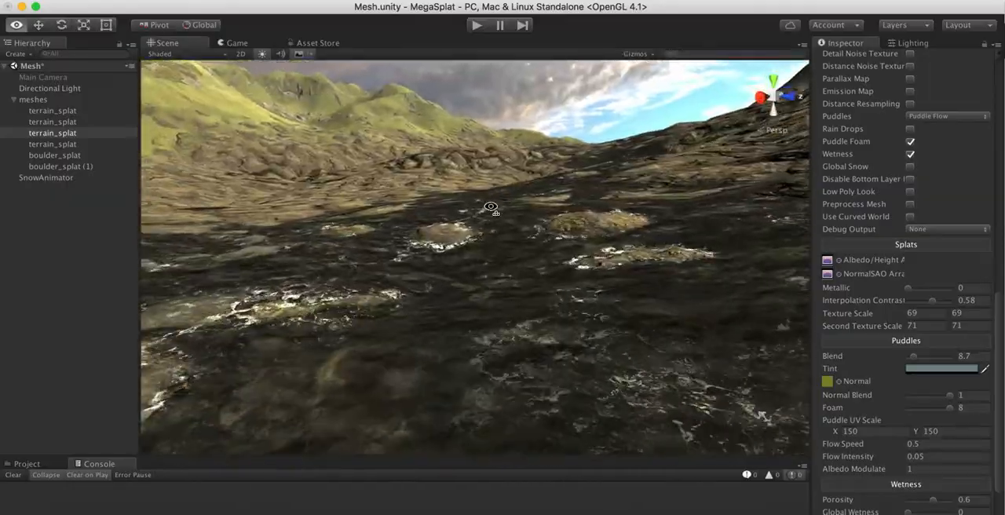
pyautogui.moveTo(491, 207); pyautogui.dragTo(532, 288)
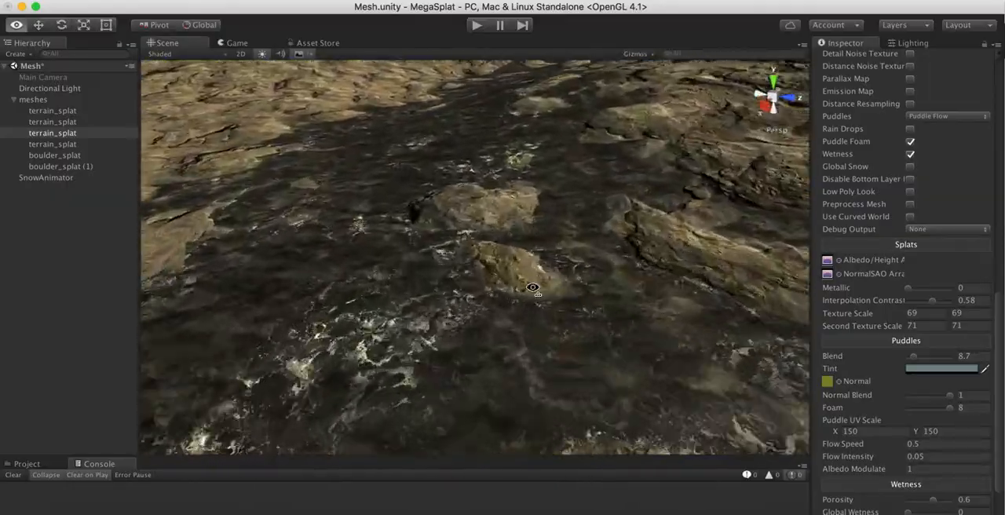
pyautogui.moveTo(532, 289); pyautogui.dragTo(628, 314)
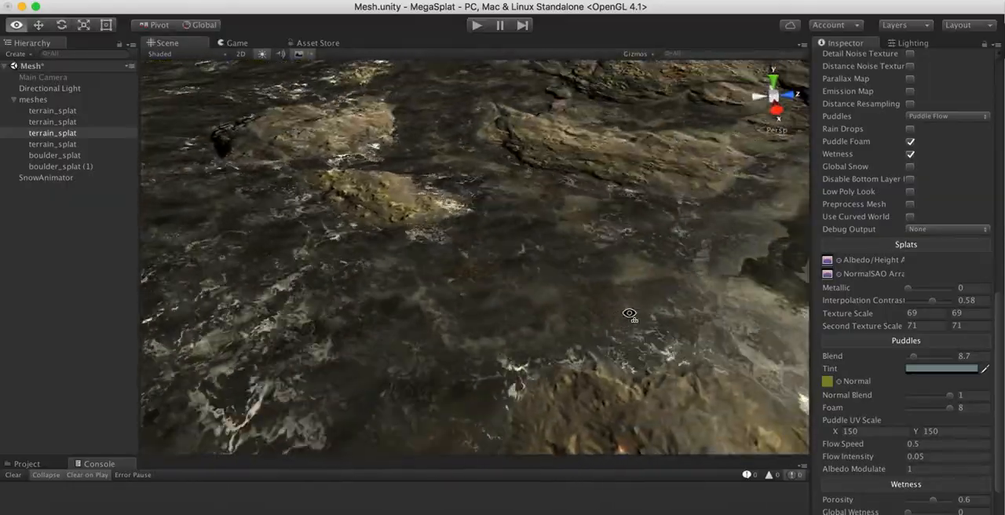
pyautogui.moveTo(630, 314); pyautogui.dragTo(614, 306)
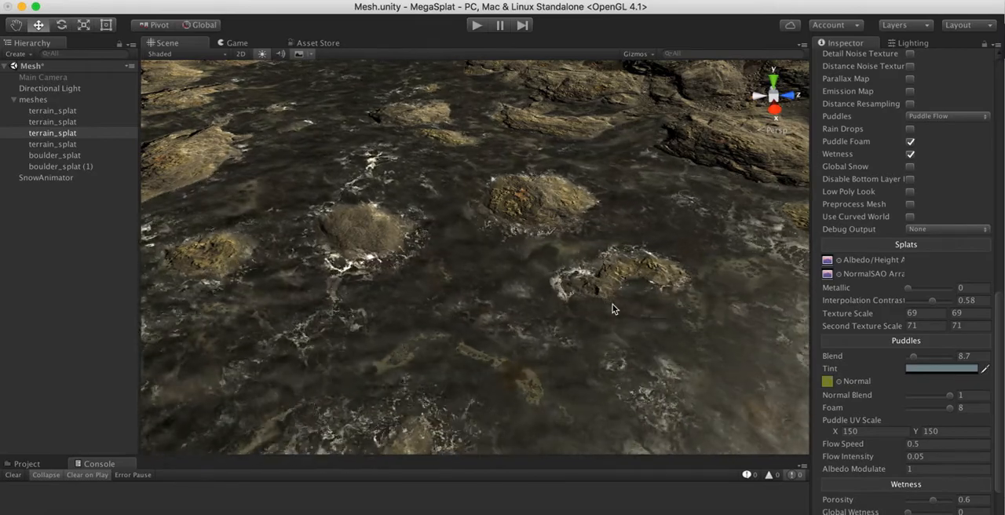
# - Switch puddles to Puddle Refraction with foam off, then orbit to inspect the clear water
pyautogui.click(946, 116)
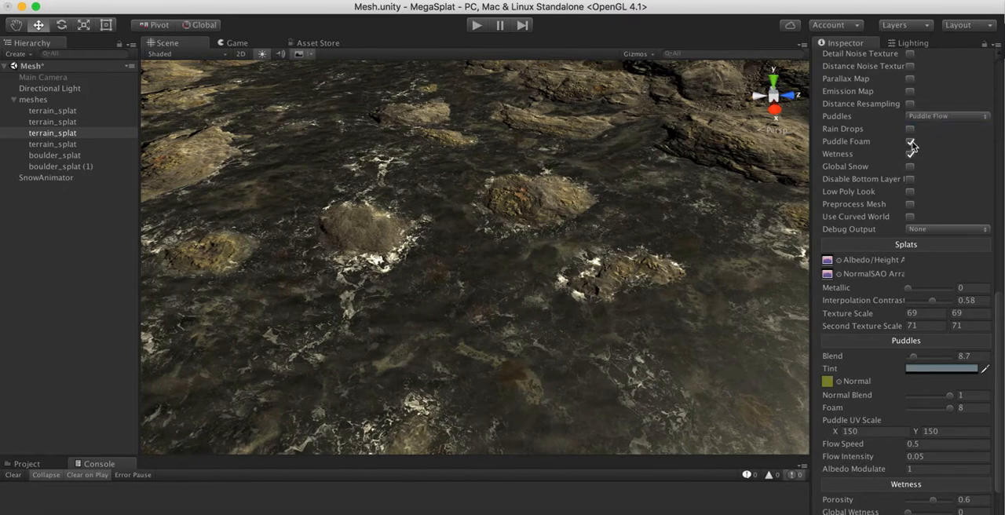
pyautogui.click(910, 141)
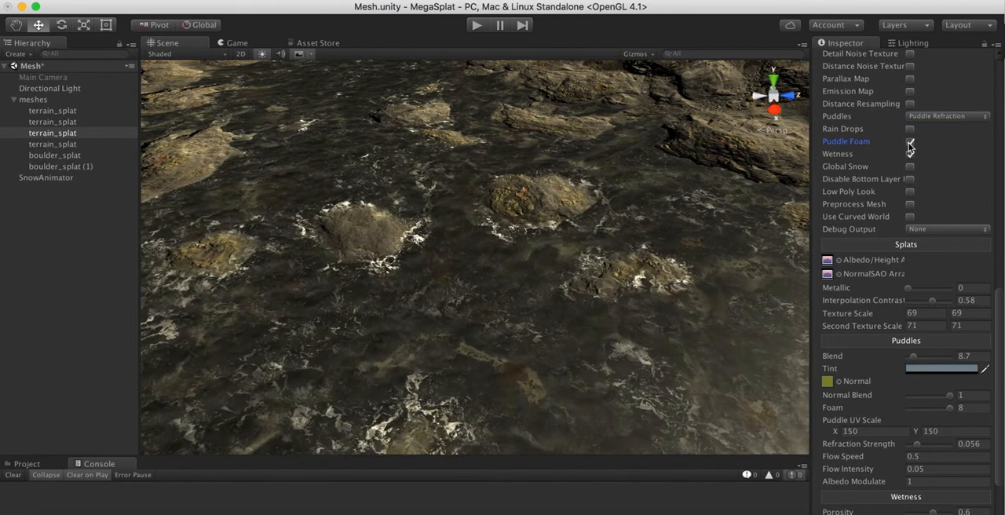
pyautogui.click(910, 141)
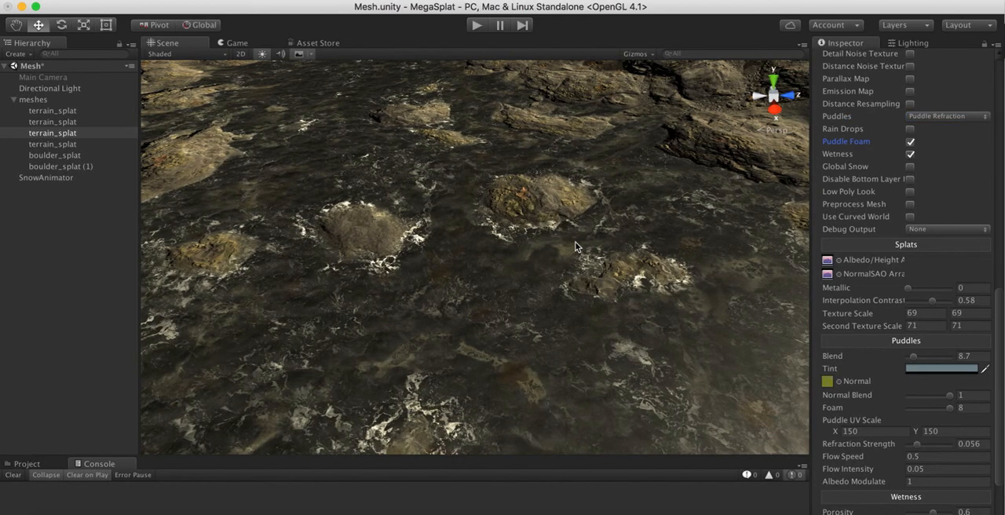
pyautogui.click(910, 154)
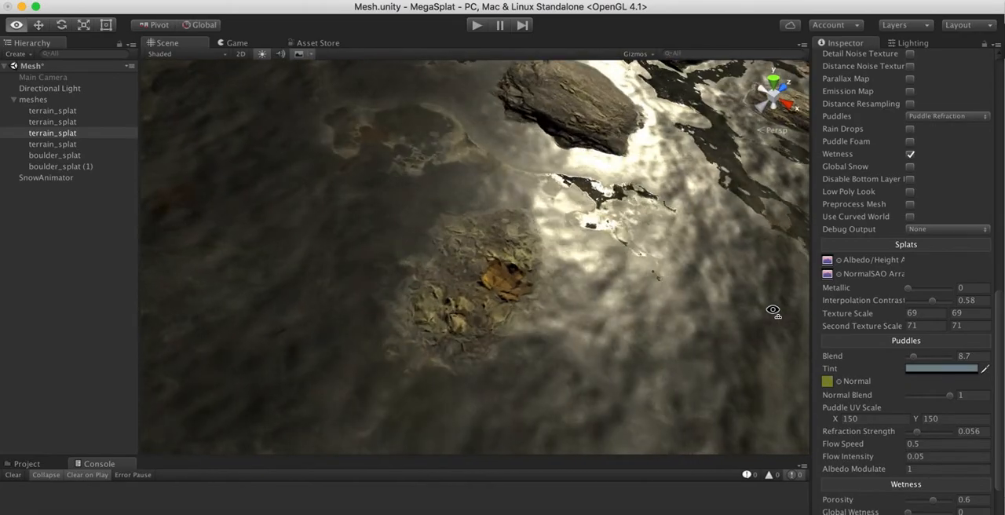
pyautogui.moveTo(773, 310); pyautogui.dragTo(456, 175)
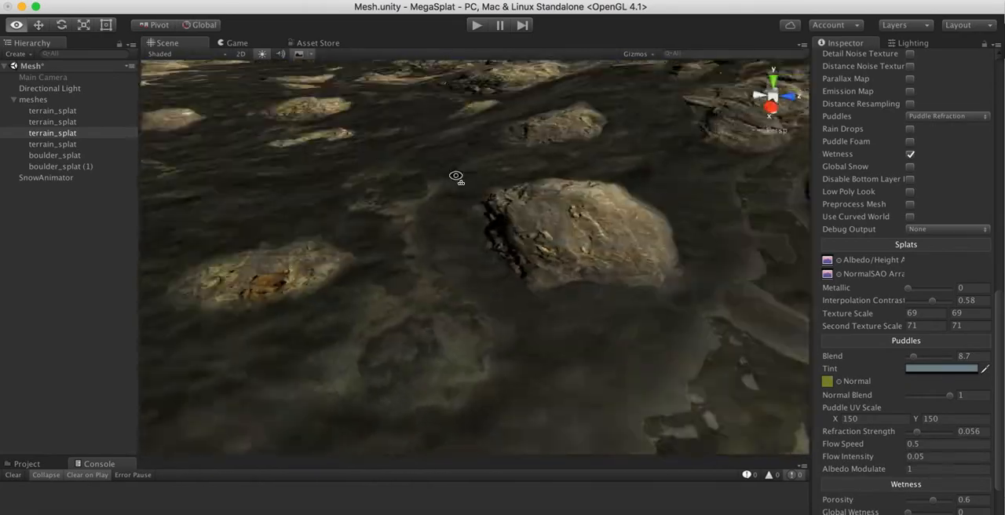
pyautogui.moveTo(456, 175); pyautogui.dragTo(557, 378)
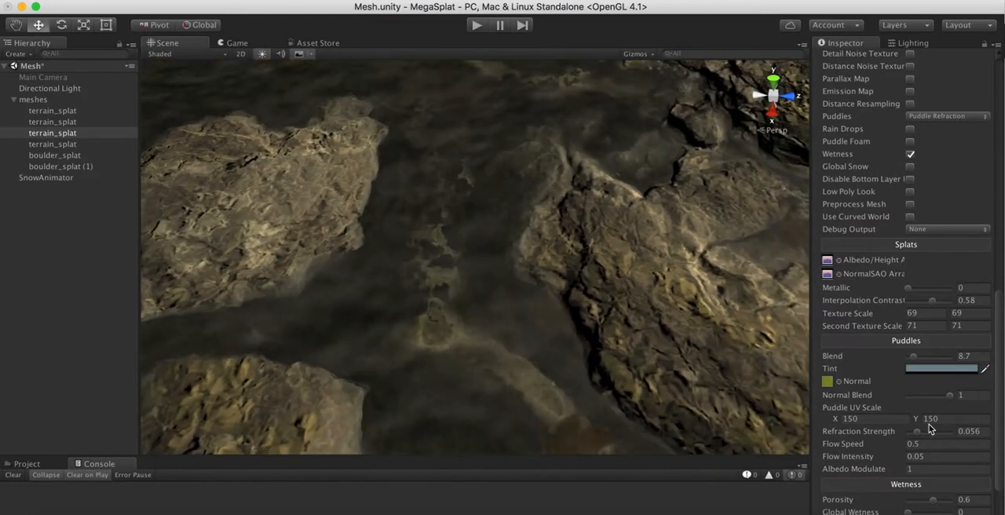
# - Try lowering puddle Normal Blend toward zero, then orbit across the rocky puddles
pyautogui.scroll(-3)
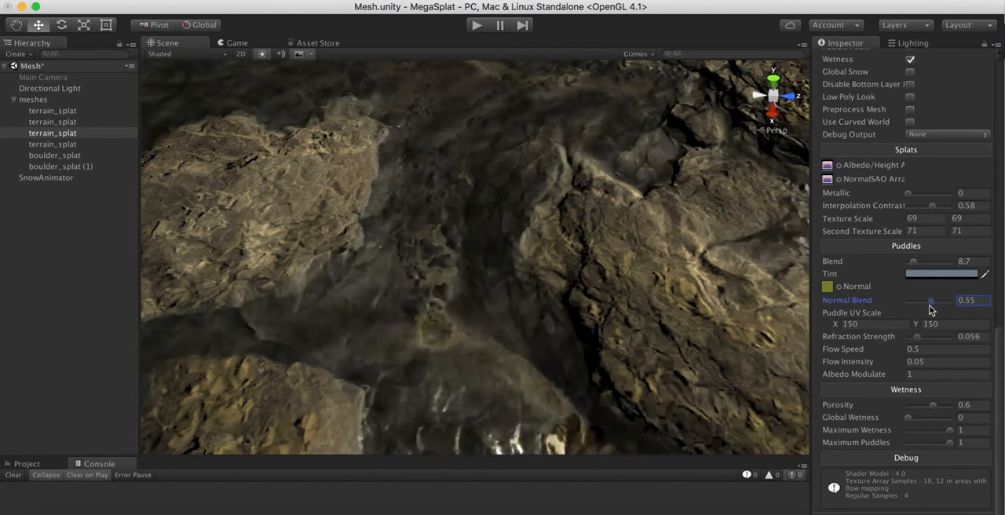
pyautogui.moveTo(931, 300); pyautogui.dragTo(924, 300)
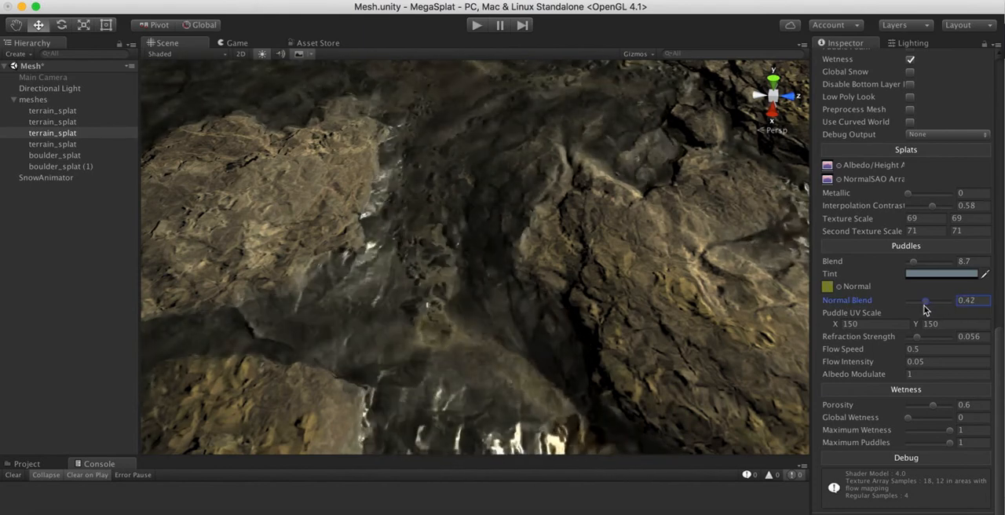
pyautogui.moveTo(925, 299); pyautogui.dragTo(907, 300)
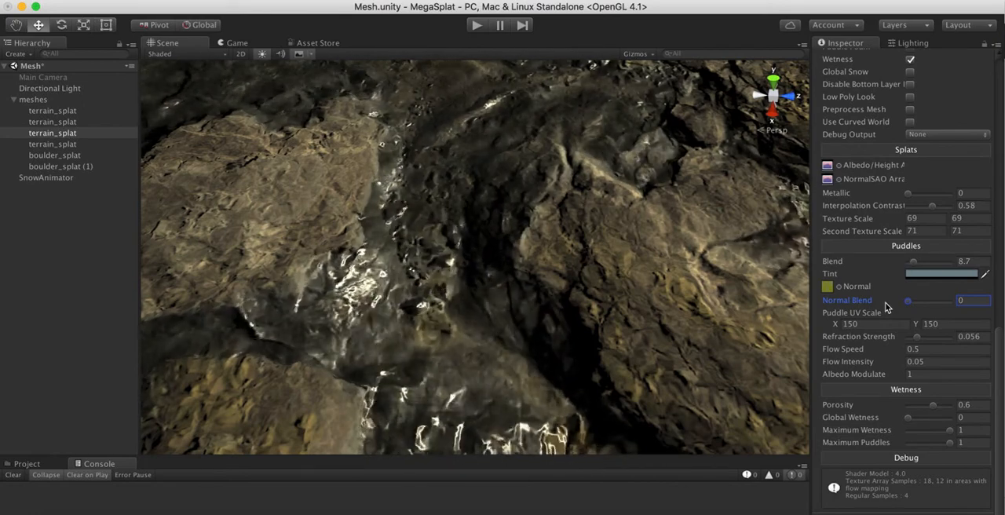
pyautogui.moveTo(909, 301); pyautogui.dragTo(913, 301)
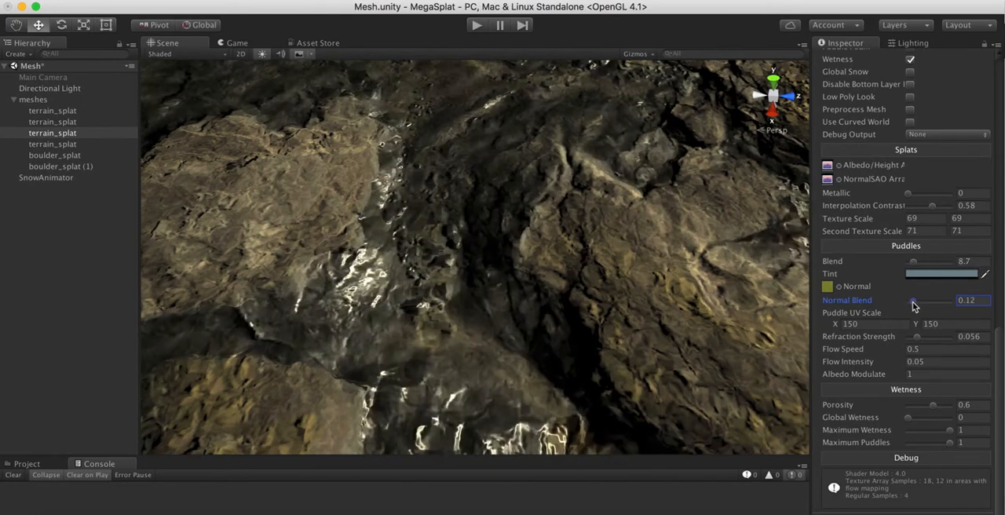
pyautogui.moveTo(913, 307); pyautogui.dragTo(929, 307)
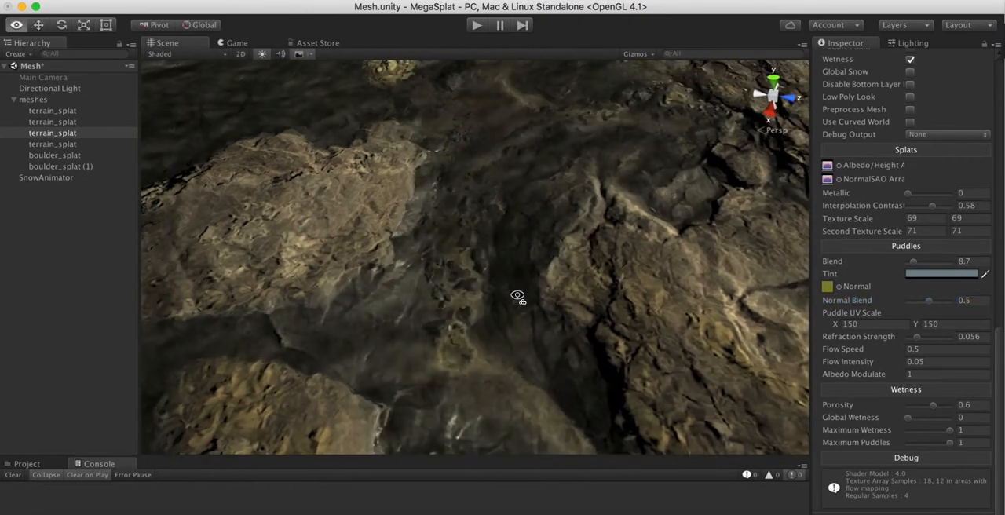
pyautogui.moveTo(517, 296); pyautogui.dragTo(626, 309)
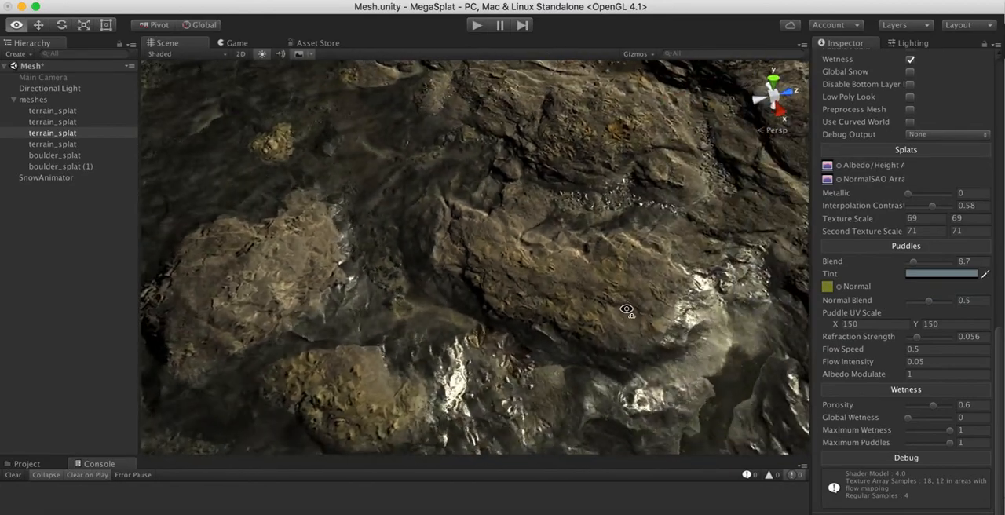
pyautogui.moveTo(626, 309); pyautogui.dragTo(421, 239)
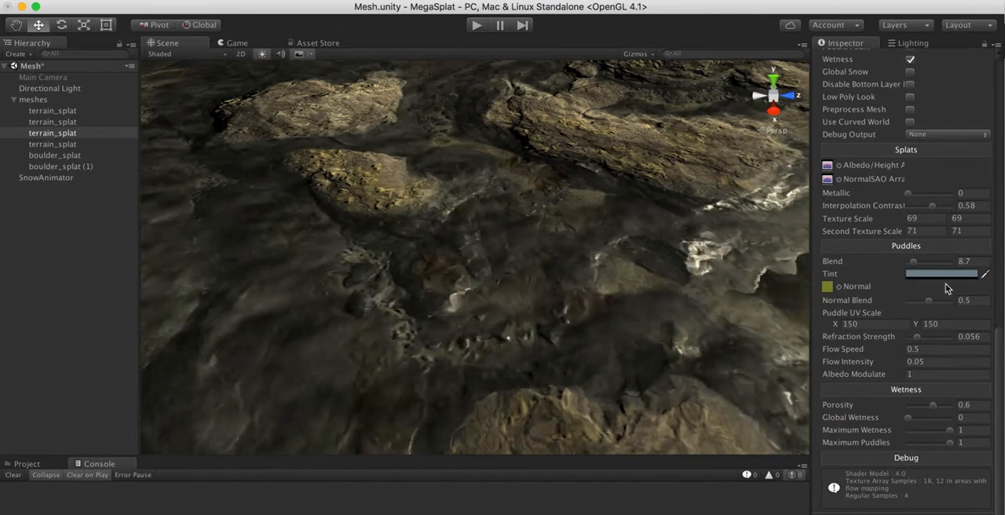
# - Settle puddle Normal Blend at 0.38 after trying values up to about 0.72
pyautogui.moveTo(928, 300); pyautogui.dragTo(940, 300)
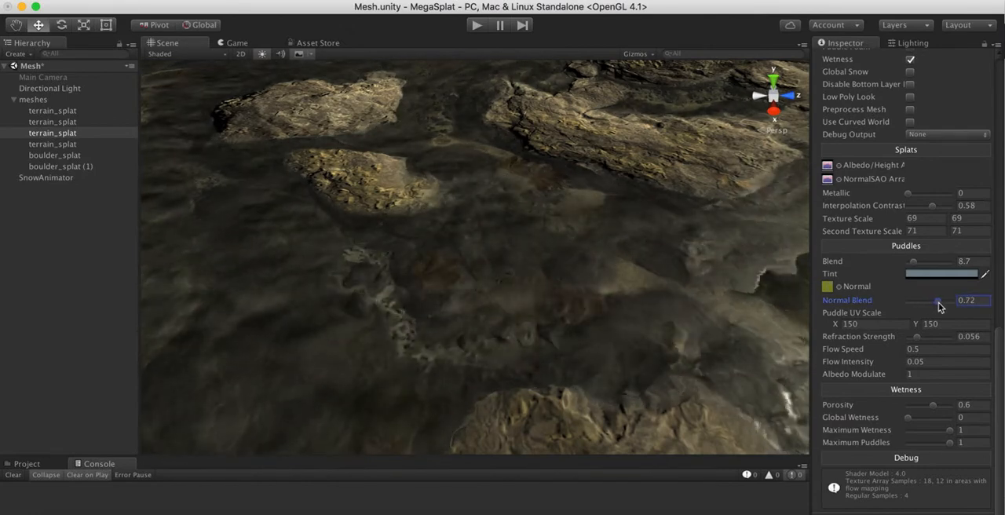
pyautogui.moveTo(938, 299); pyautogui.dragTo(935, 300)
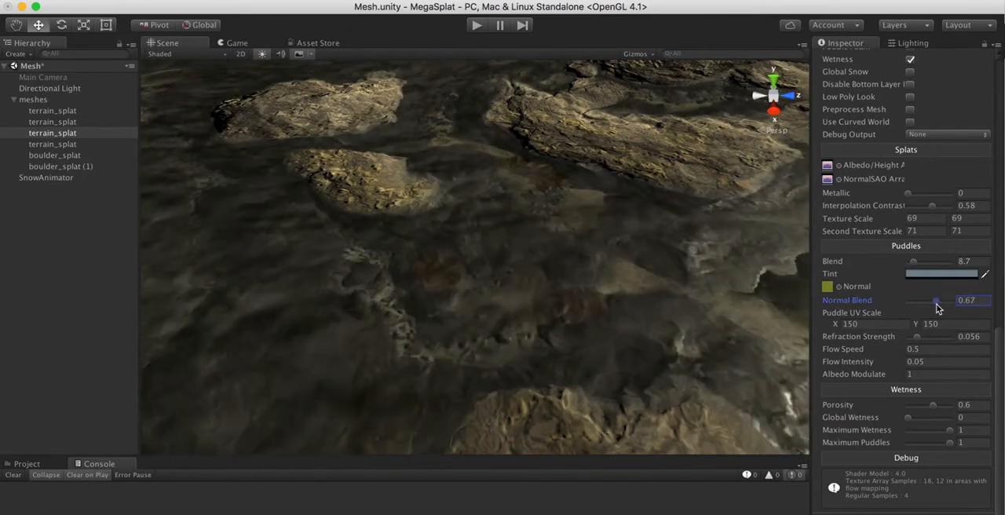
pyautogui.moveTo(936, 305); pyautogui.dragTo(929, 304)
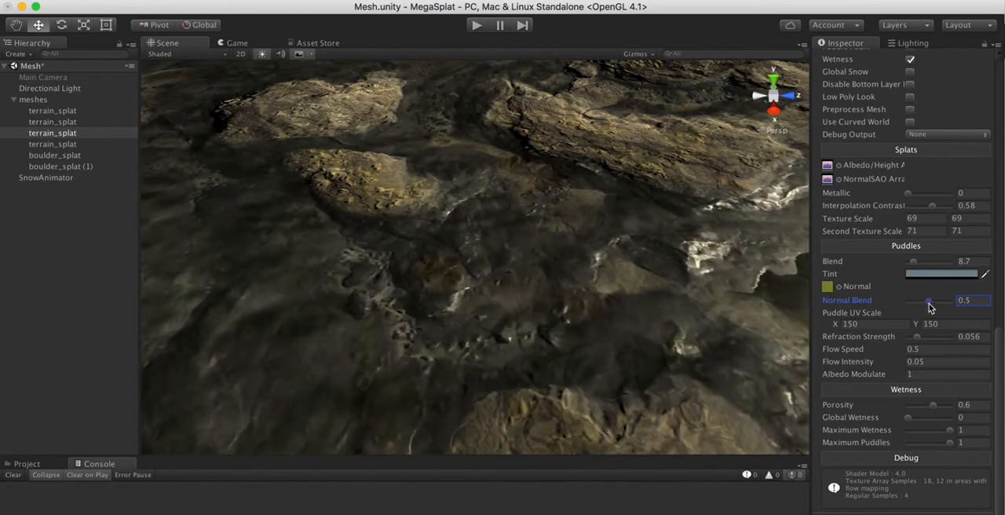
pyautogui.moveTo(930, 300); pyautogui.dragTo(928, 300)
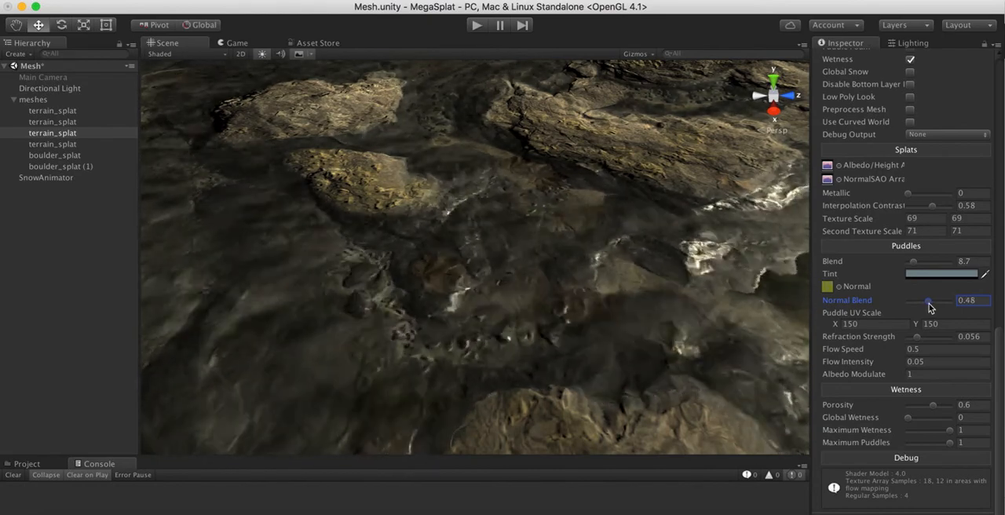
pyautogui.moveTo(929, 300); pyautogui.dragTo(922, 300)
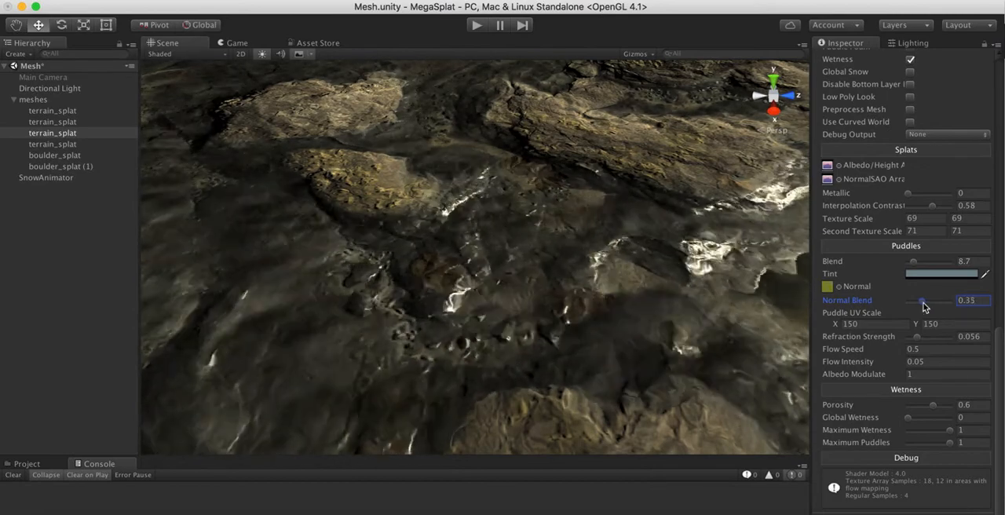
pyautogui.moveTo(922, 300); pyautogui.dragTo(926, 300)
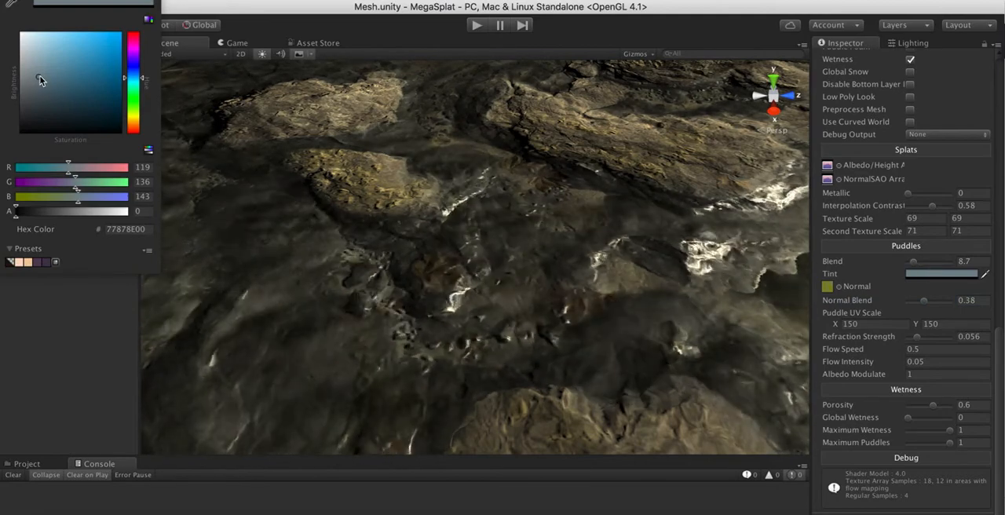
# - Try darker and lighter grey puddle tints, settling on light warm grey A69D9D
pyautogui.click(33, 82)
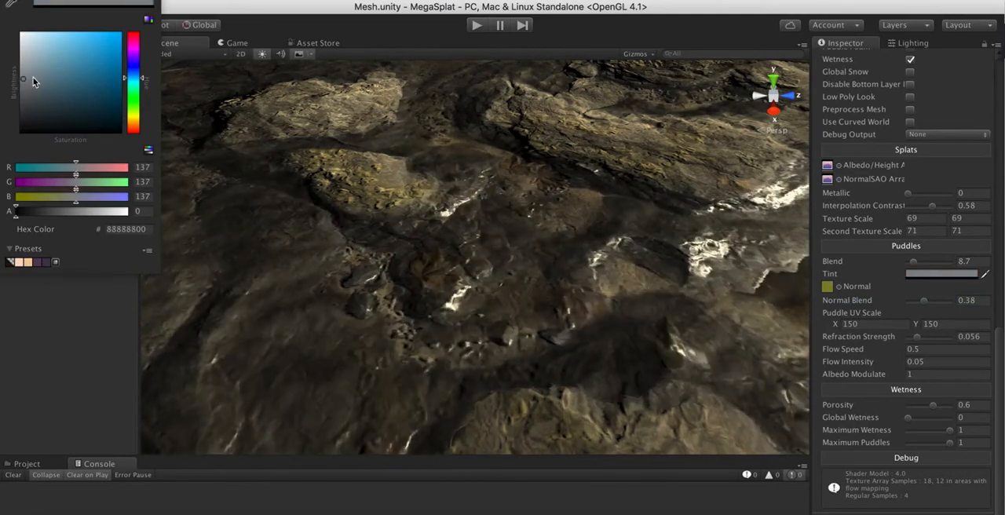
pyautogui.moveTo(34, 81); pyautogui.dragTo(20, 40)
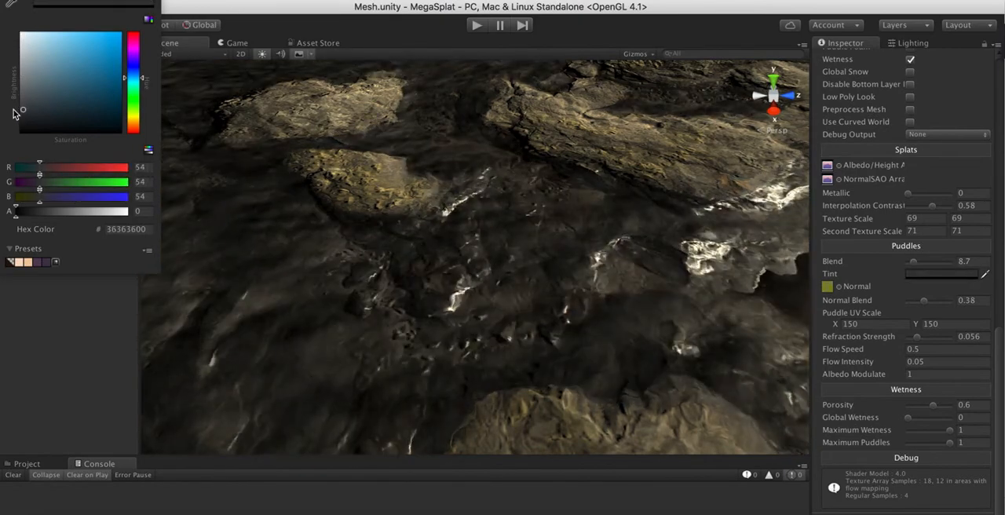
pyautogui.click(70, 53)
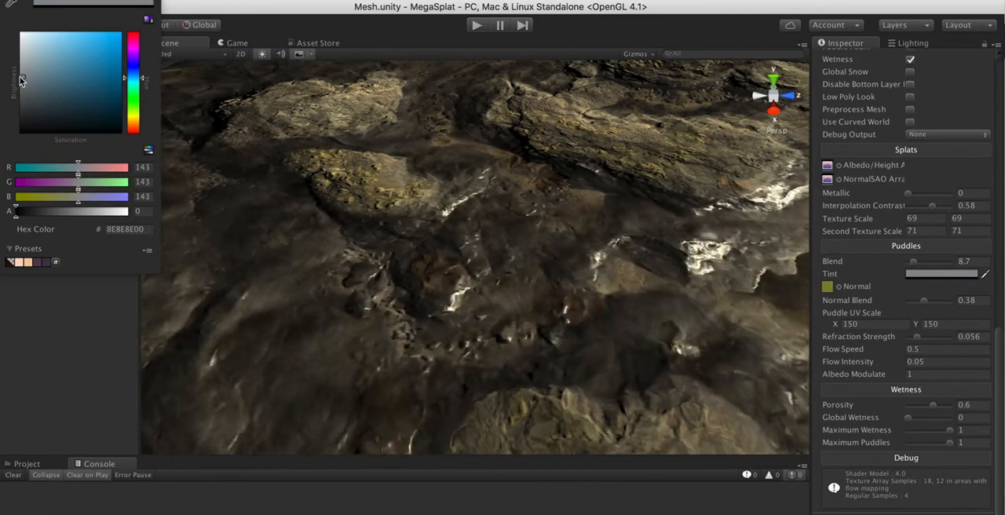
pyautogui.click(39, 82)
pyautogui.write('128')
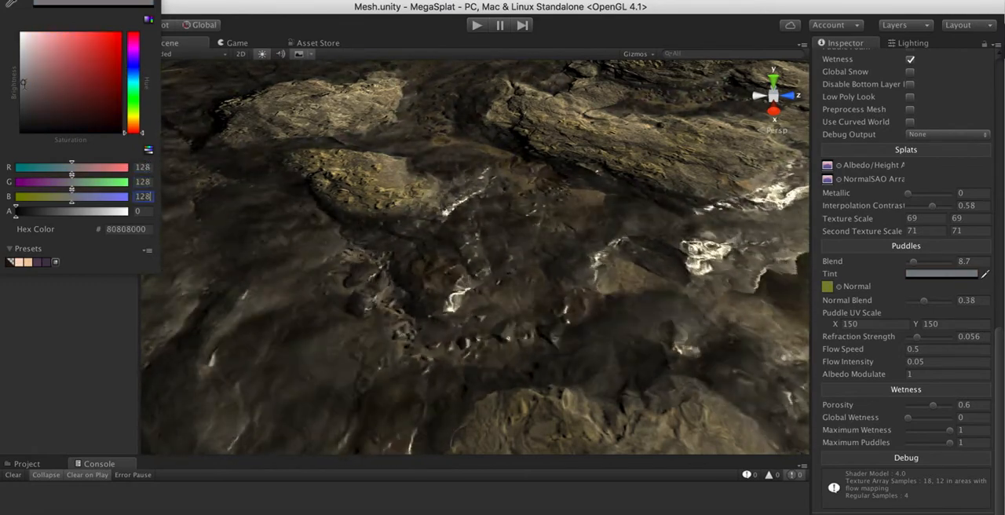
pyautogui.click(29, 71)
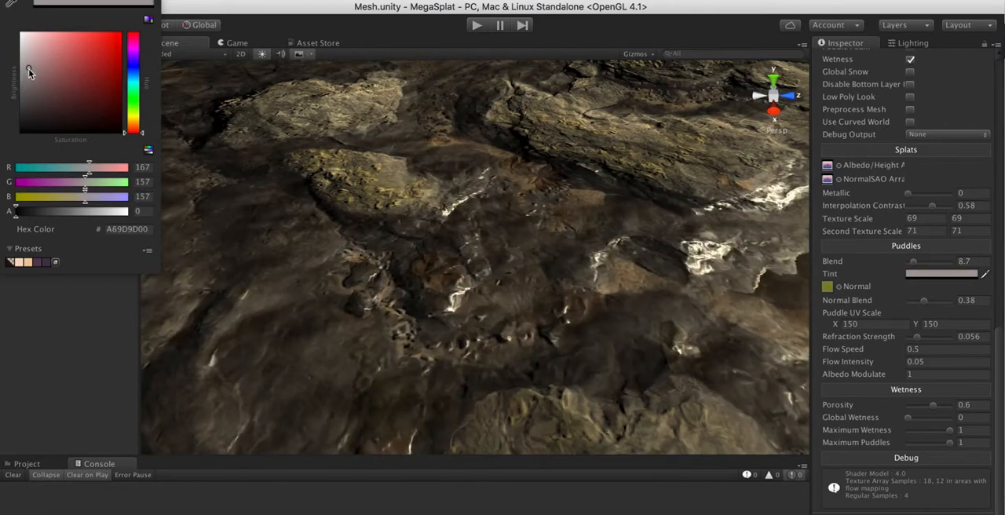
pyautogui.moveTo(29, 71); pyautogui.dragTo(33, 81)
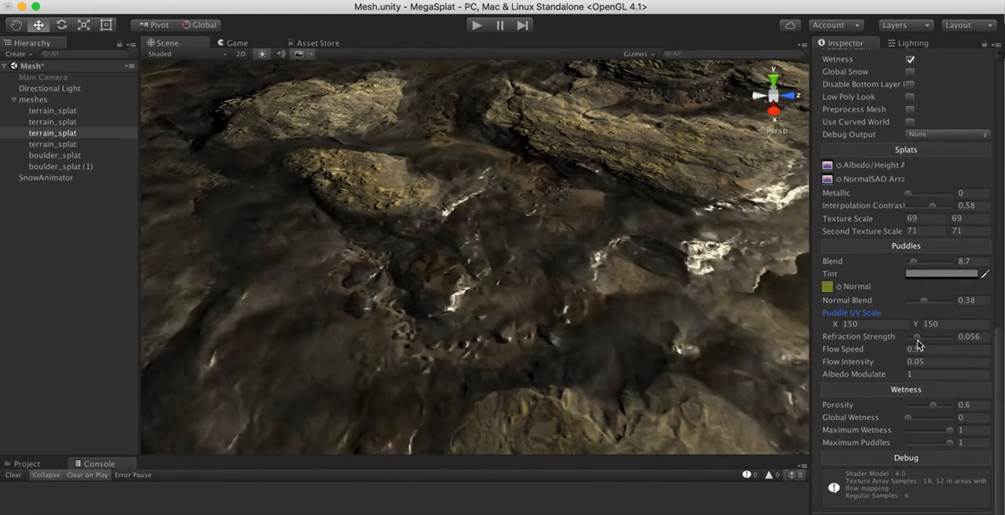
# - Test Refraction Strength between 0.039 and 0.25, settle at 0.102, and orbit to check
pyautogui.moveTo(917, 336); pyautogui.dragTo(915, 336)
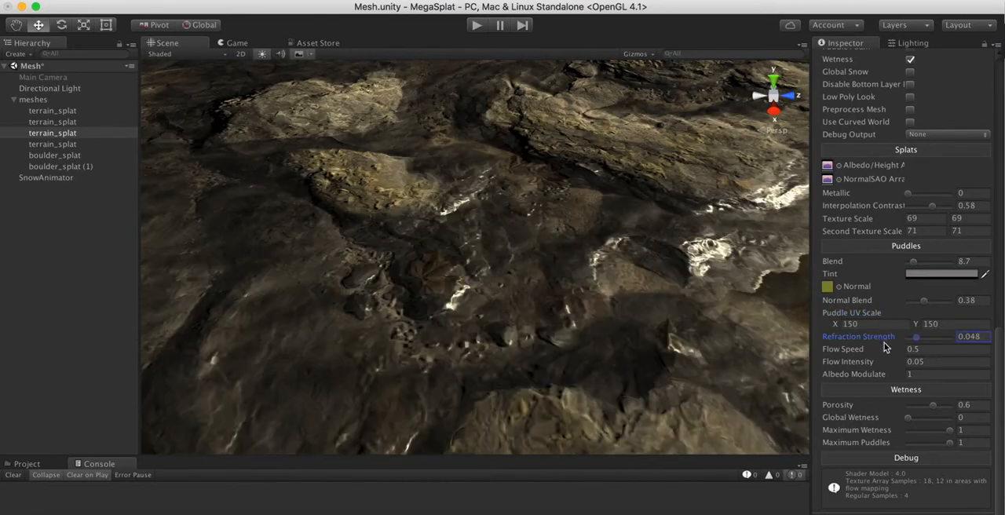
pyautogui.moveTo(915, 336); pyautogui.dragTo(909, 336)
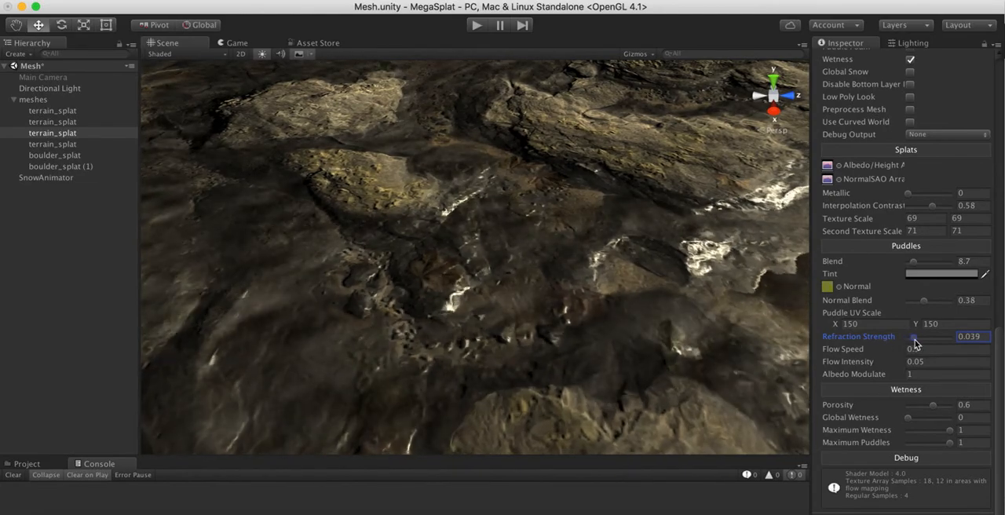
pyautogui.moveTo(915, 343); pyautogui.dragTo(941, 343)
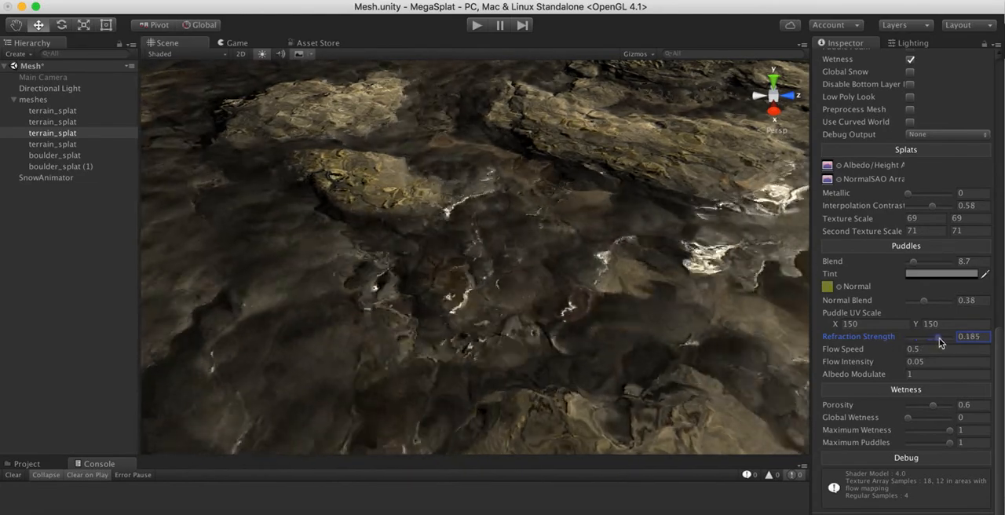
pyautogui.moveTo(940, 336); pyautogui.dragTo(950, 336)
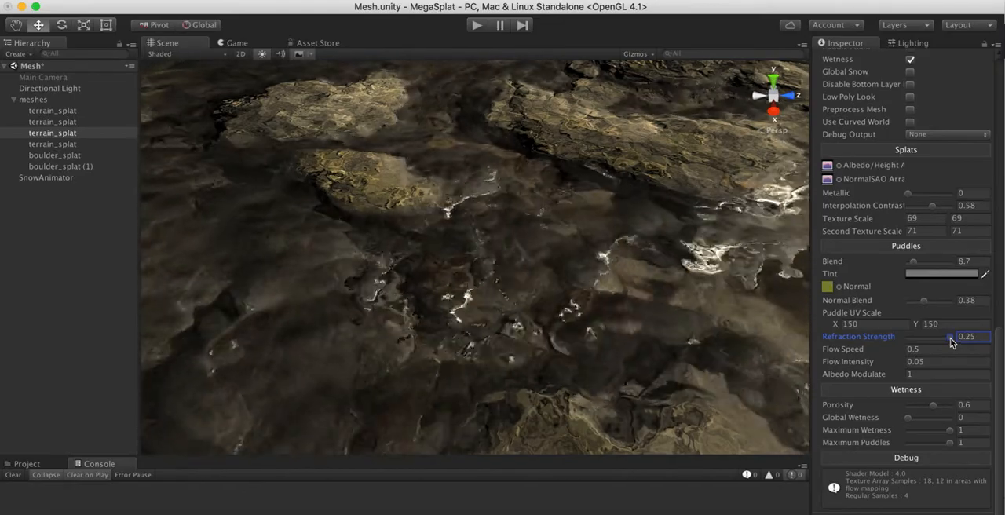
pyautogui.moveTo(950, 336); pyautogui.dragTo(927, 336)
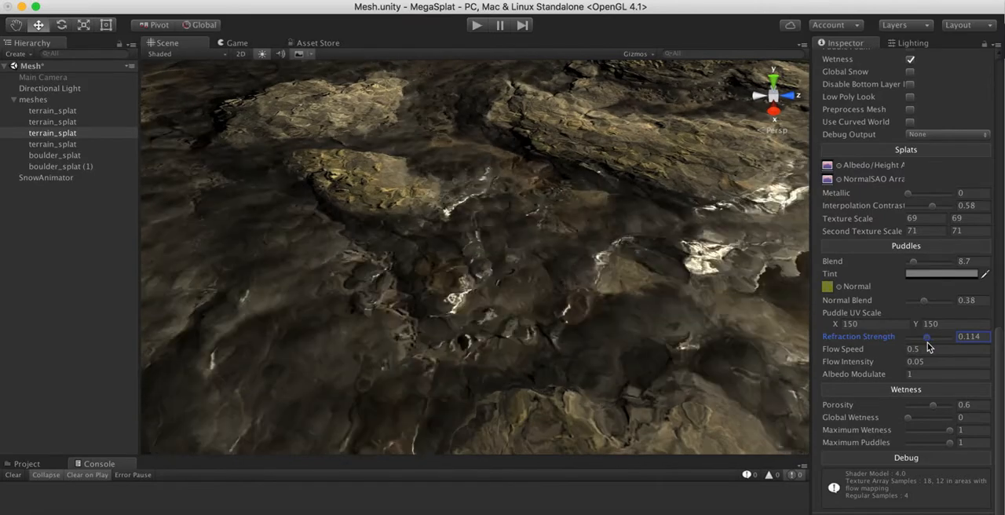
pyautogui.moveTo(926, 336); pyautogui.dragTo(924, 336)
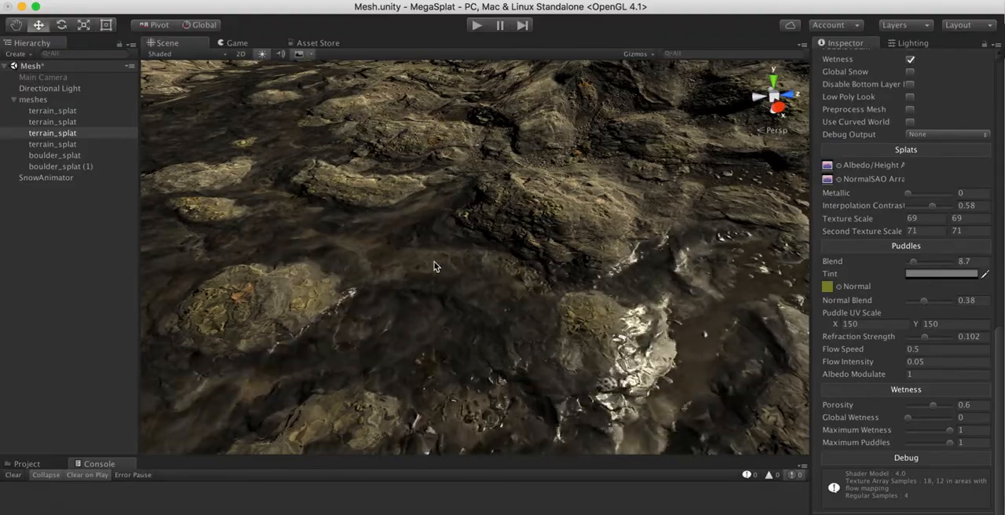
pyautogui.moveTo(436, 266); pyautogui.dragTo(540, 241)
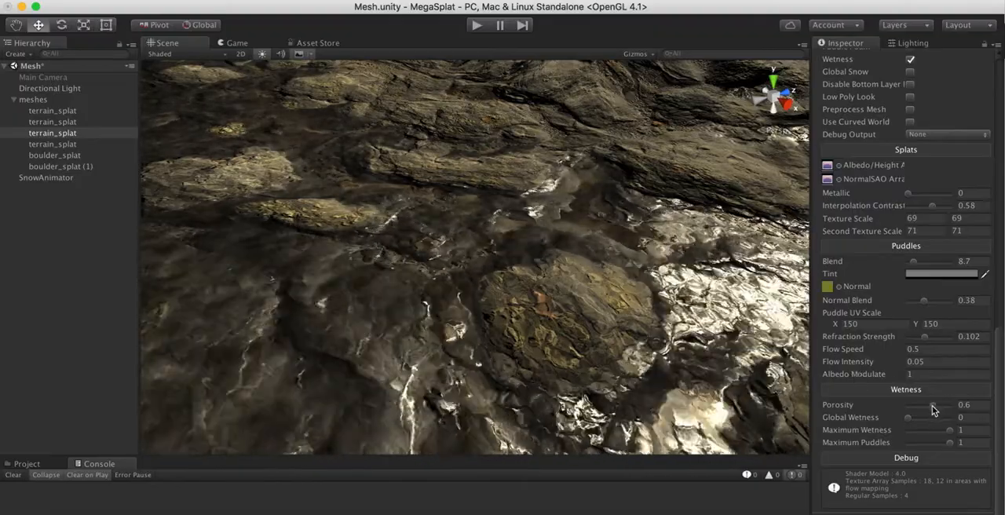
# - Try wetness Porosity values from 0.32 to 0.95 and leave it at 0.7
pyautogui.moveTo(934, 405); pyautogui.dragTo(925, 404)
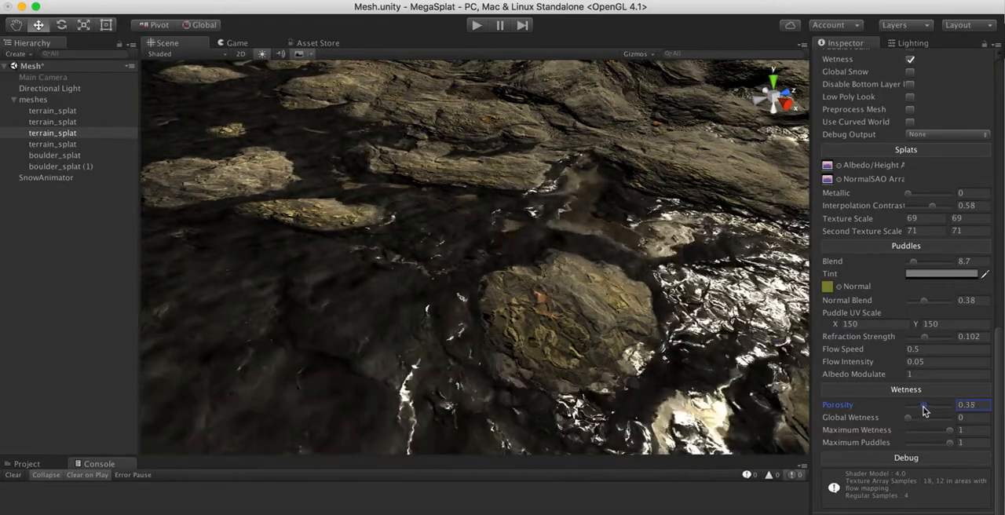
pyautogui.moveTo(922, 409); pyautogui.dragTo(927, 408)
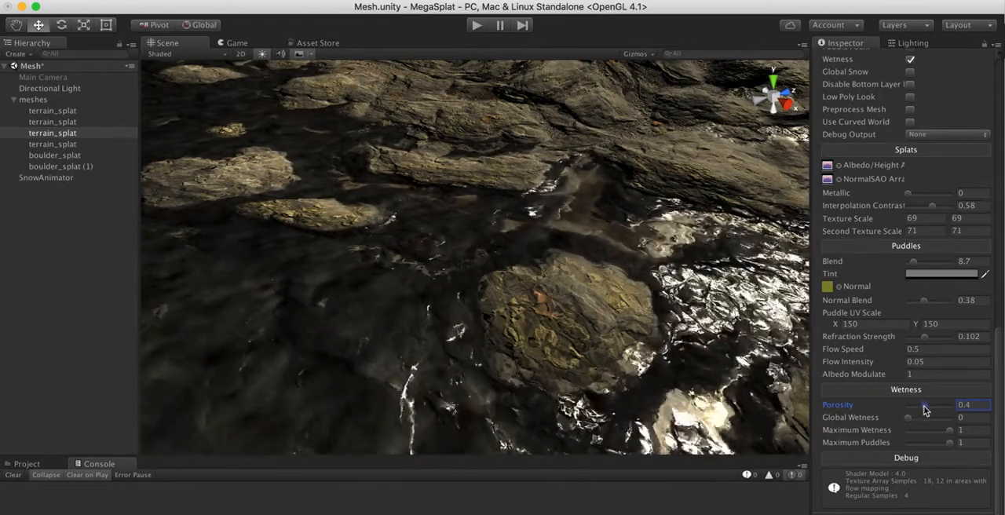
pyautogui.moveTo(927, 404); pyautogui.dragTo(924, 404)
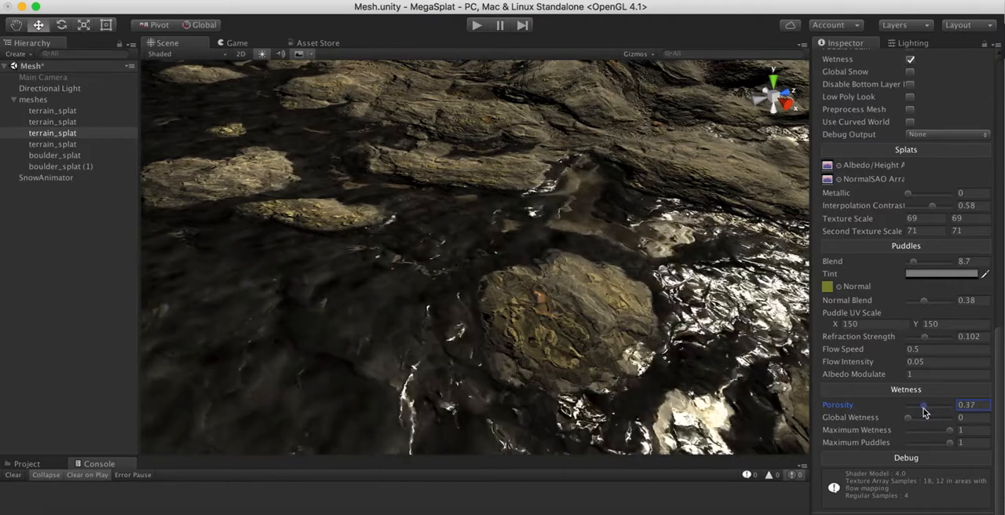
pyautogui.moveTo(924, 404); pyautogui.dragTo(921, 405)
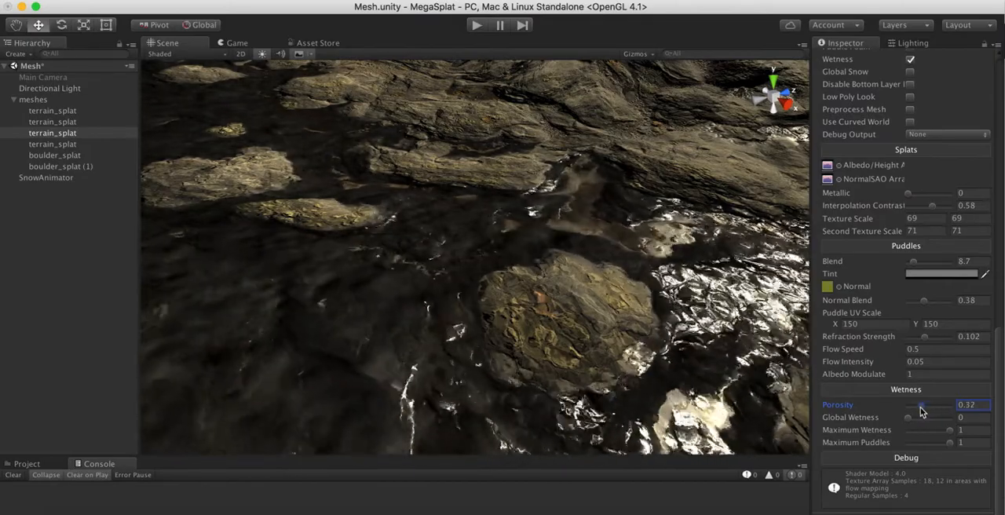
pyautogui.moveTo(921, 405); pyautogui.dragTo(948, 404)
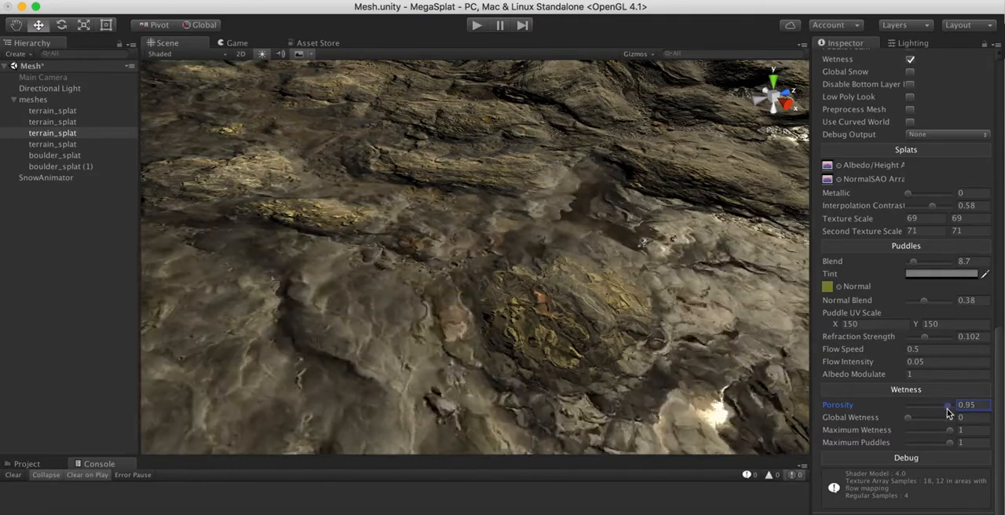
pyautogui.moveTo(948, 405); pyautogui.dragTo(942, 405)
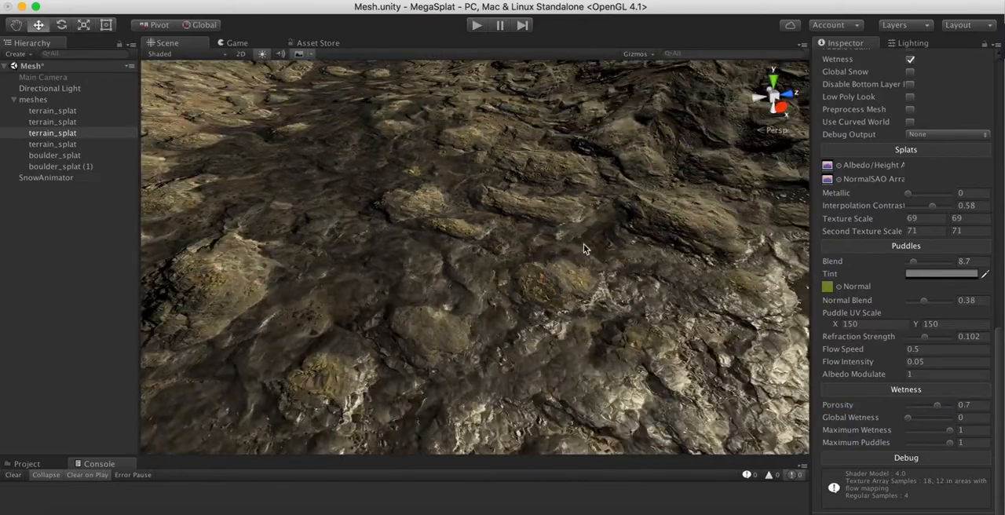
# - Orbit across the puddles and scroll the Inspector back up to Puddle Foam
pyautogui.moveTo(585, 249); pyautogui.dragTo(505, 220)
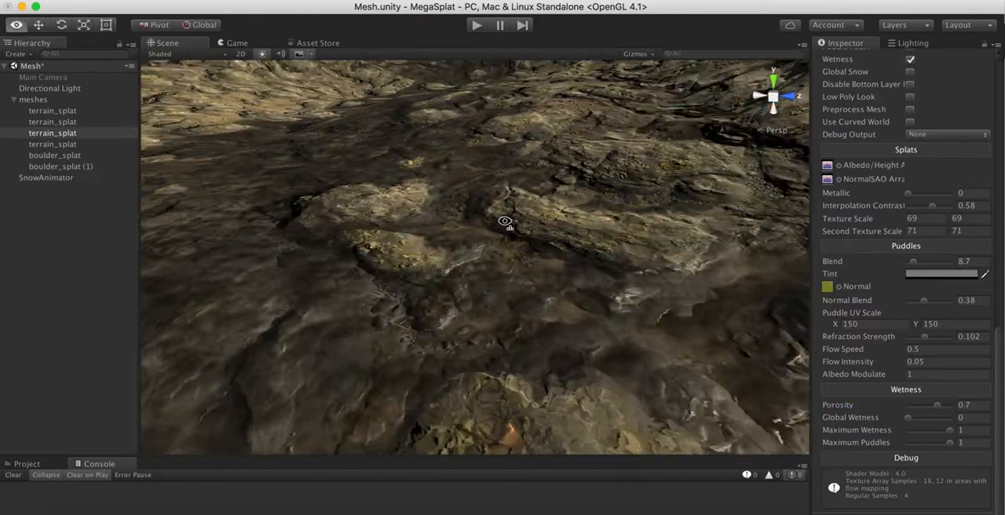
pyautogui.moveTo(505, 221); pyautogui.dragTo(505, 226)
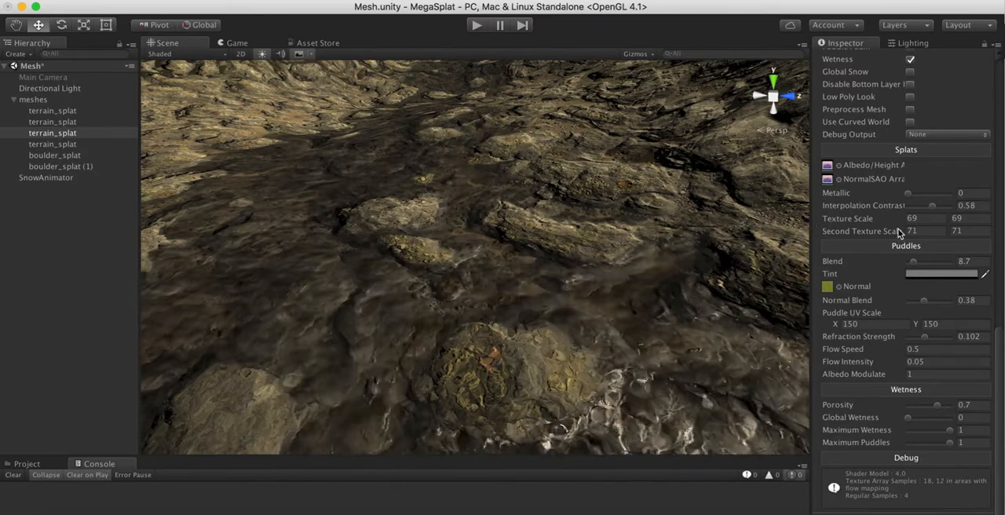
pyautogui.scroll(3)
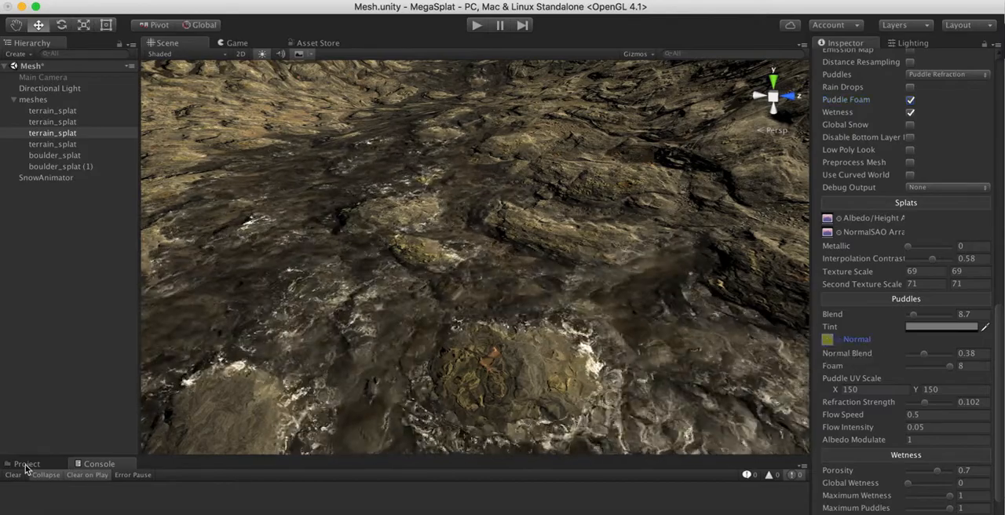
# - Select the water_foam texture in the Project browser
pyautogui.click(26, 463)
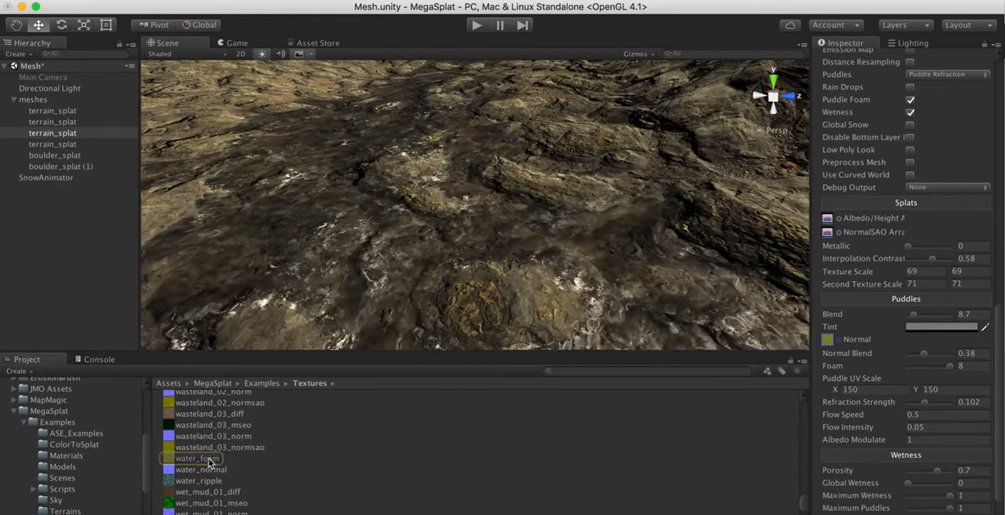
pyautogui.click(197, 458)
pyautogui.write('0')
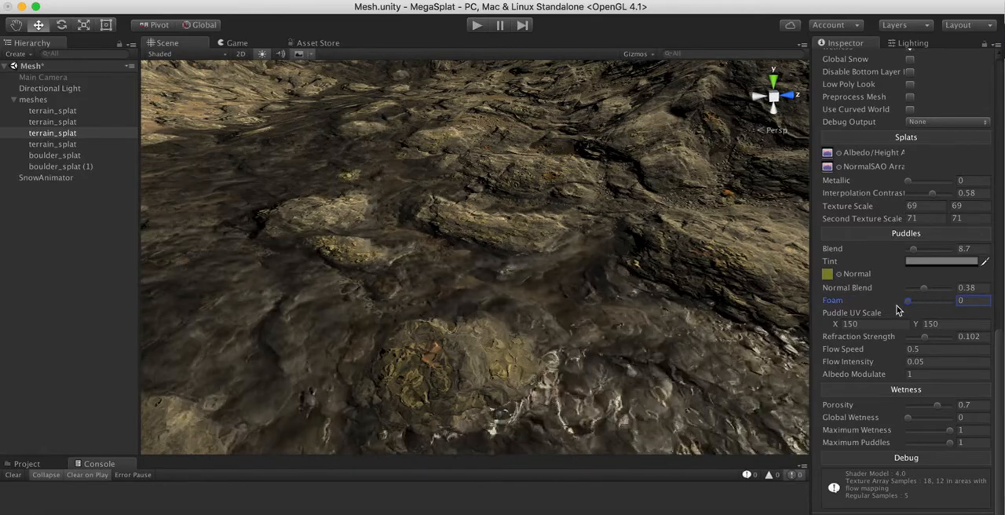
pyautogui.moveTo(907, 300); pyautogui.dragTo(917, 301)
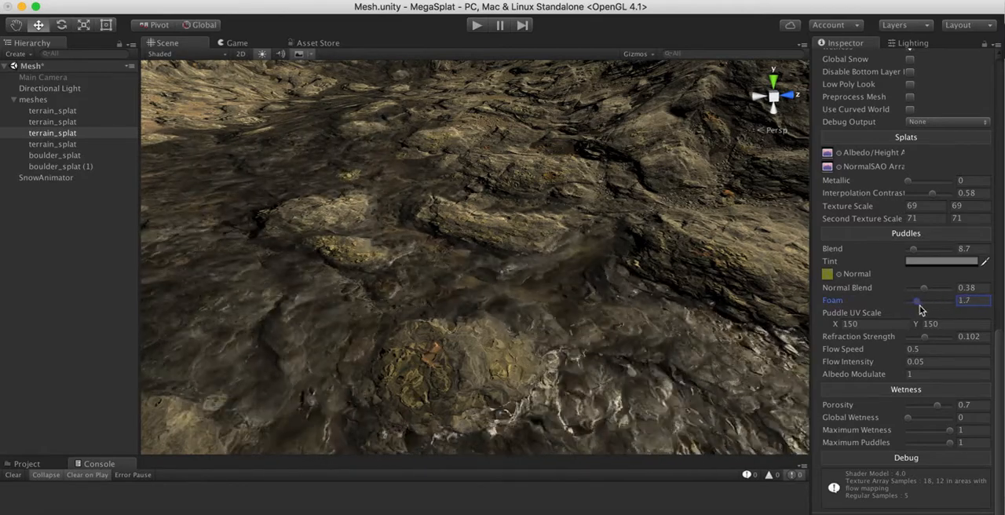
pyautogui.moveTo(917, 300); pyautogui.dragTo(944, 300)
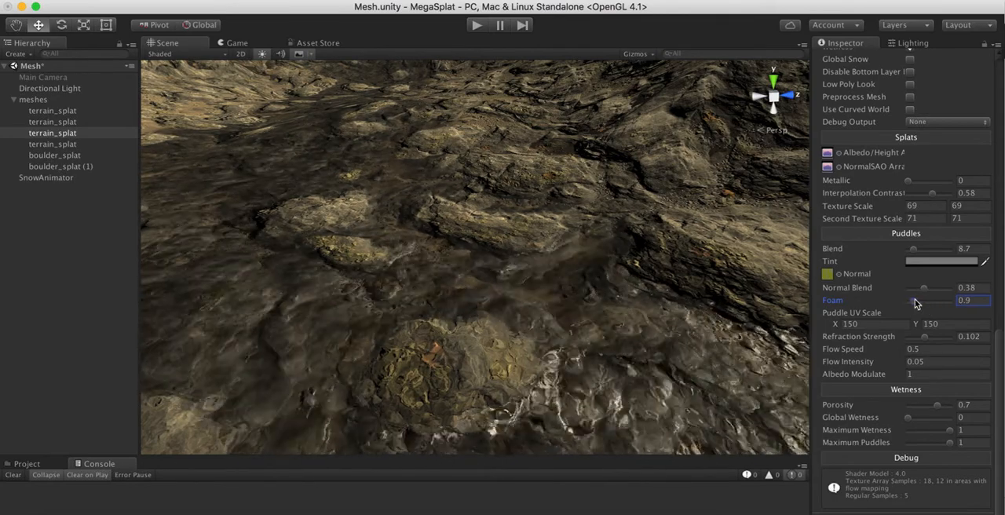
pyautogui.moveTo(915, 300); pyautogui.dragTo(942, 305)
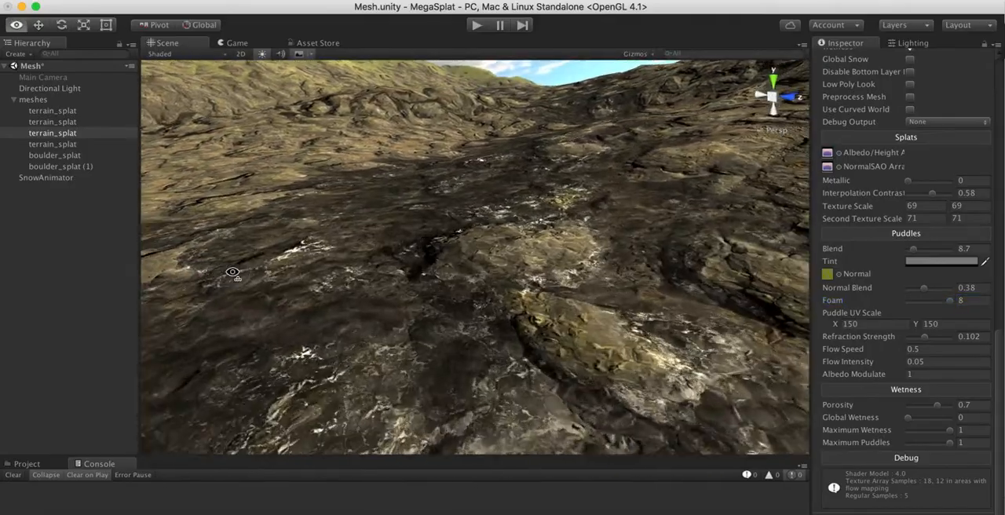
pyautogui.moveTo(232, 272); pyautogui.dragTo(438, 333)
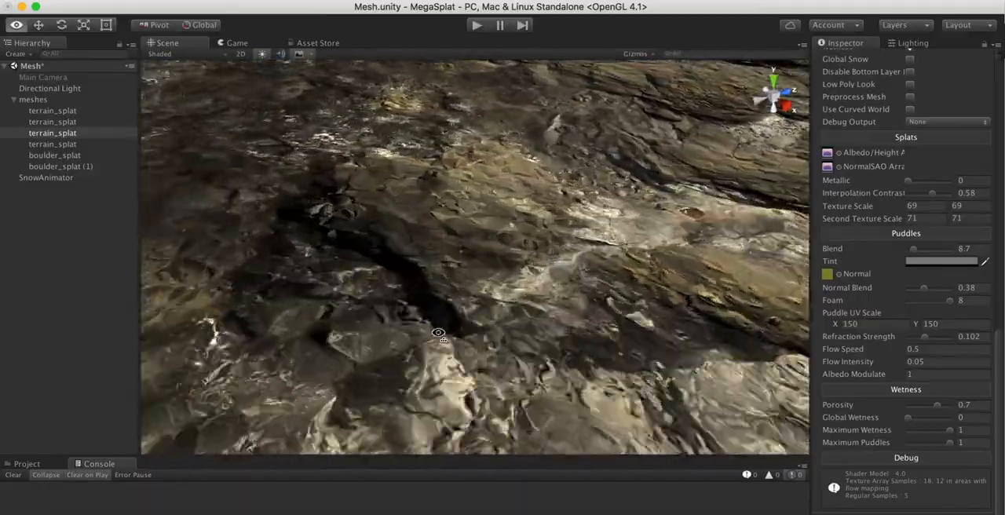
pyautogui.moveTo(438, 332); pyautogui.dragTo(226, 338)
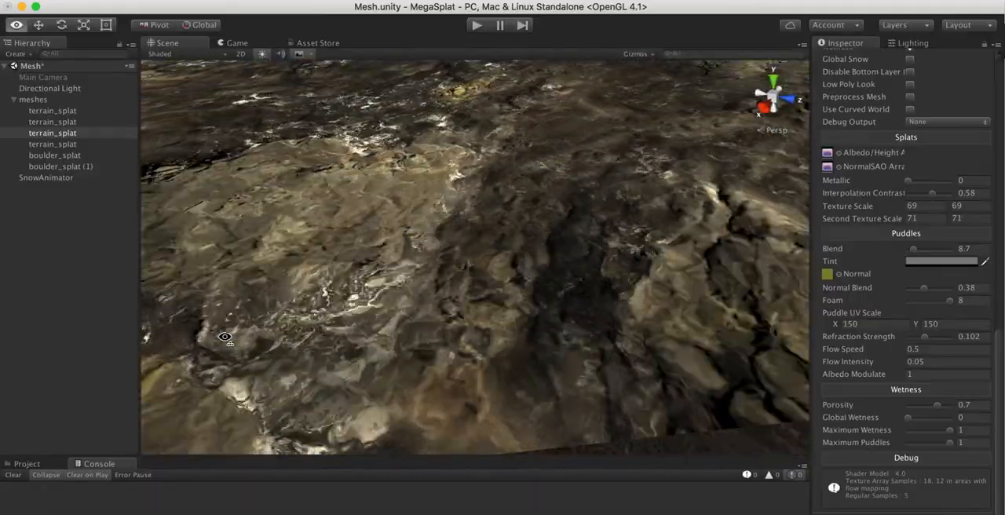
pyautogui.moveTo(226, 338); pyautogui.dragTo(292, 387)
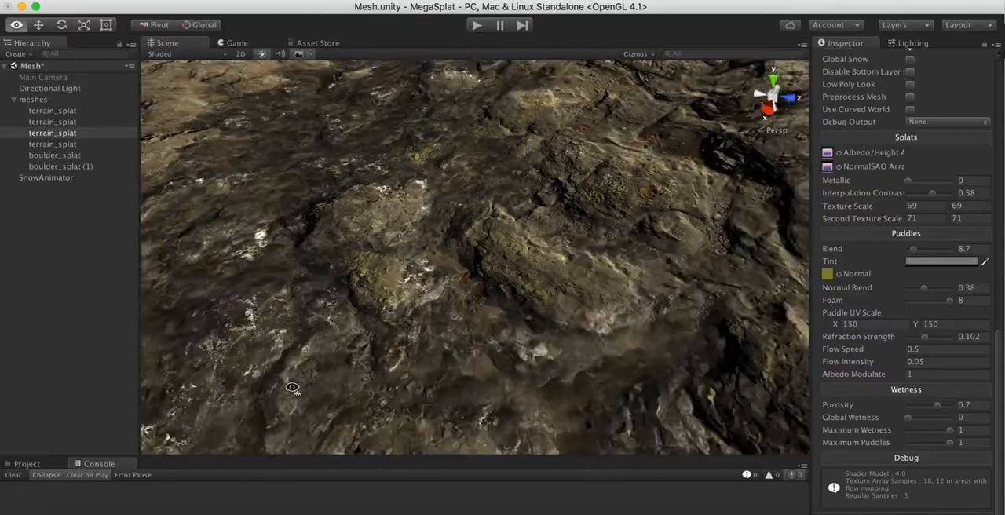
pyautogui.moveTo(292, 387); pyautogui.dragTo(408, 373)
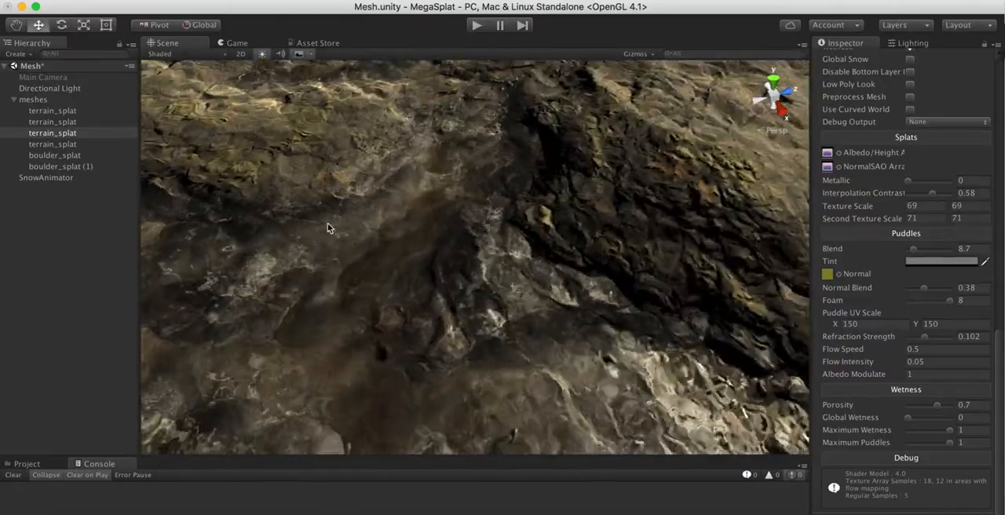
pyautogui.moveTo(328, 228); pyautogui.dragTo(356, 346)
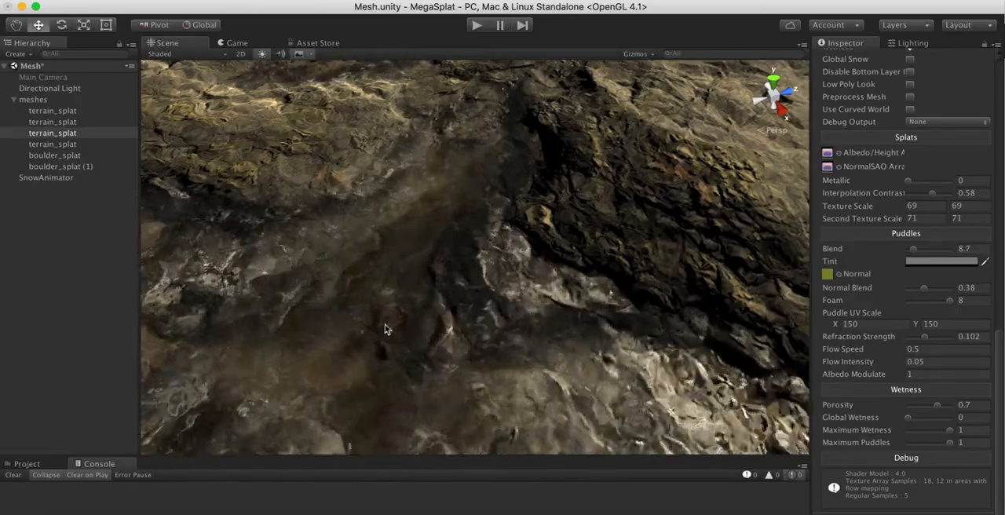
pyautogui.moveTo(385, 330); pyautogui.dragTo(181, 171)
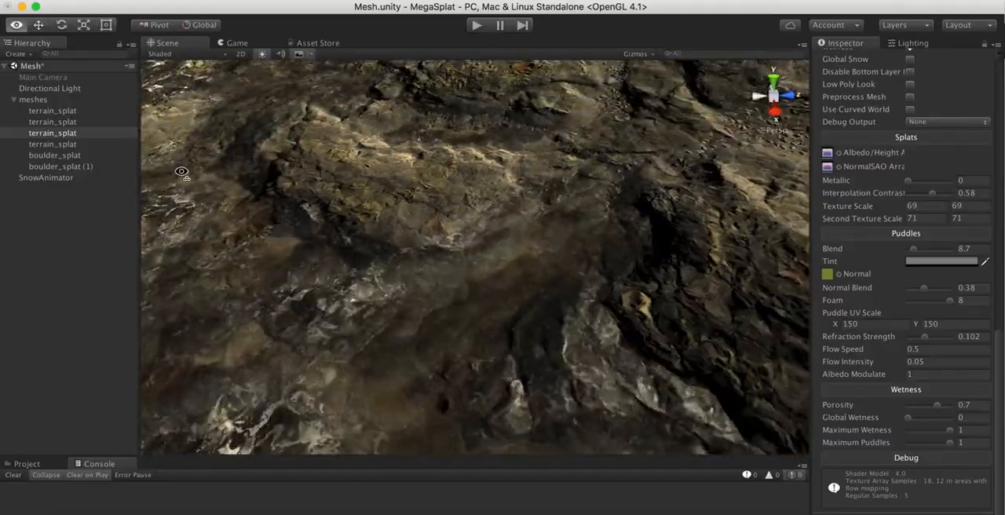
pyautogui.moveTo(182, 173); pyautogui.dragTo(464, 279)
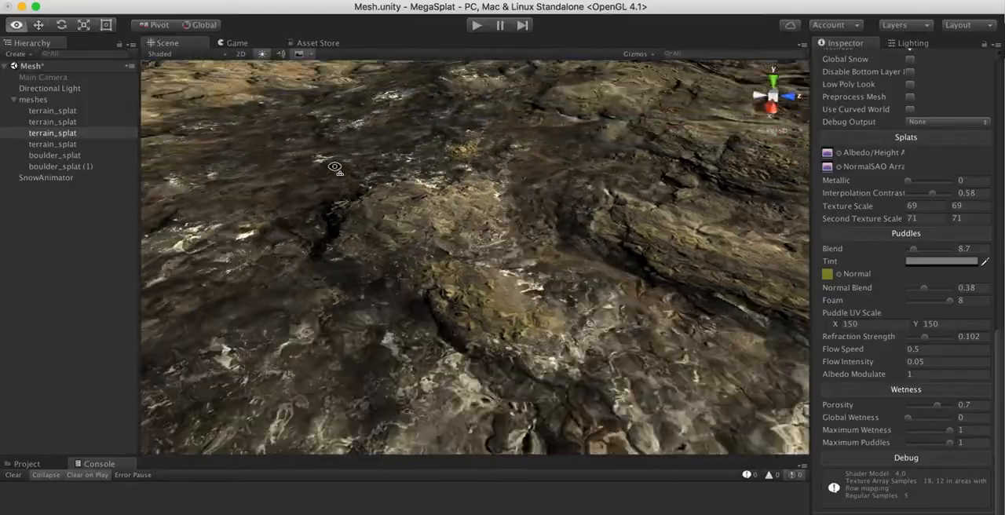
pyautogui.moveTo(336, 167); pyautogui.dragTo(557, 176)
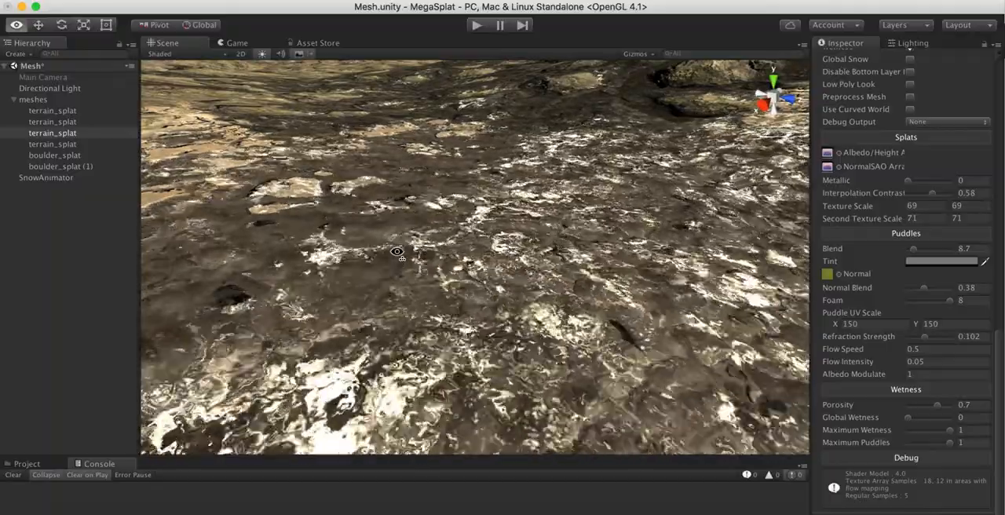
# - Orbit around the foamy puddles and raised rock, then pull back to a wide terrain view
pyautogui.moveTo(397, 251); pyautogui.dragTo(414, 261)
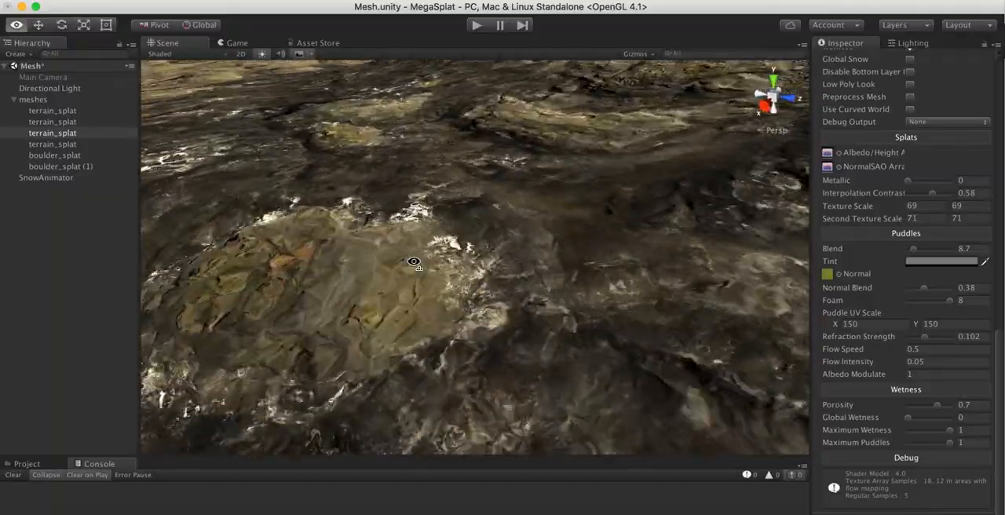
pyautogui.moveTo(413, 261); pyautogui.dragTo(523, 333)
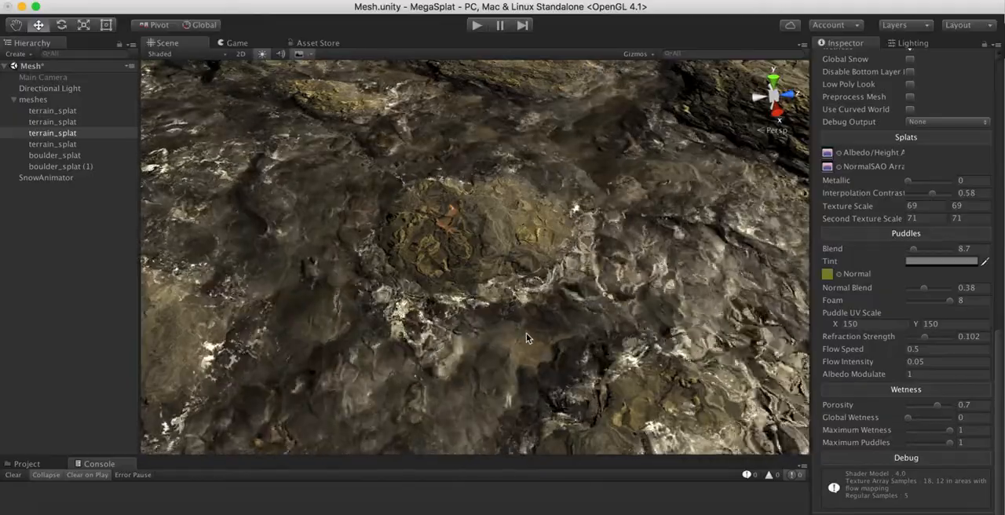
pyautogui.moveTo(526, 337); pyautogui.dragTo(455, 235)
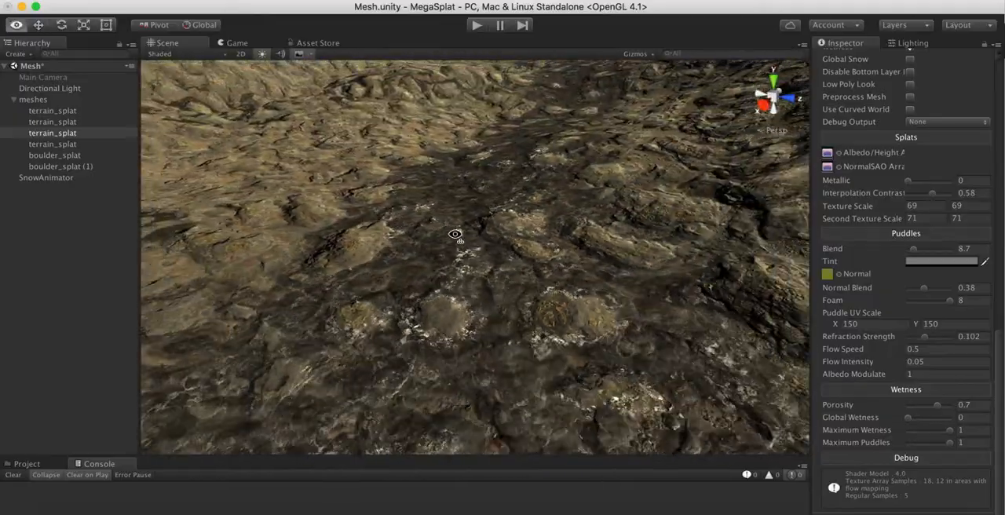
pyautogui.moveTo(456, 234); pyautogui.dragTo(559, 311)
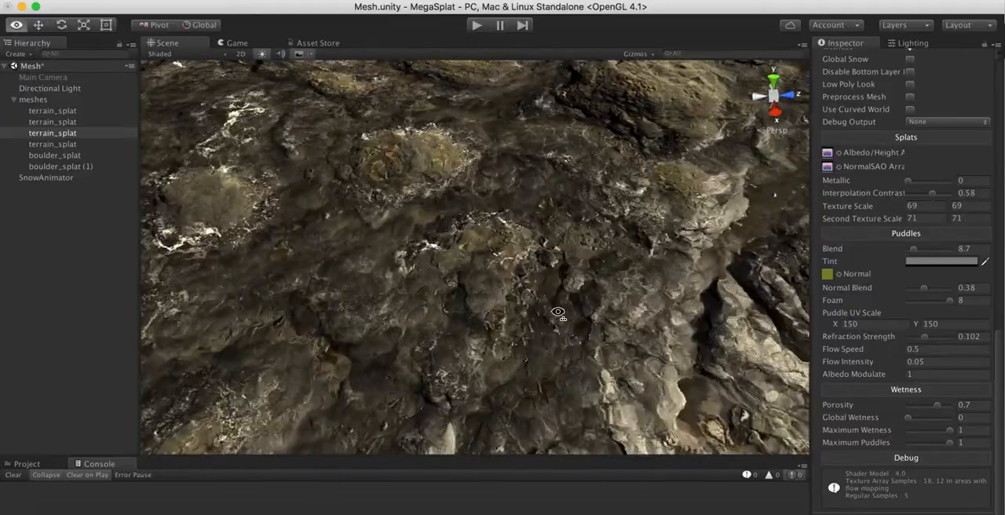
pyautogui.moveTo(558, 313); pyautogui.dragTo(358, 254)
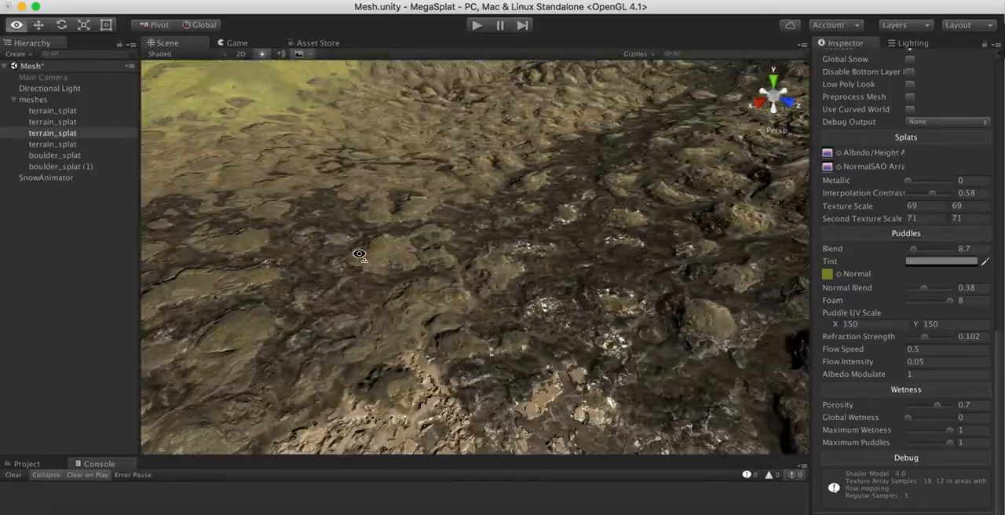
pyautogui.moveTo(360, 254); pyautogui.dragTo(493, 198)
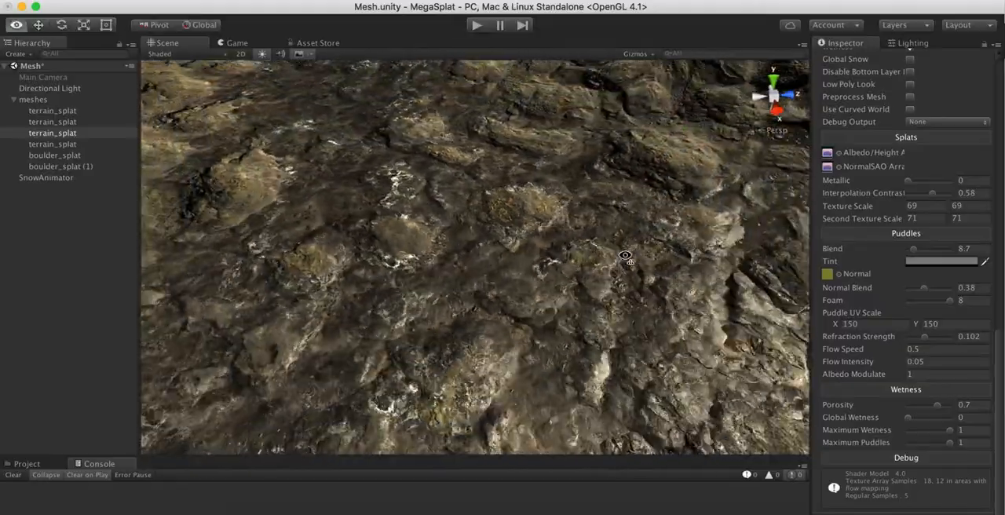
pyautogui.moveTo(624, 256); pyautogui.dragTo(467, 233)
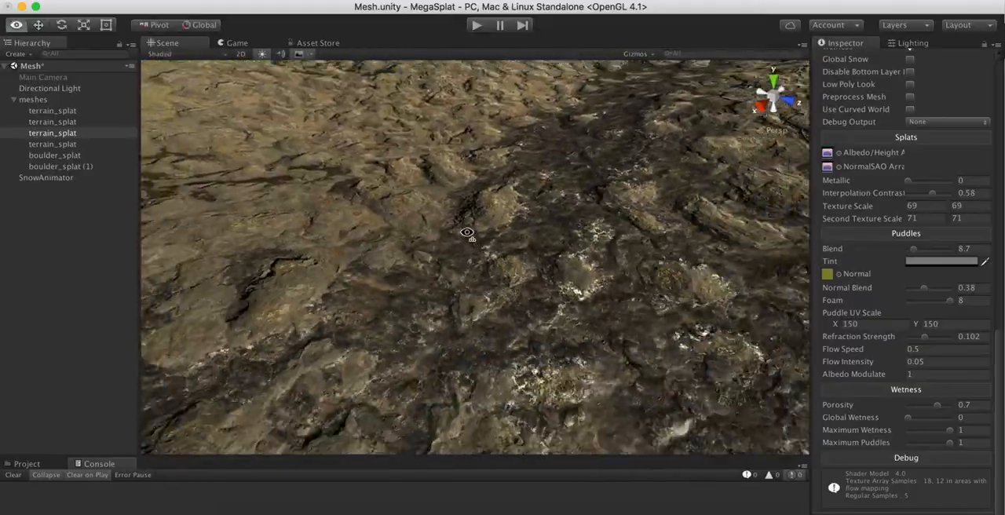
pyautogui.moveTo(468, 232); pyautogui.dragTo(406, 203)
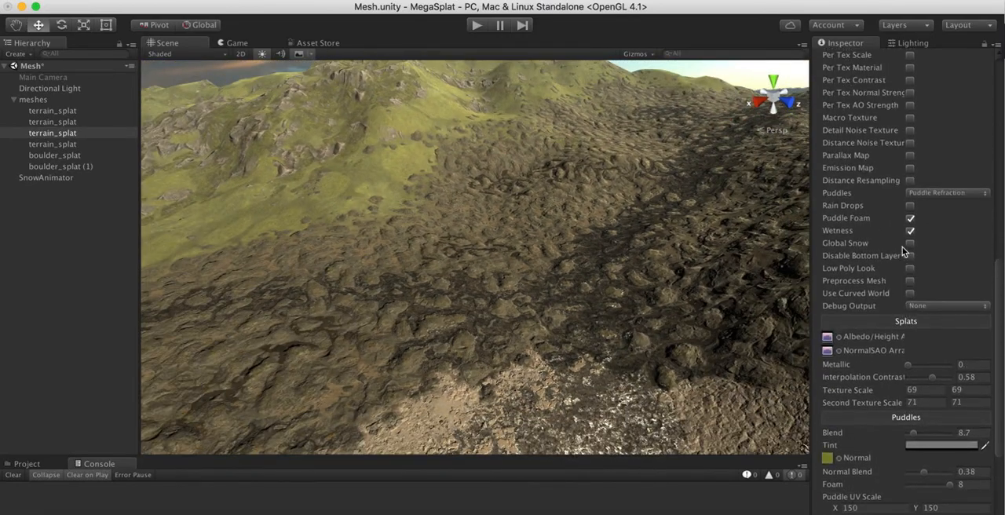
# - Enable the Detail Noise Texture feature on the terrain shader
pyautogui.scroll(3)
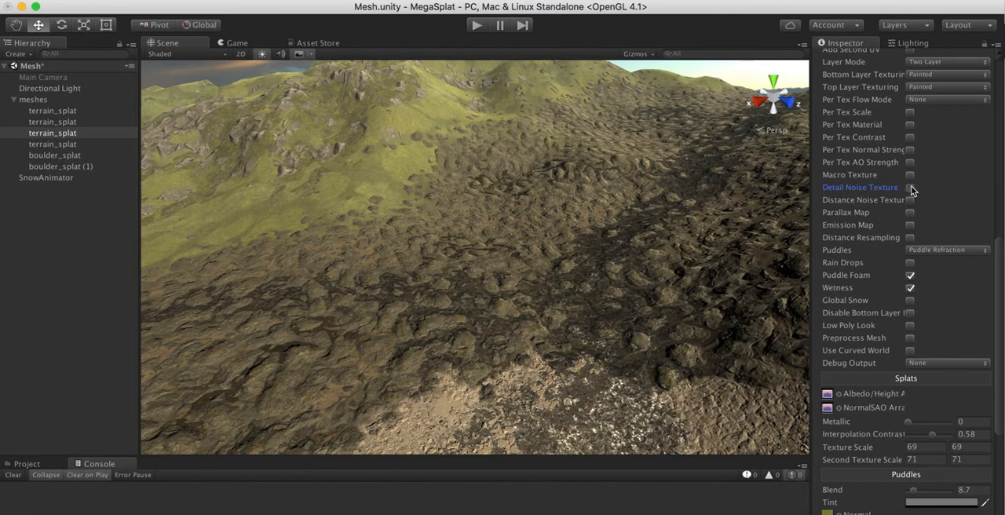
pyautogui.click(910, 186)
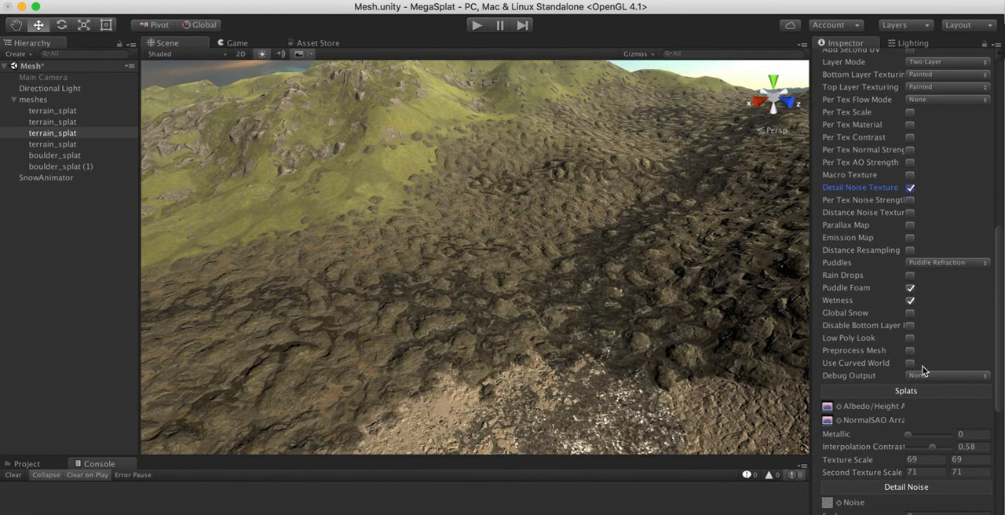
pyautogui.scroll(-3)
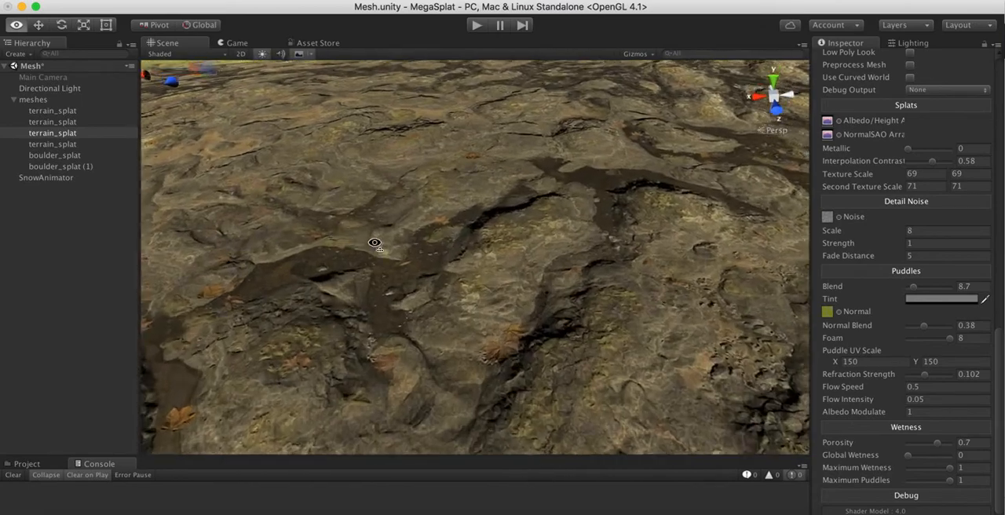
# - Inspect the detail noise on the rock surface and across the terrain
pyautogui.moveTo(374, 242); pyautogui.dragTo(405, 280)
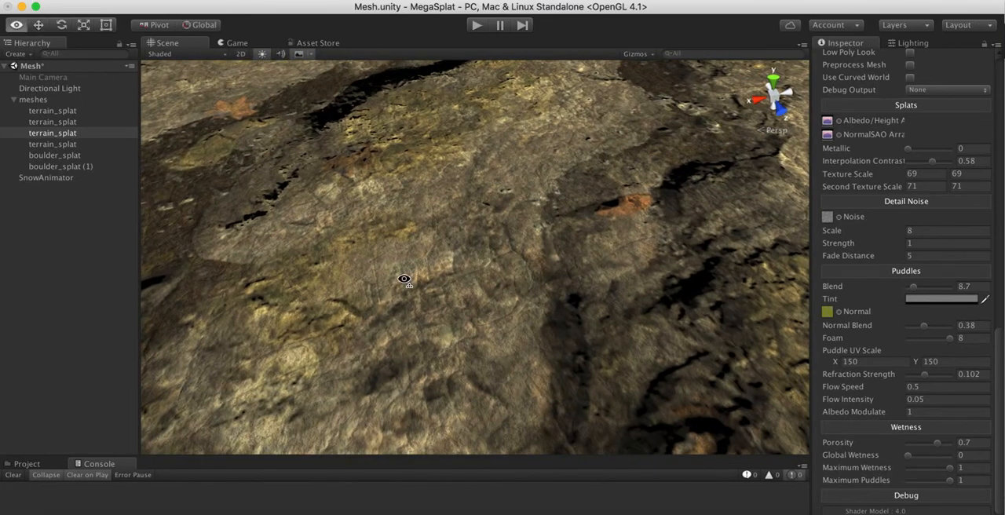
pyautogui.moveTo(404, 281); pyautogui.dragTo(404, 276)
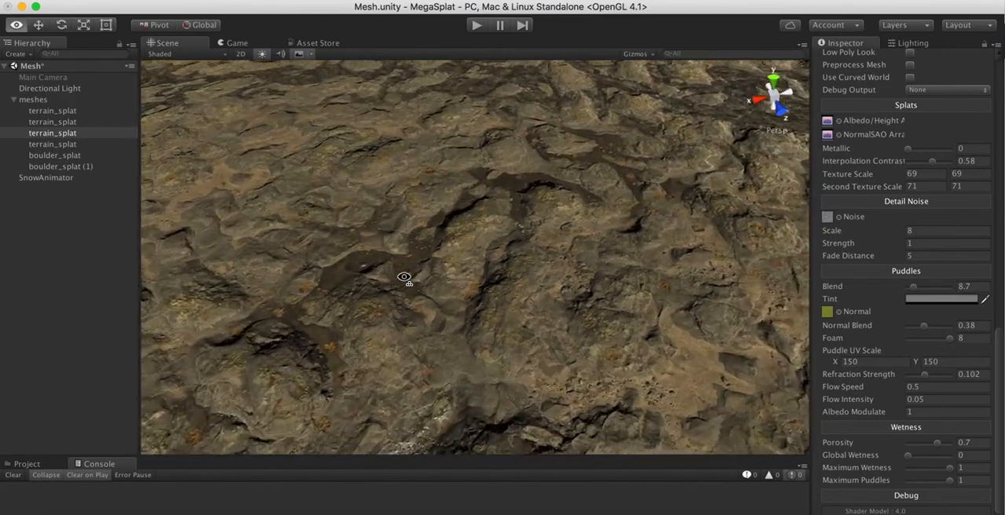
pyautogui.moveTo(404, 277); pyautogui.dragTo(618, 264)
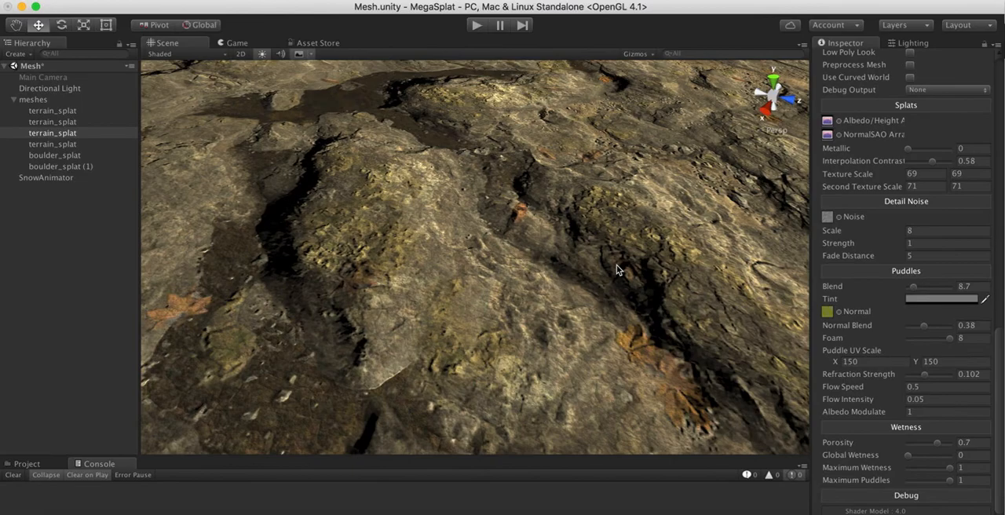
pyautogui.moveTo(617, 271); pyautogui.dragTo(531, 207)
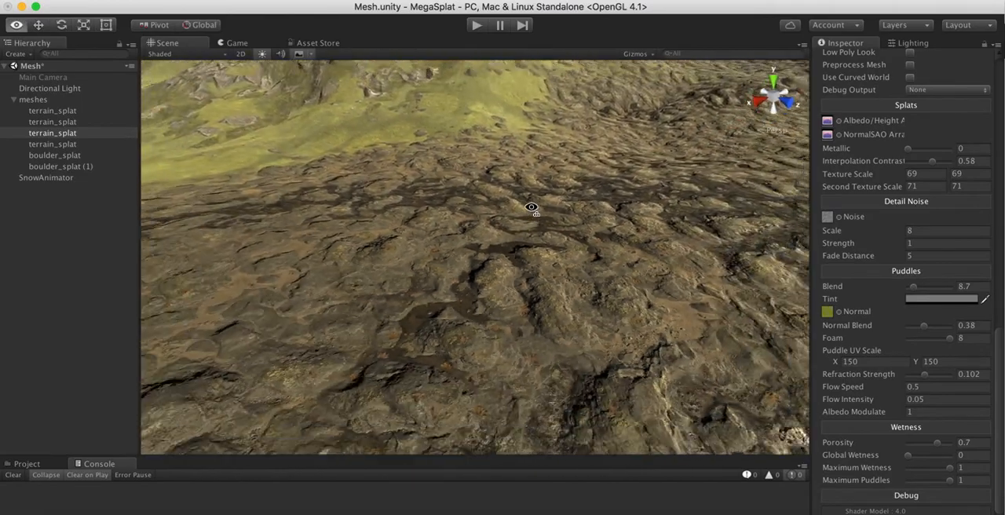
pyautogui.moveTo(532, 207); pyautogui.dragTo(577, 187)
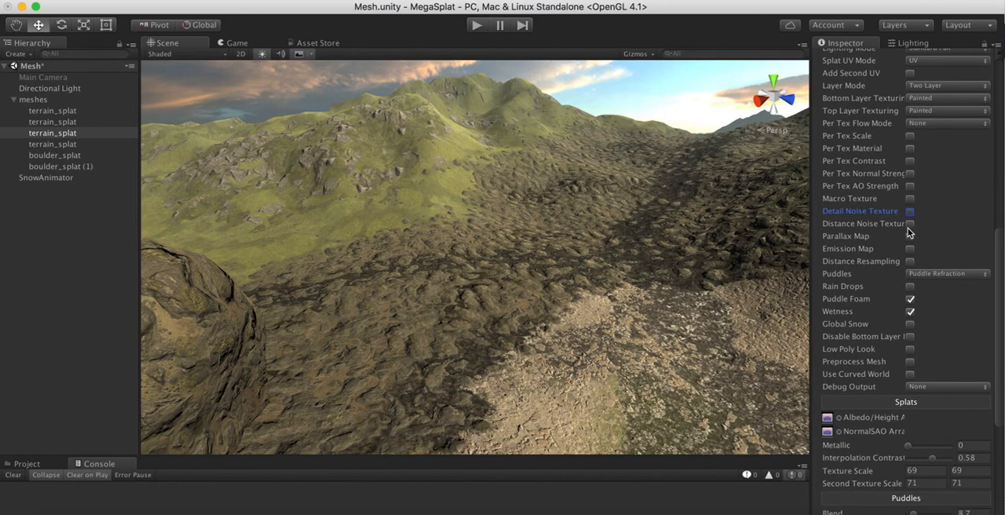
# - Enable Distance Noise Texture and bring its Scale 0.1 and Fade End 80 settings into view
pyautogui.click(910, 223)
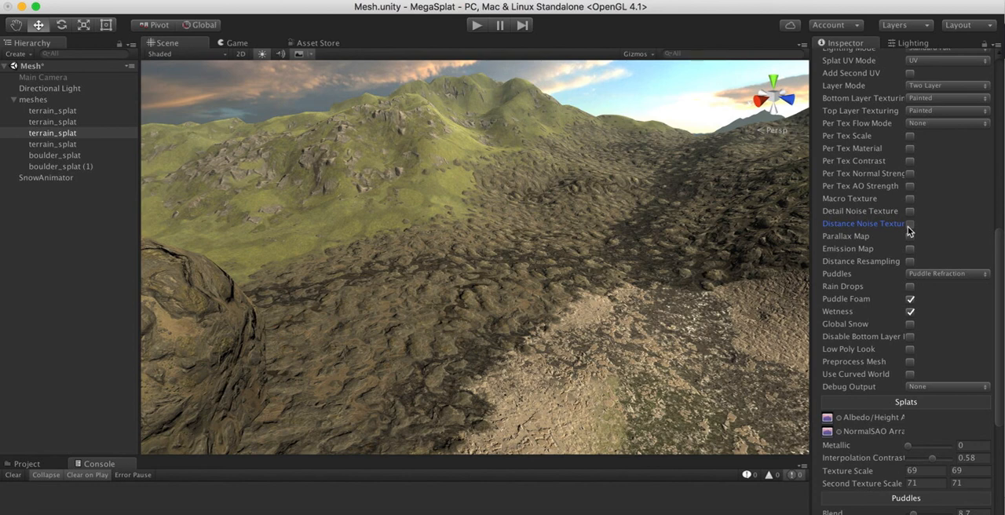
pyautogui.click(910, 224)
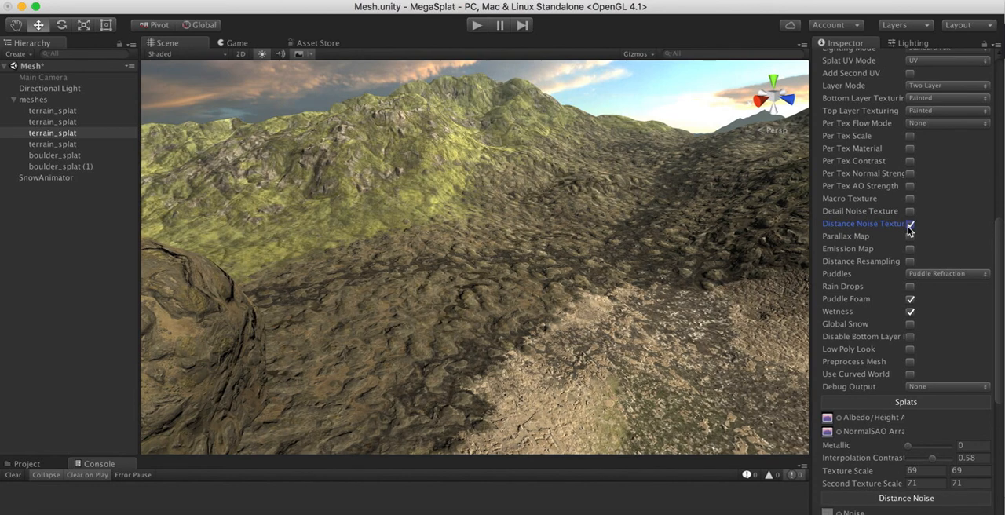
pyautogui.scroll(-3)
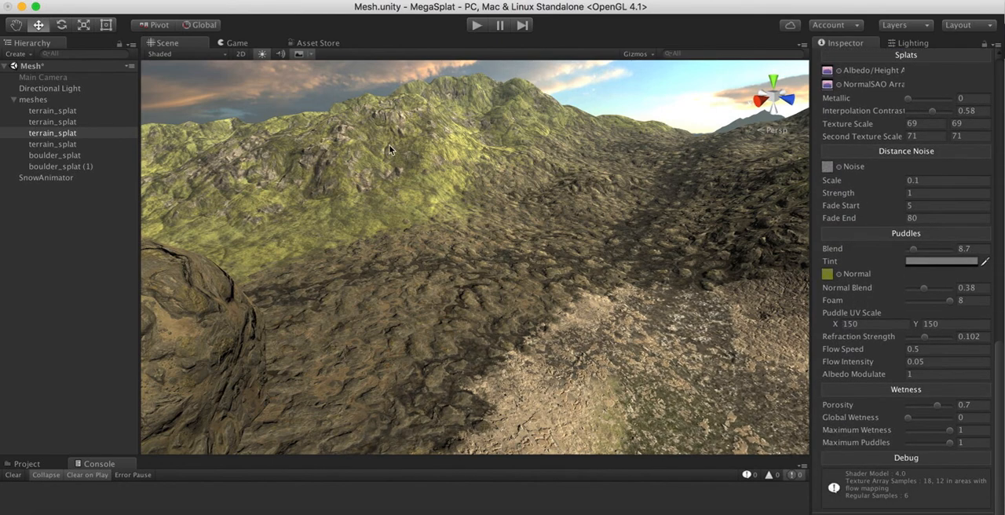
pyautogui.moveTo(230, 197)
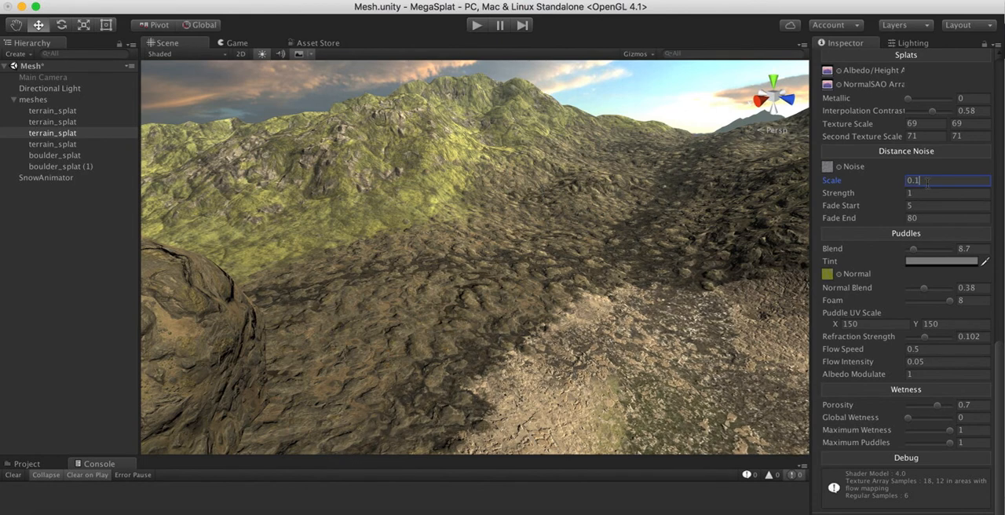
# - Set Distance Noise Scale to 0.01 after trying 0.05 and 0.03, then view the boulders and hillside
pyautogui.write('0.05')
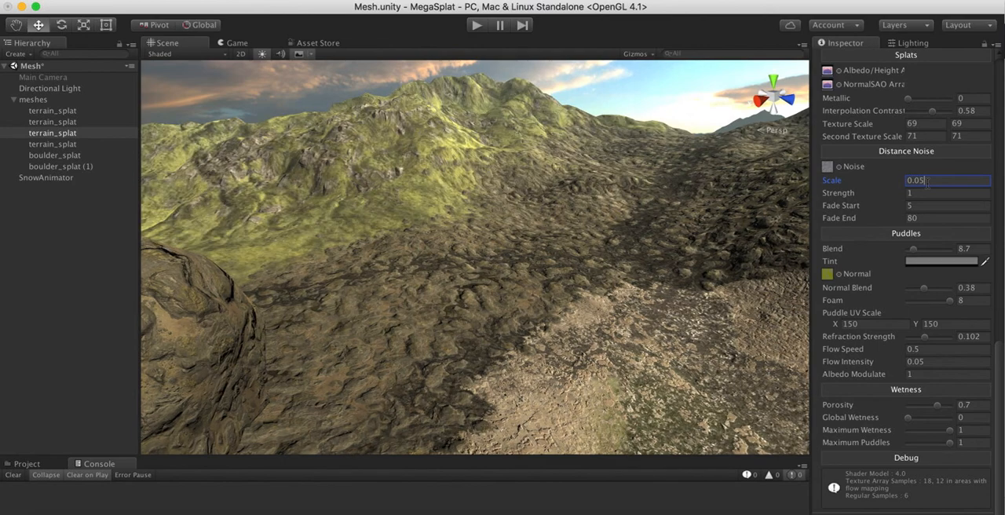
pyautogui.write('0.03')
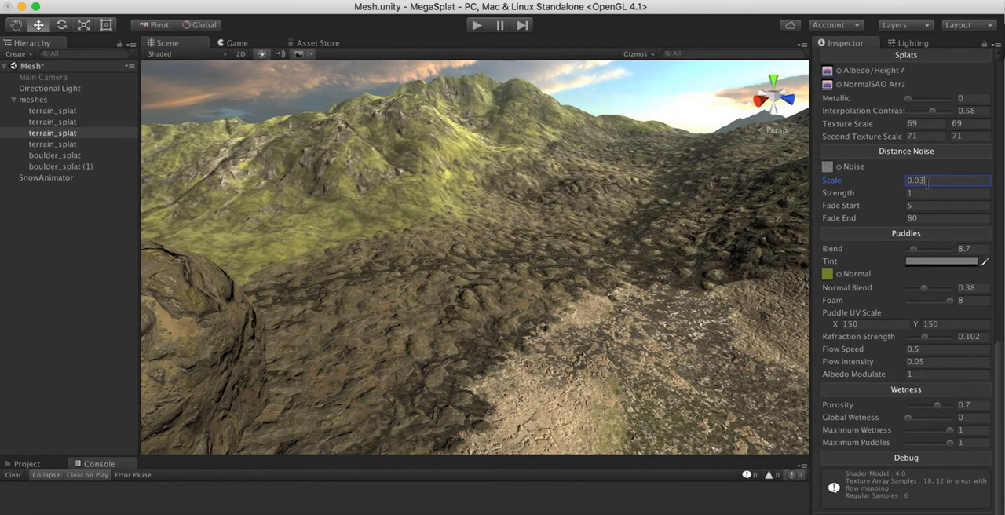
pyautogui.write('0.01')
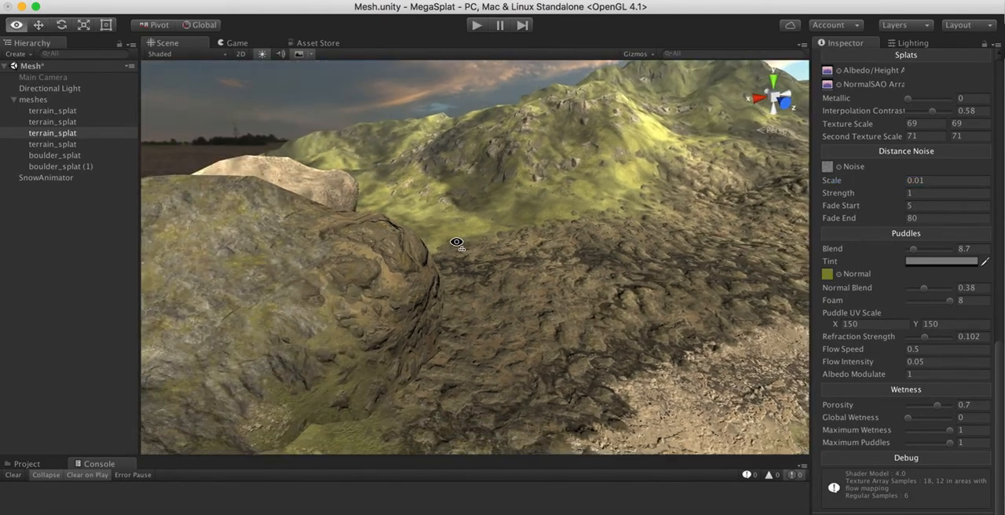
pyautogui.moveTo(457, 242); pyautogui.dragTo(766, 230)
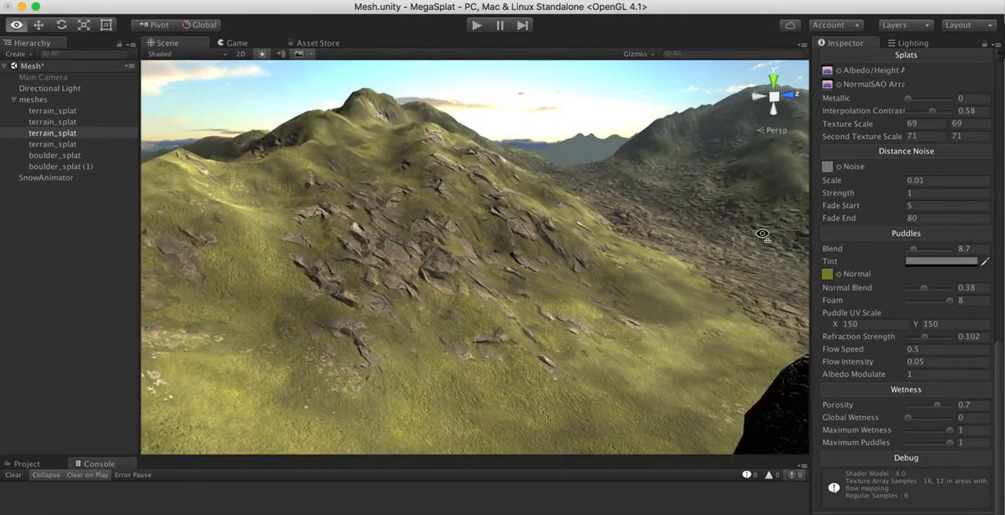
pyautogui.moveTo(762, 234); pyautogui.dragTo(573, 252)
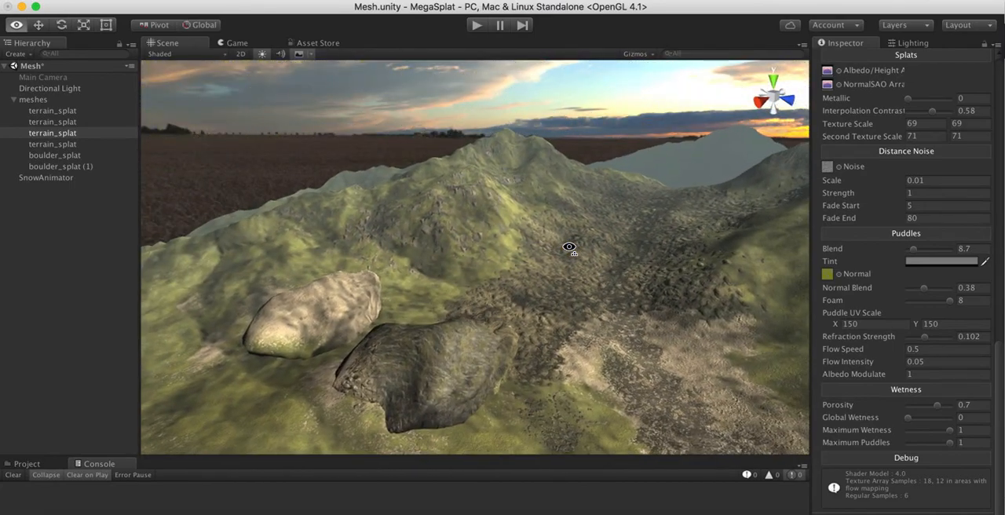
pyautogui.moveTo(569, 247); pyautogui.dragTo(628, 258)
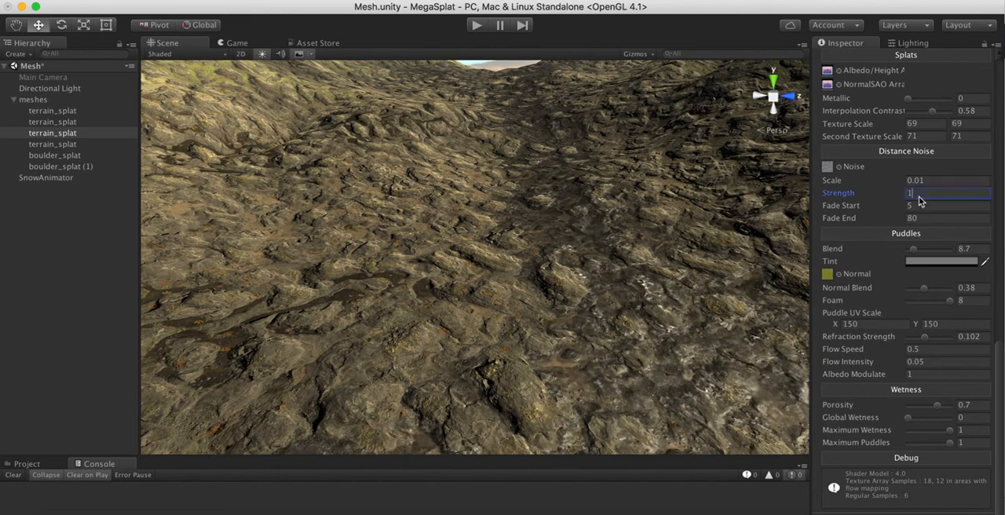
# - Set Distance Noise Strength to 0.5, check the valley, then disable Distance Noise Texture
pyautogui.write('0.5')
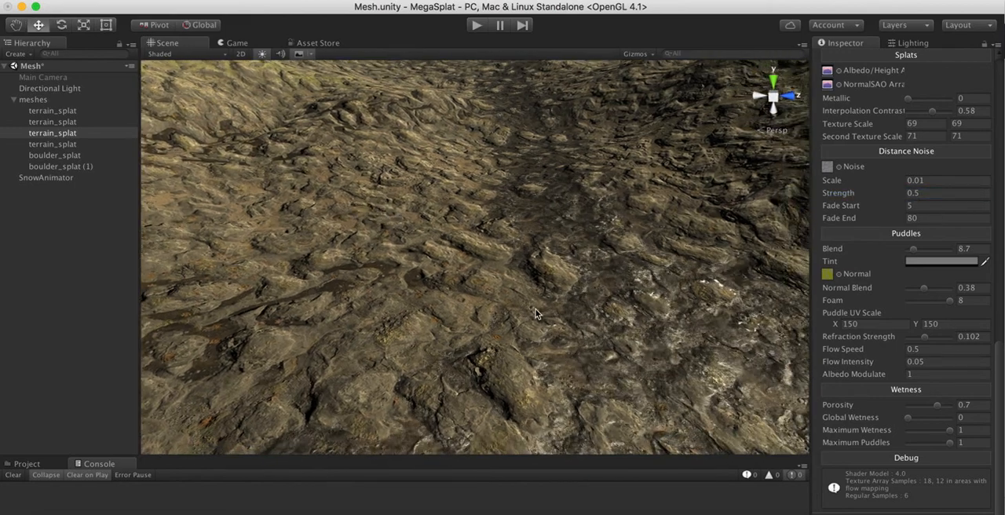
pyautogui.moveTo(537, 314); pyautogui.dragTo(428, 257)
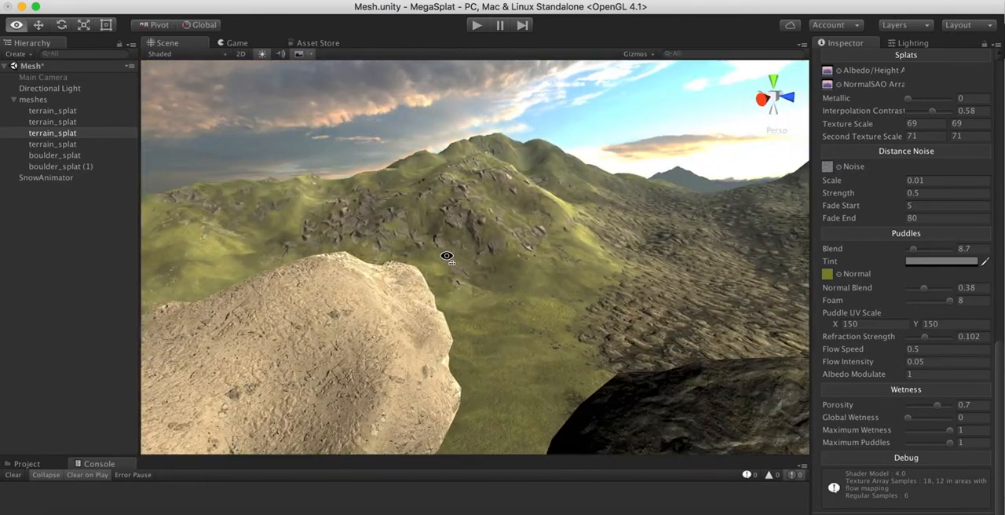
pyautogui.moveTo(447, 256); pyautogui.dragTo(429, 260)
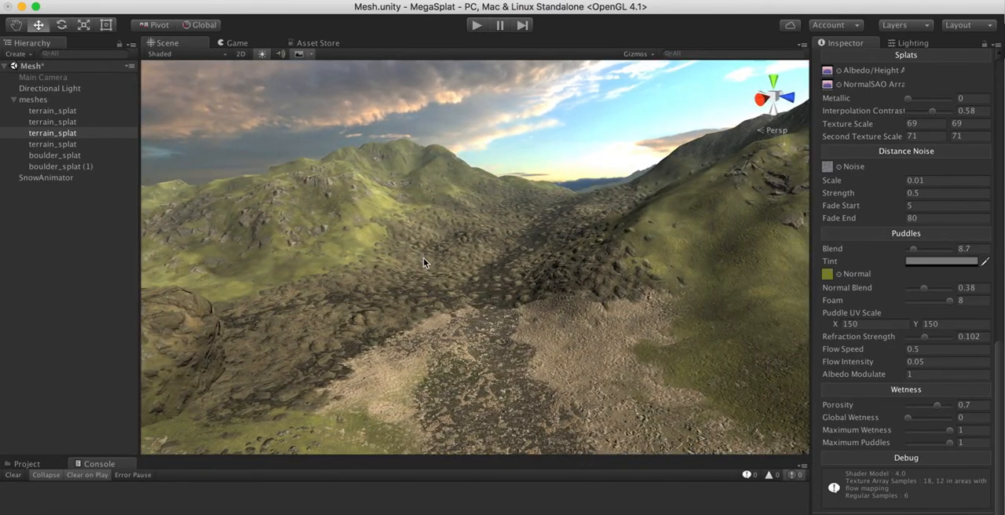
pyautogui.moveTo(423, 264); pyautogui.dragTo(393, 255)
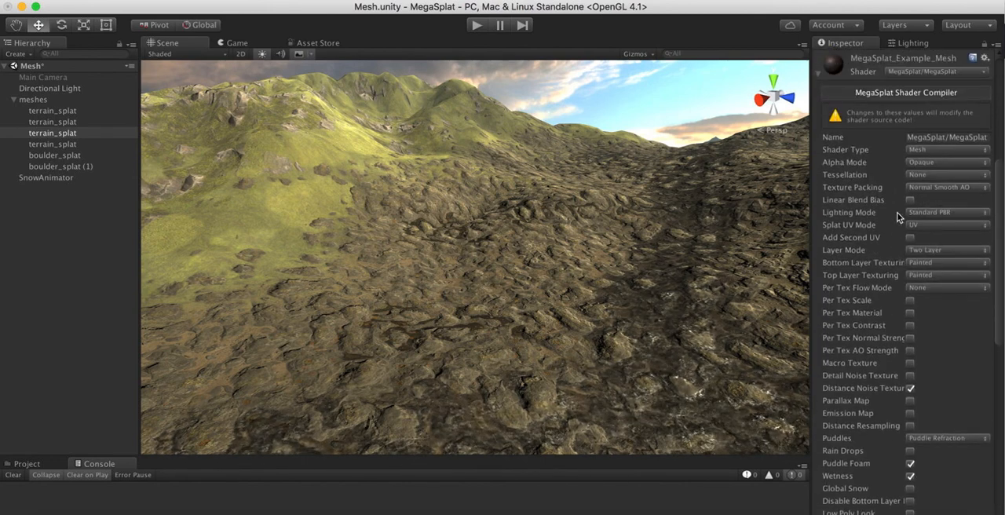
pyautogui.scroll(-3)
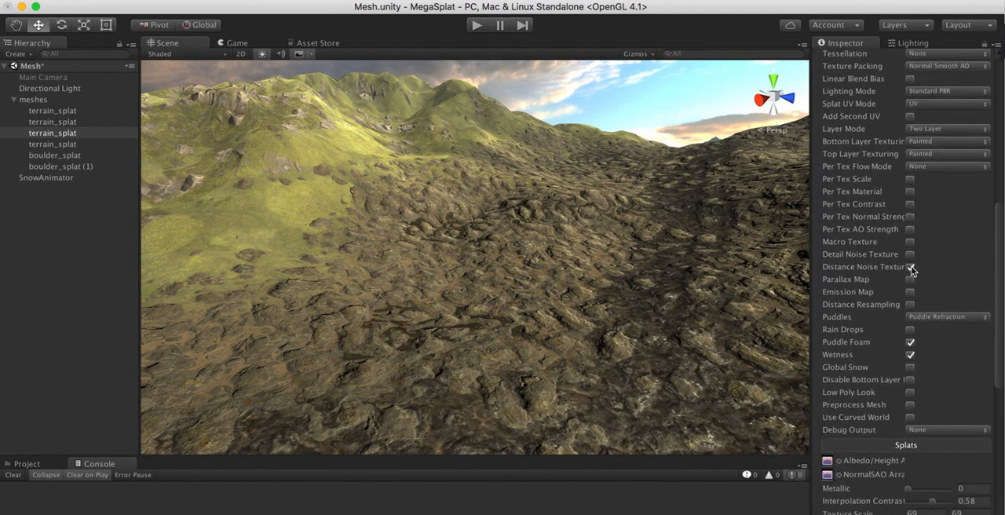
pyautogui.click(910, 267)
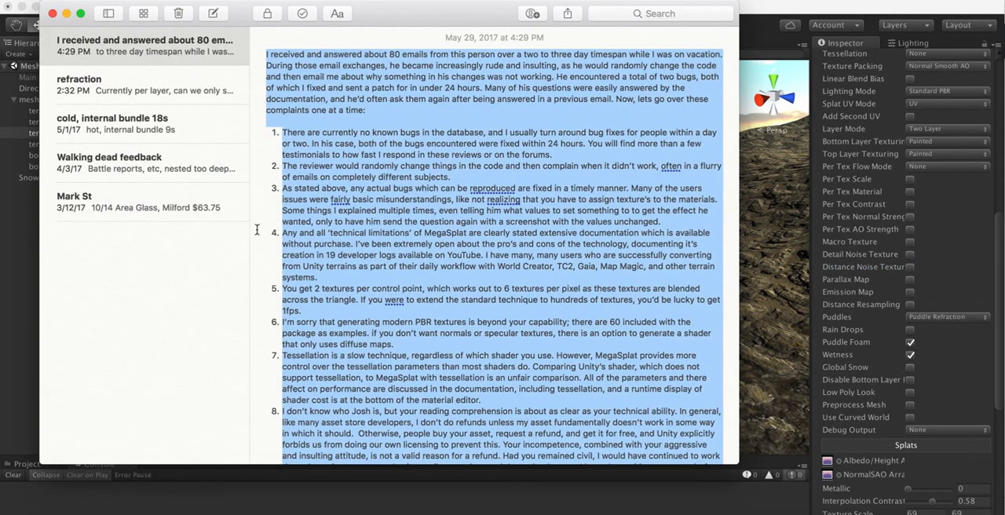
# - Open the 'refraction' note and read the MegaSplat 1.08 and 1.07 changelogs
pyautogui.click(145, 84)
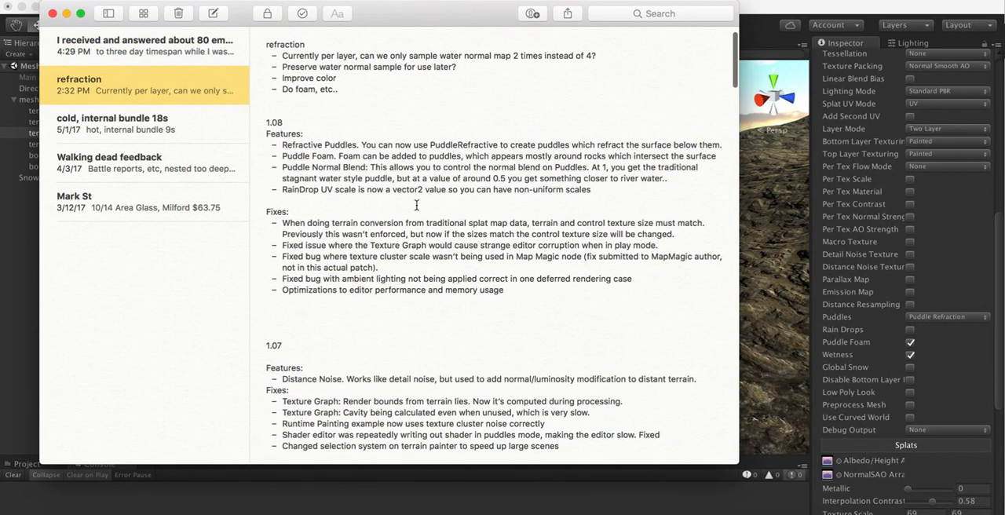
pyautogui.scroll(-3)
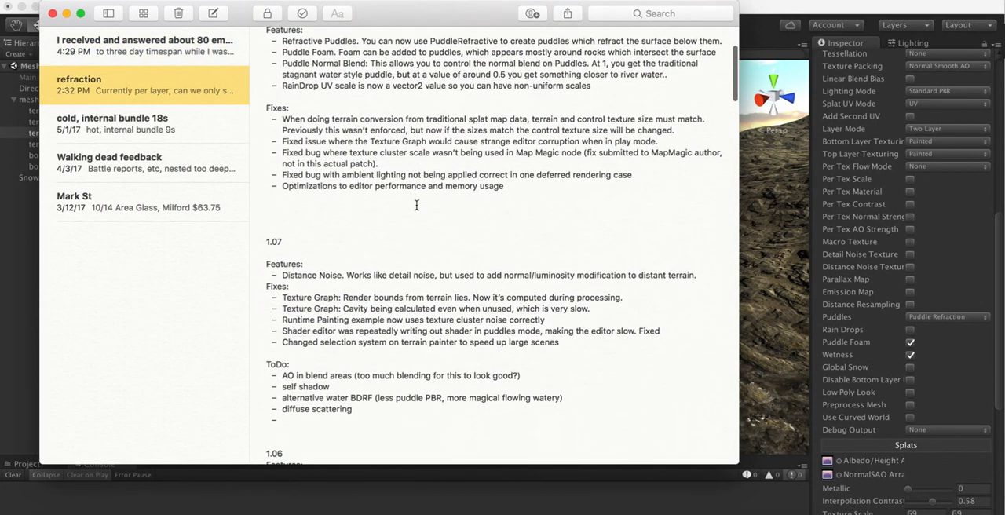
pyautogui.scroll(-3)
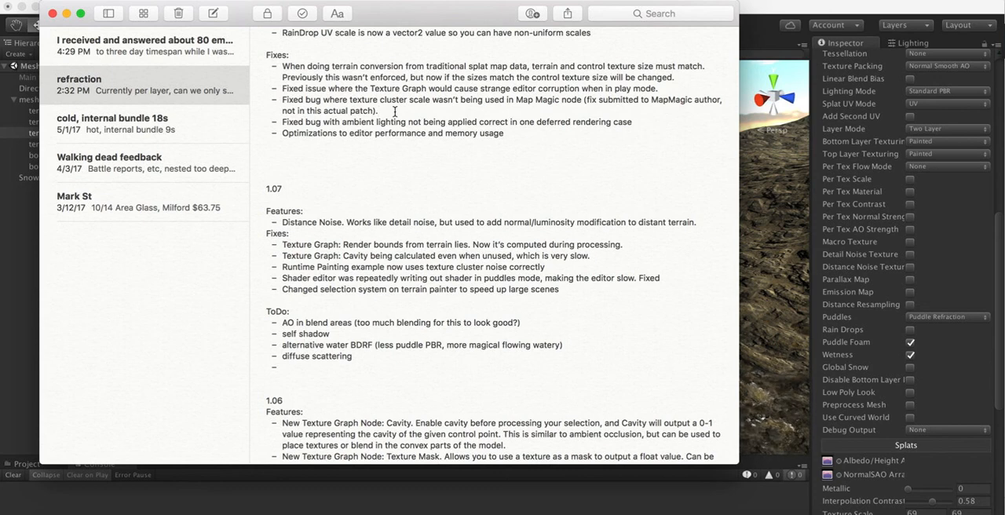
# - Select the 1.08 Fixes lines in the note, then switch back to the Unity editor
pyautogui.click(378, 111)
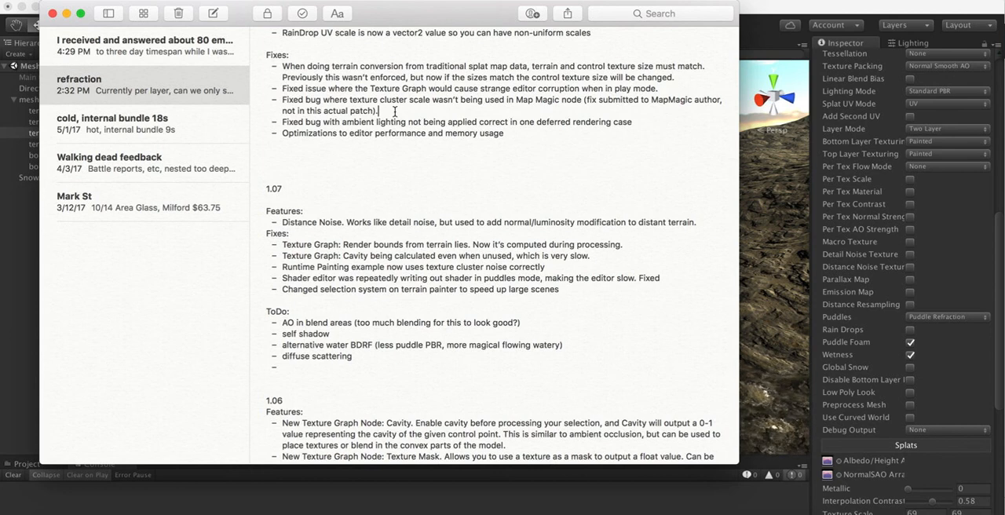
pyautogui.moveTo(633, 166)
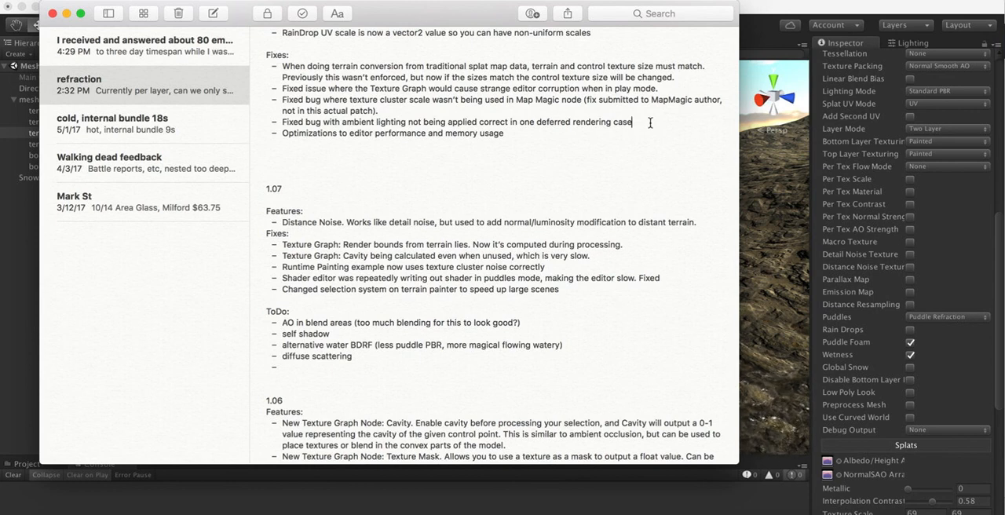
pyautogui.click(672, 66)
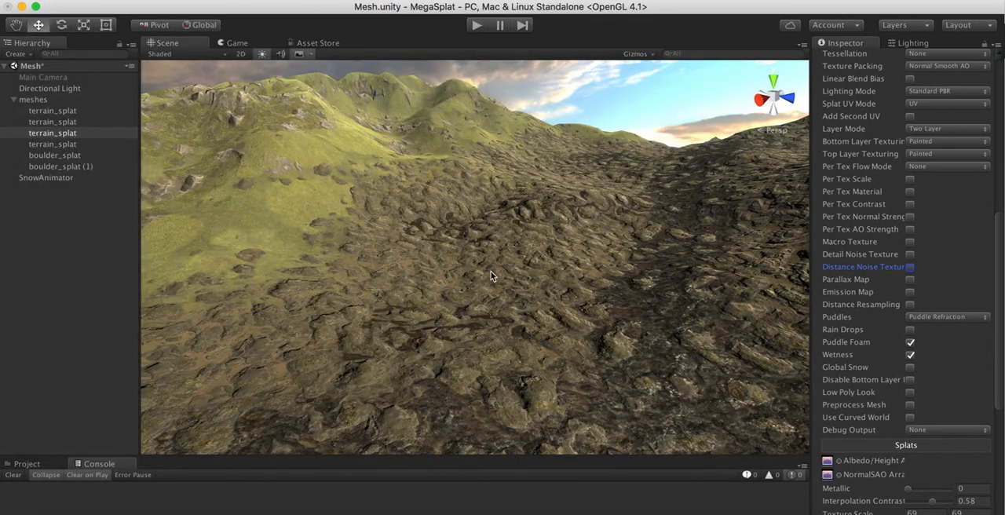
# - Orbit the Scene view to check the terrain without distance noise
pyautogui.moveTo(491, 276); pyautogui.dragTo(524, 301)
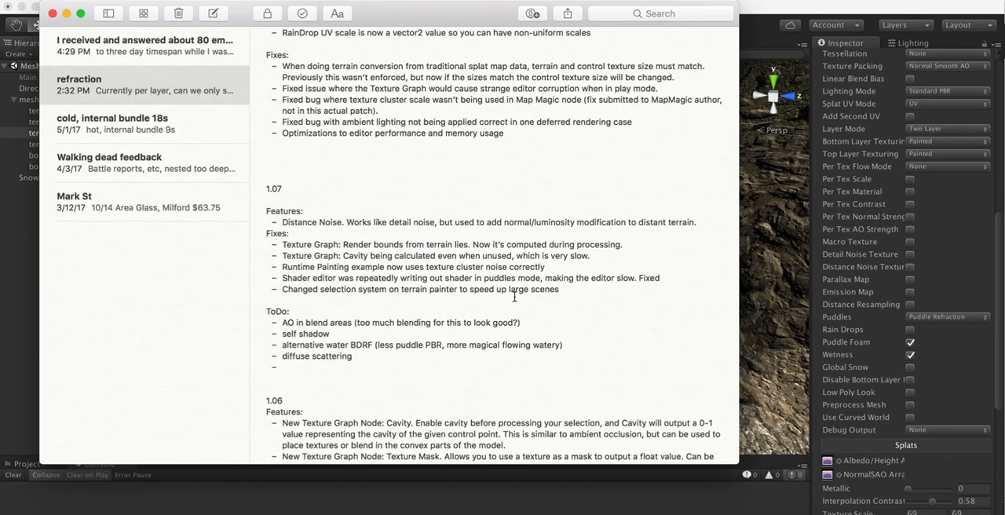
# - Return to Unity and scroll to the Puddles settings (Refraction Strength 0.102, Porosity 0.7)
pyautogui.click(633, 122)
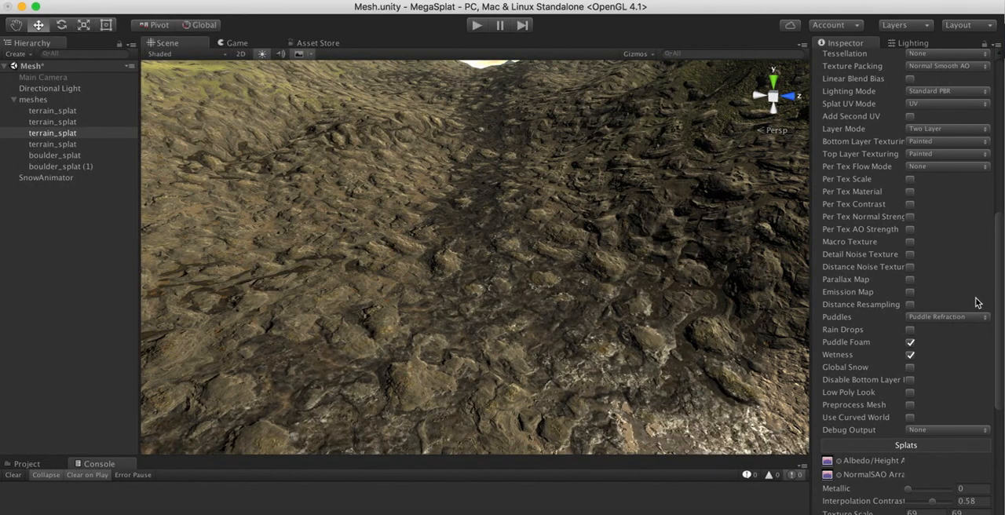
pyautogui.scroll(-3)
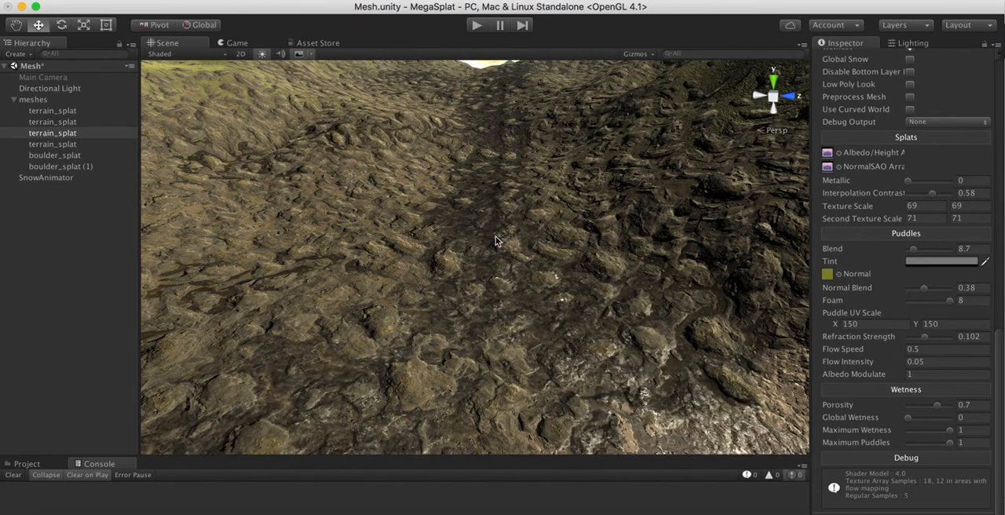
# - Move the camera close to the puddled ground and scroll to the Puddles Normal Blend slider
pyautogui.moveTo(494, 240); pyautogui.dragTo(510, 267)
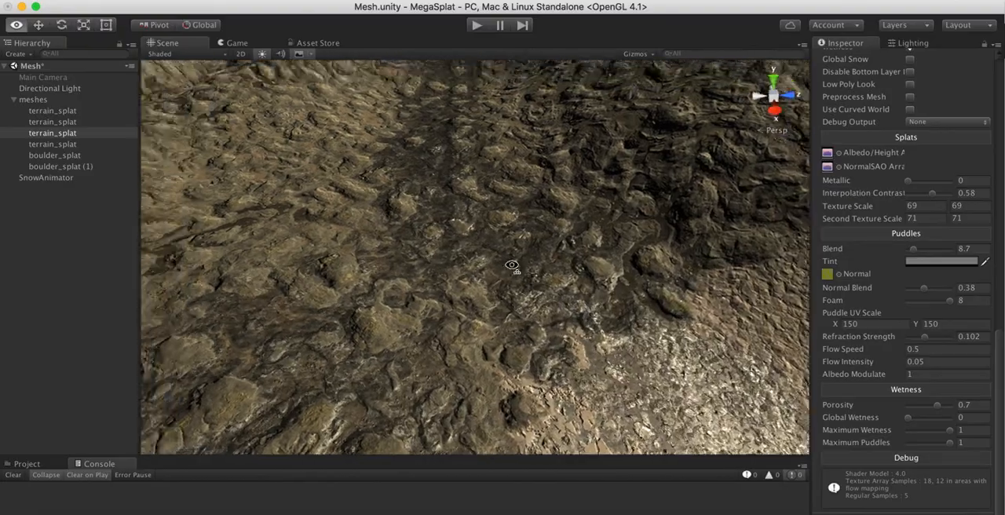
pyautogui.moveTo(512, 266); pyautogui.dragTo(509, 227)
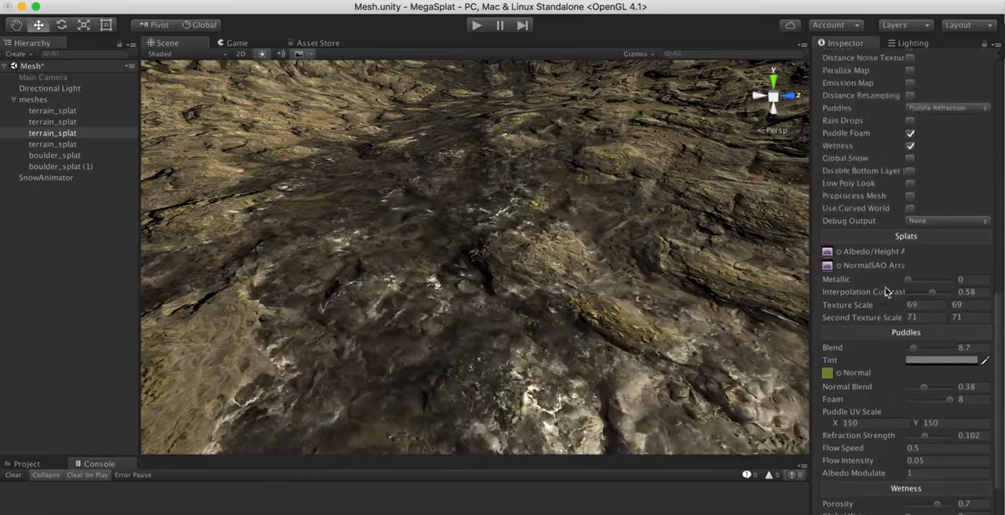
pyautogui.scroll(-3)
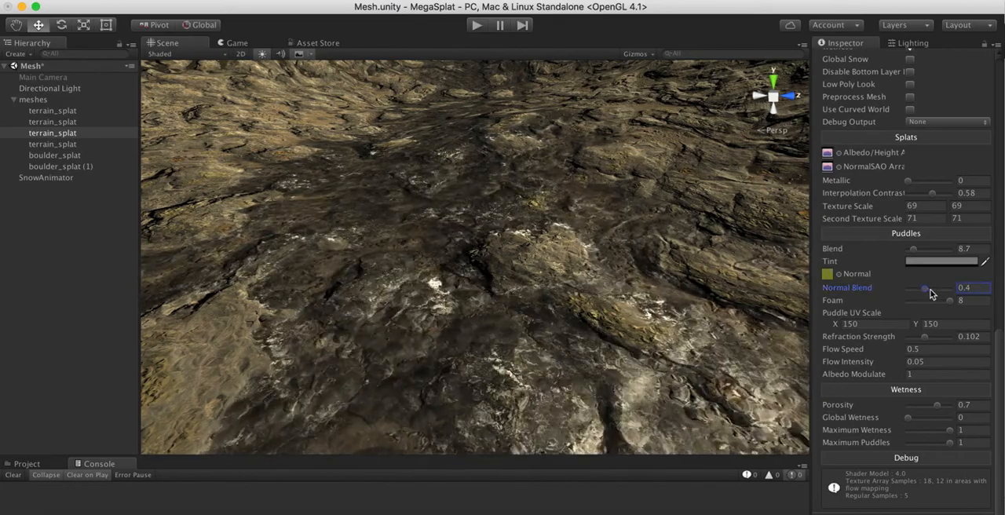
# - Try the puddle Normal Blend at 0.51 and 0.15, then settle on 0.35
pyautogui.moveTo(925, 288); pyautogui.dragTo(930, 288)
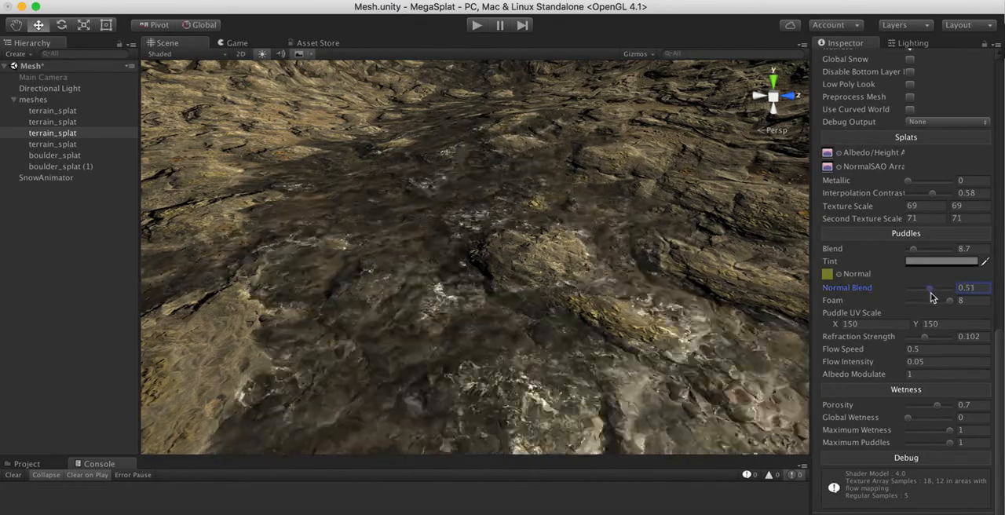
pyautogui.moveTo(930, 288); pyautogui.dragTo(913, 287)
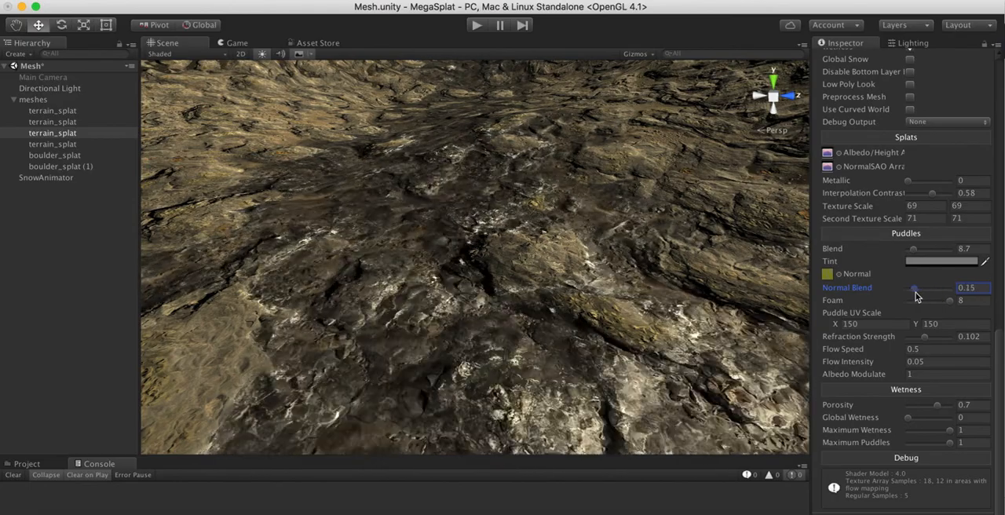
pyautogui.moveTo(913, 288); pyautogui.dragTo(925, 288)
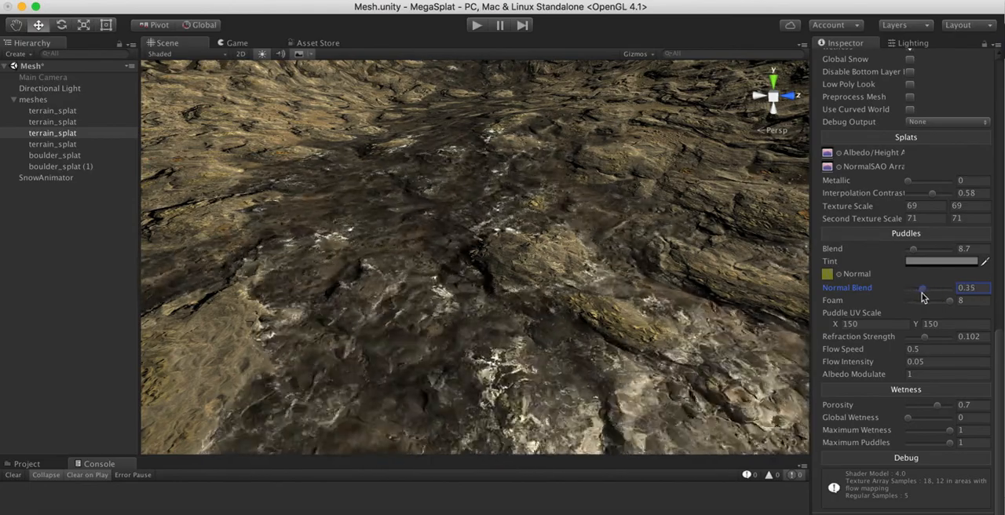